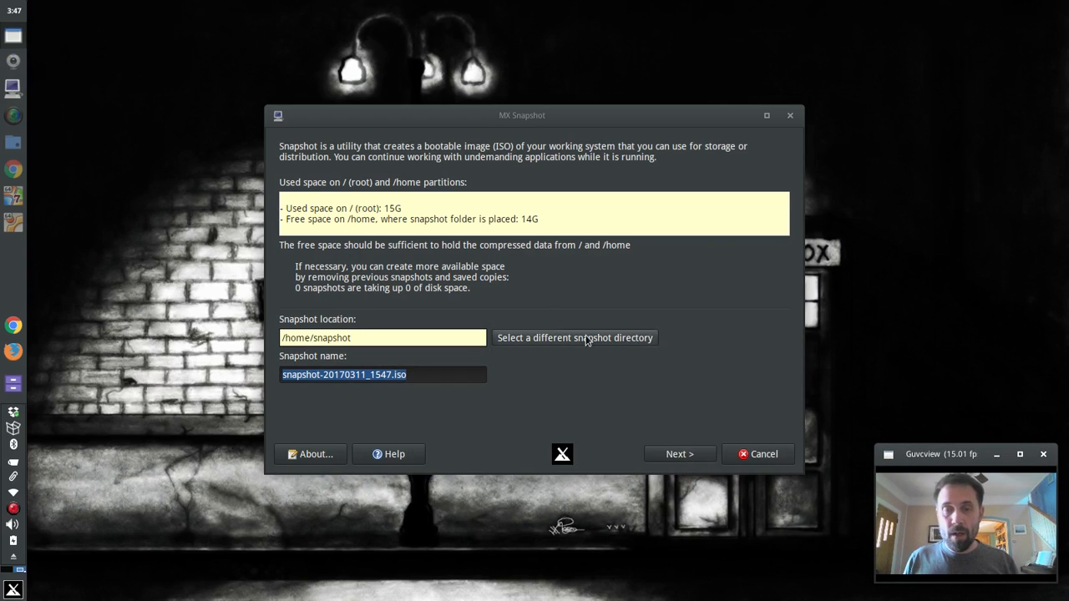
Advance MX Snapshot past the welcome page to the settings summary.
click(680, 454)
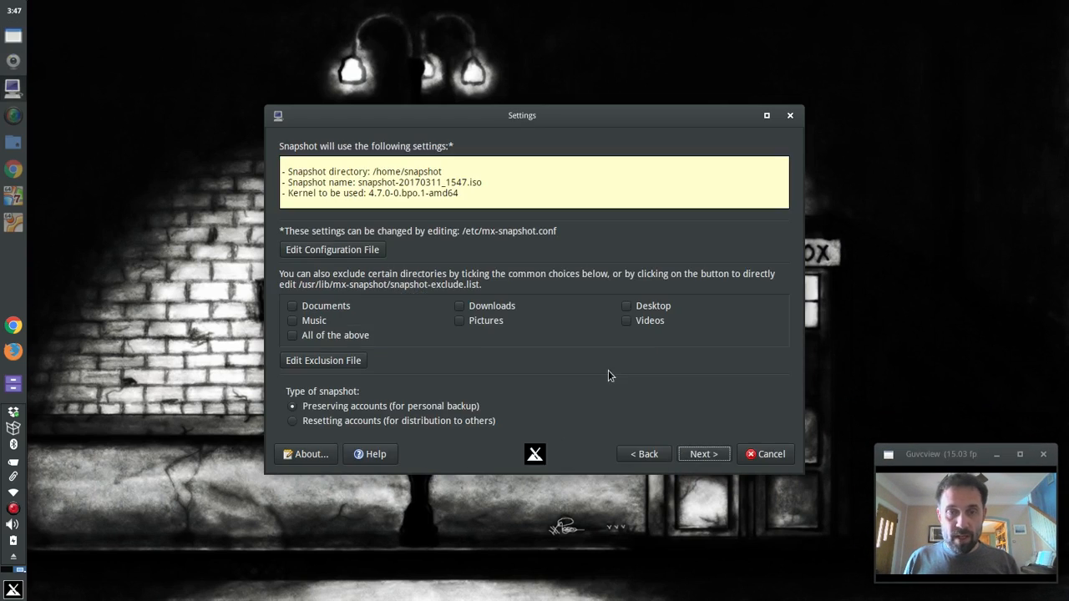
mouse_move(447, 418)
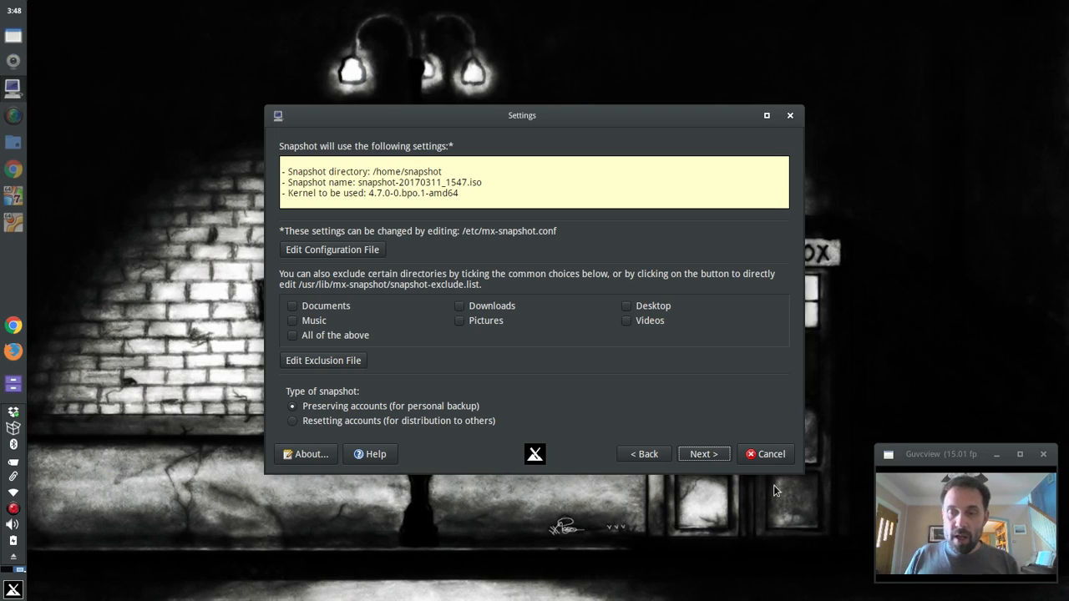
Cancel MX Snapshot without starting a snapshot.
click(765, 454)
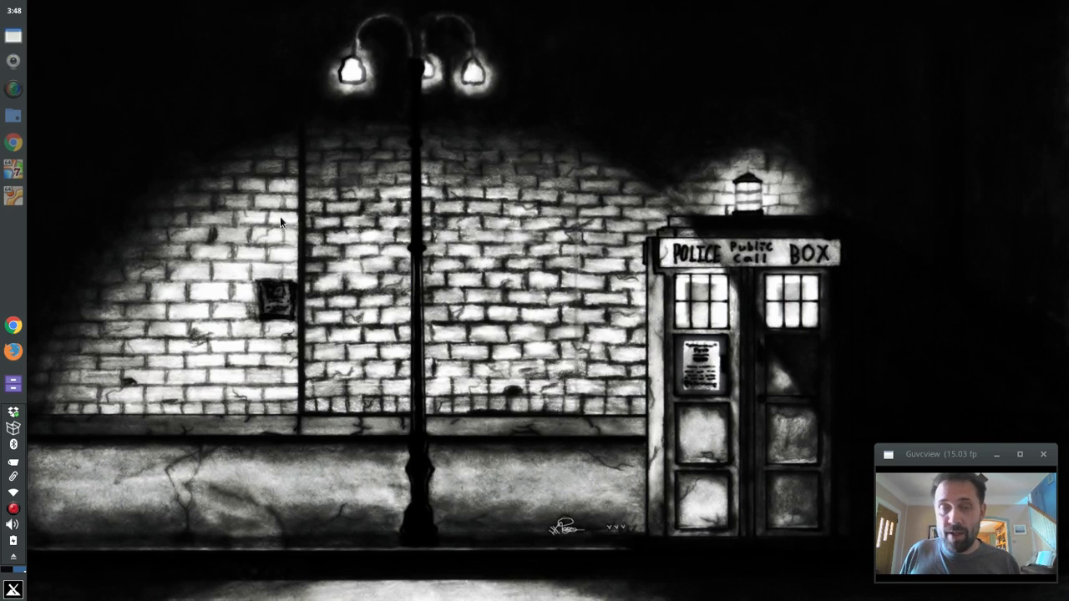
mouse_move(155, 159)
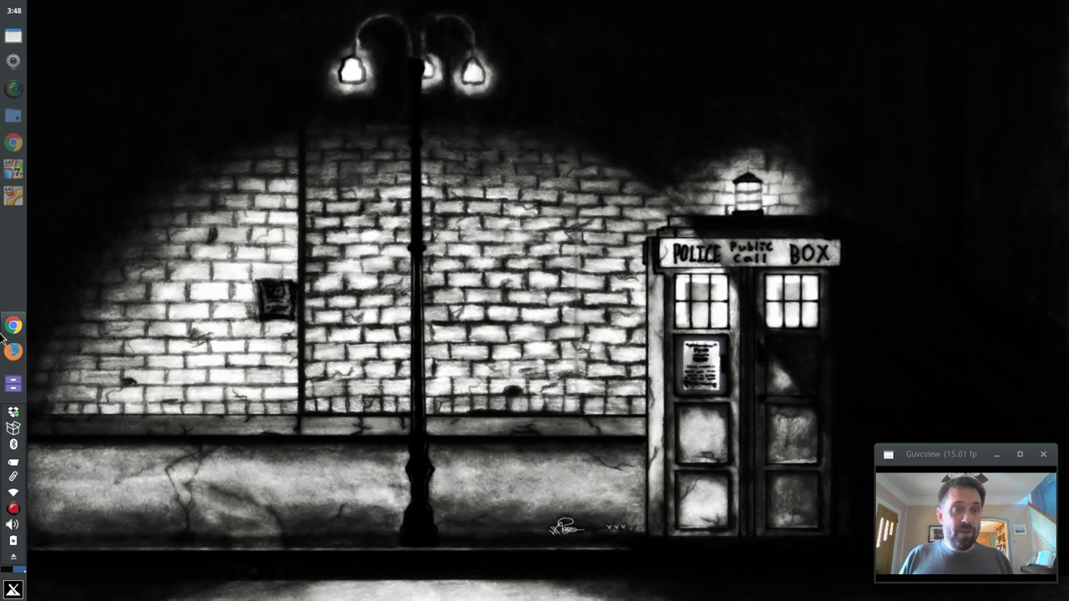
mouse_move(14, 325)
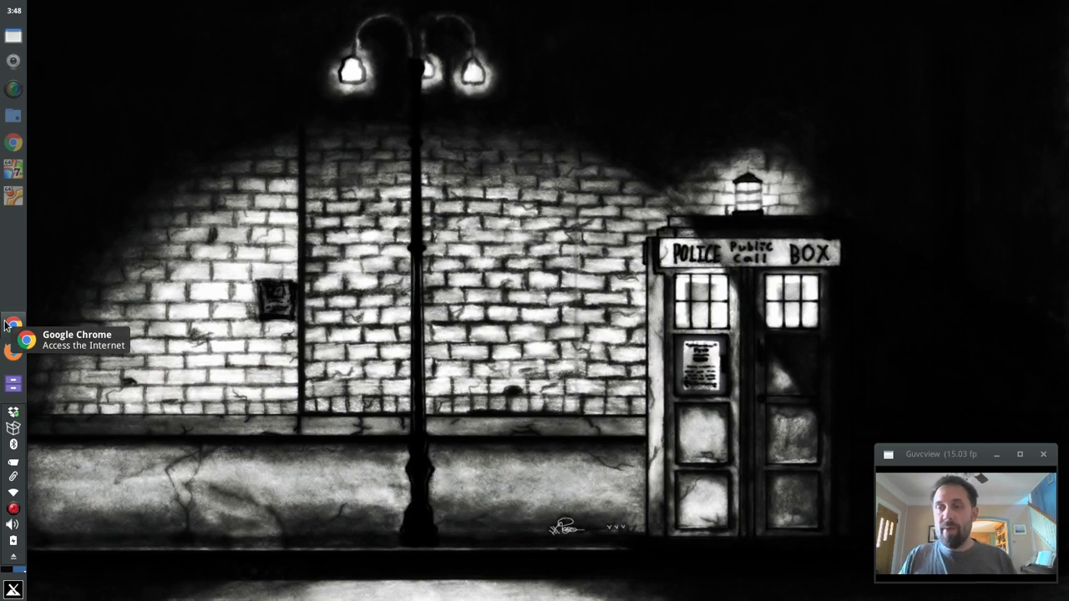
mouse_move(65, 291)
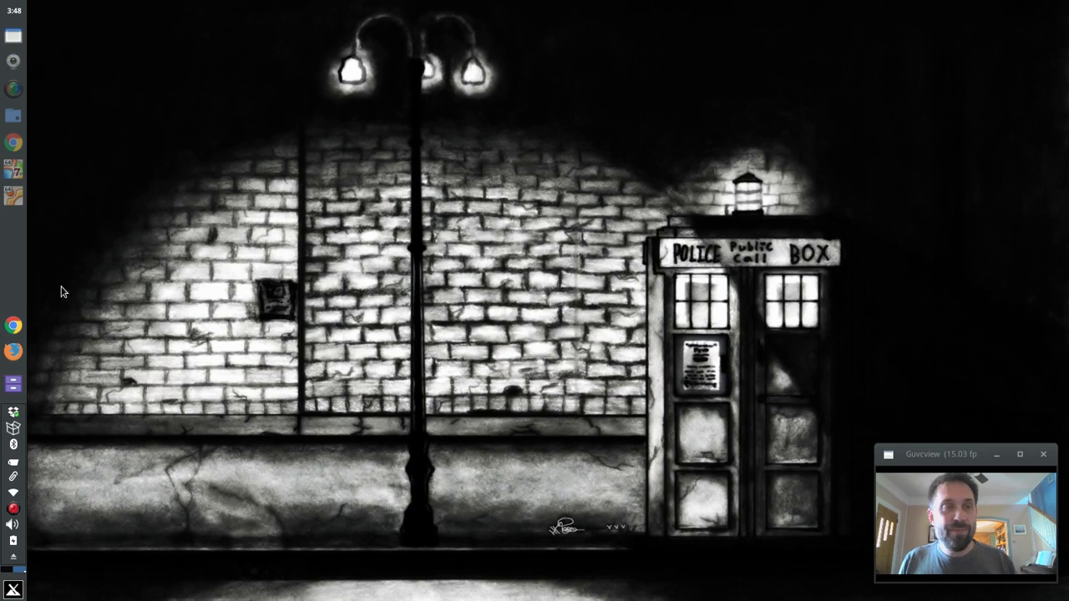
mouse_move(50, 117)
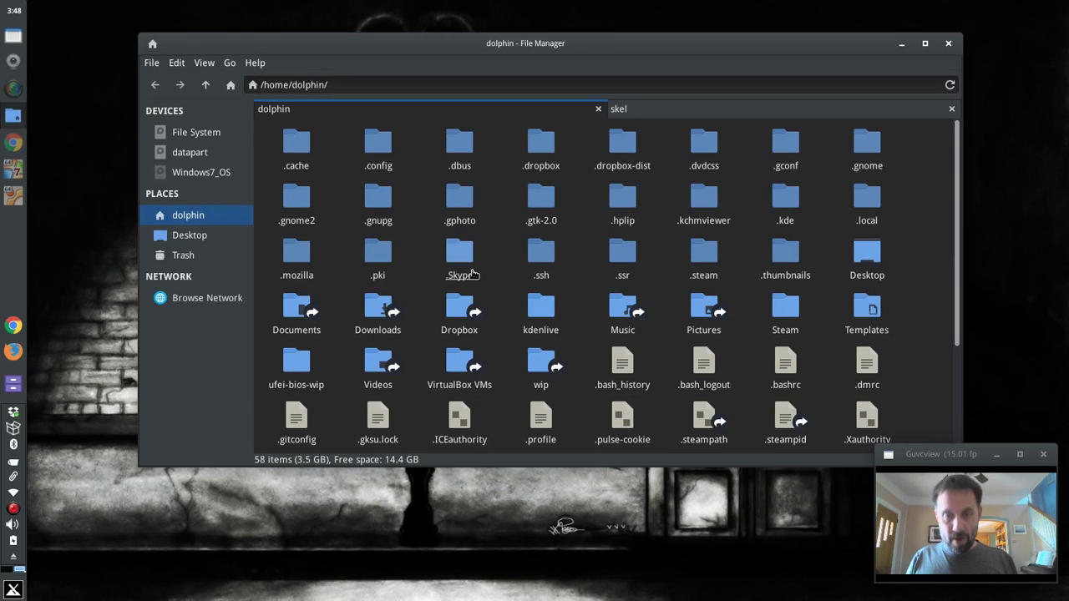
mouse_move(422, 212)
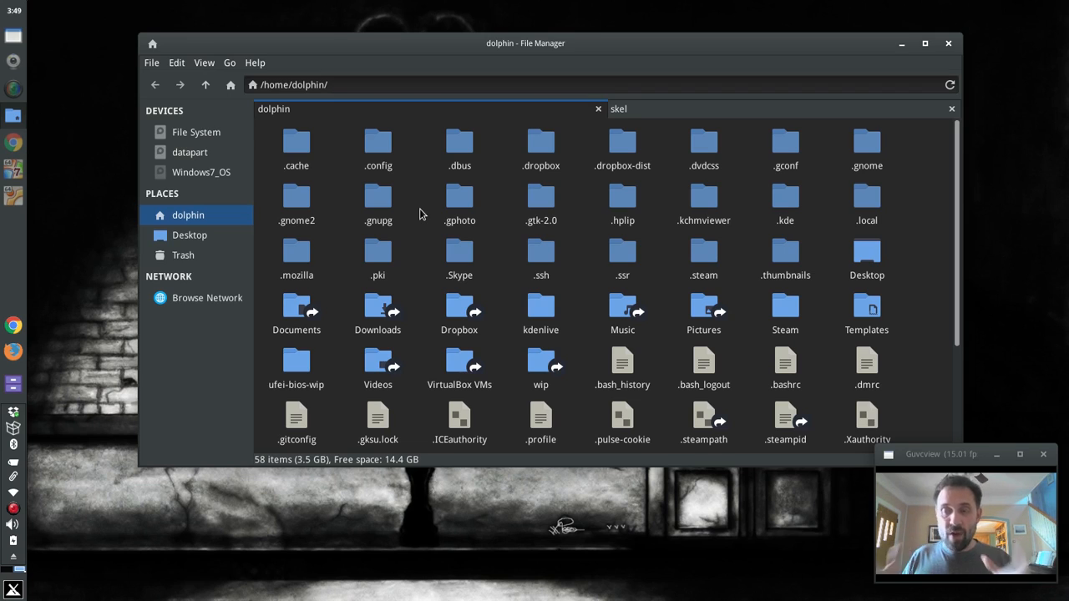
mouse_move(432, 213)
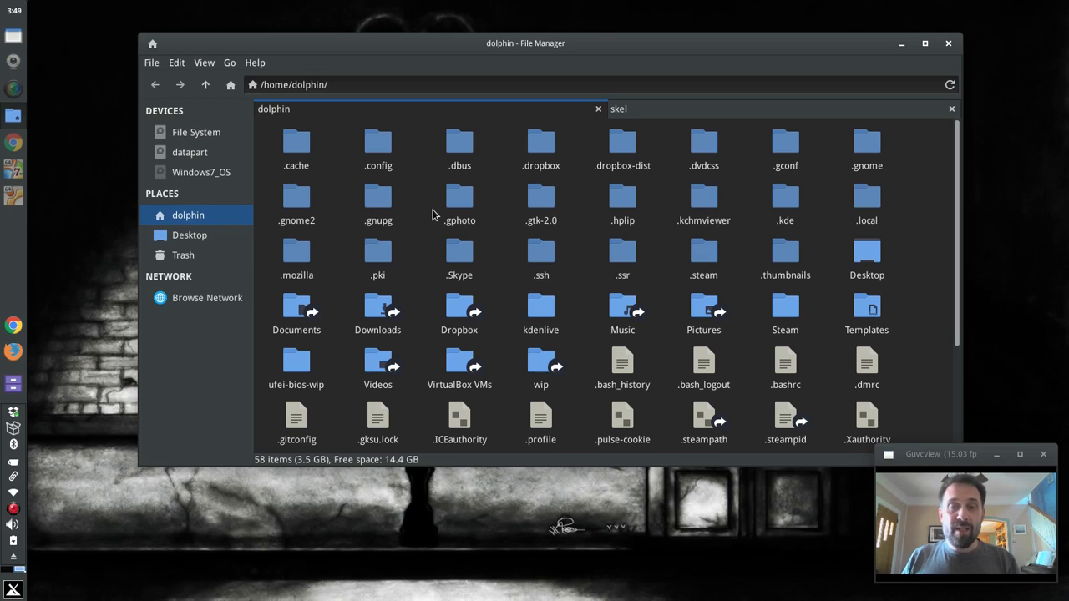
mouse_move(726, 344)
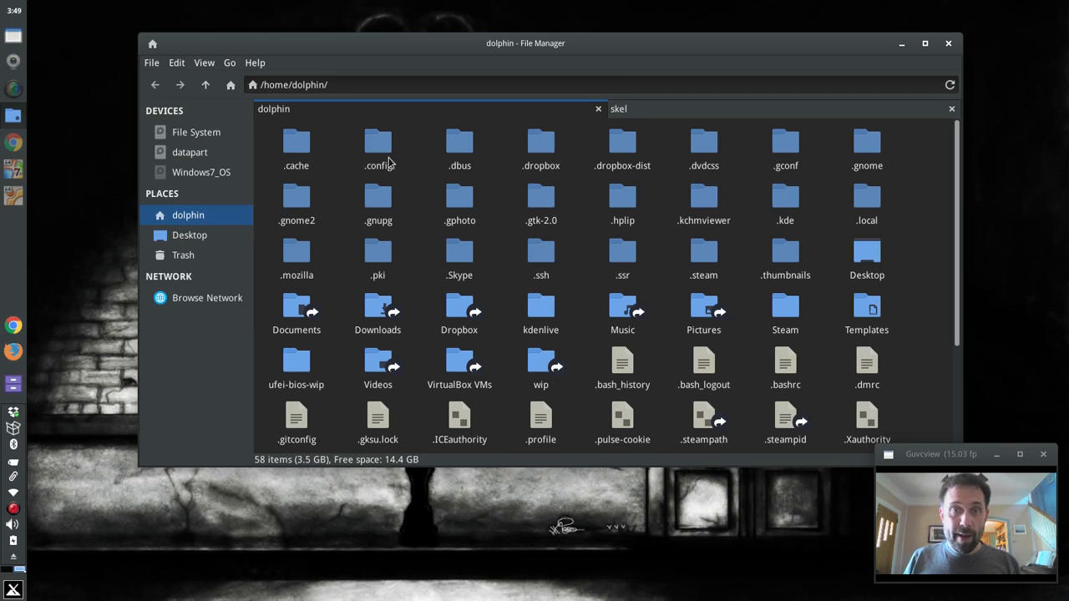
Drill down from the home folder into .config/xfce4/panel to show the launcher folders.
double_click(378, 142)
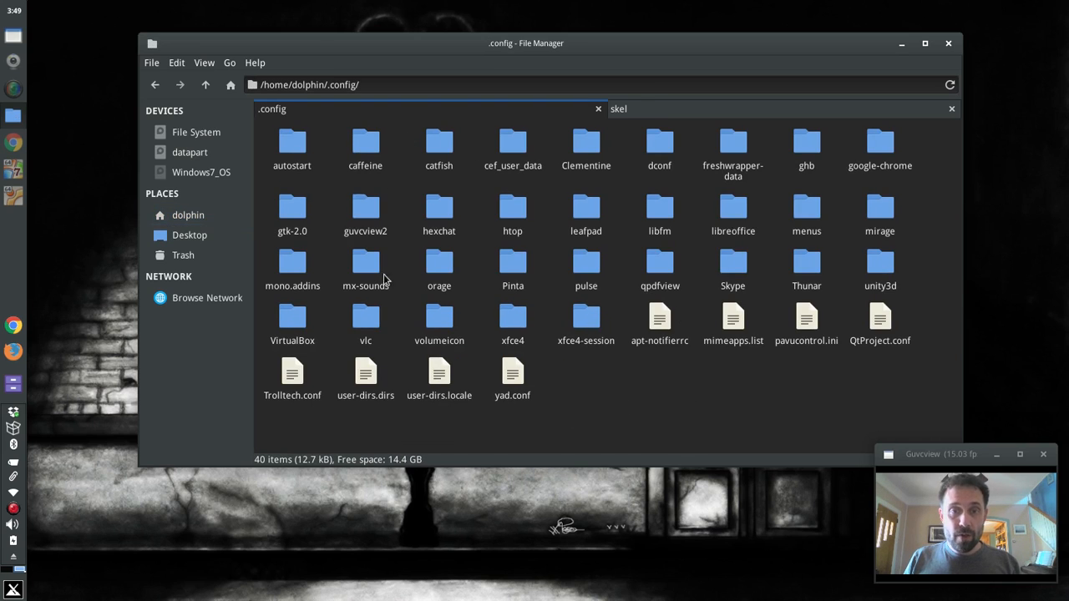
double_click(512, 326)
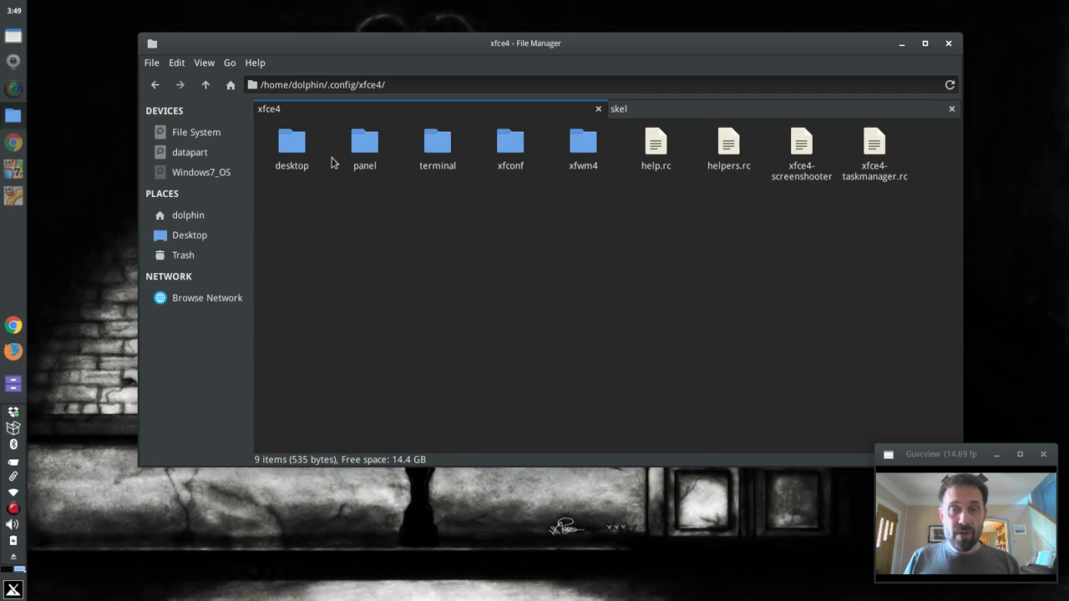
double_click(364, 142)
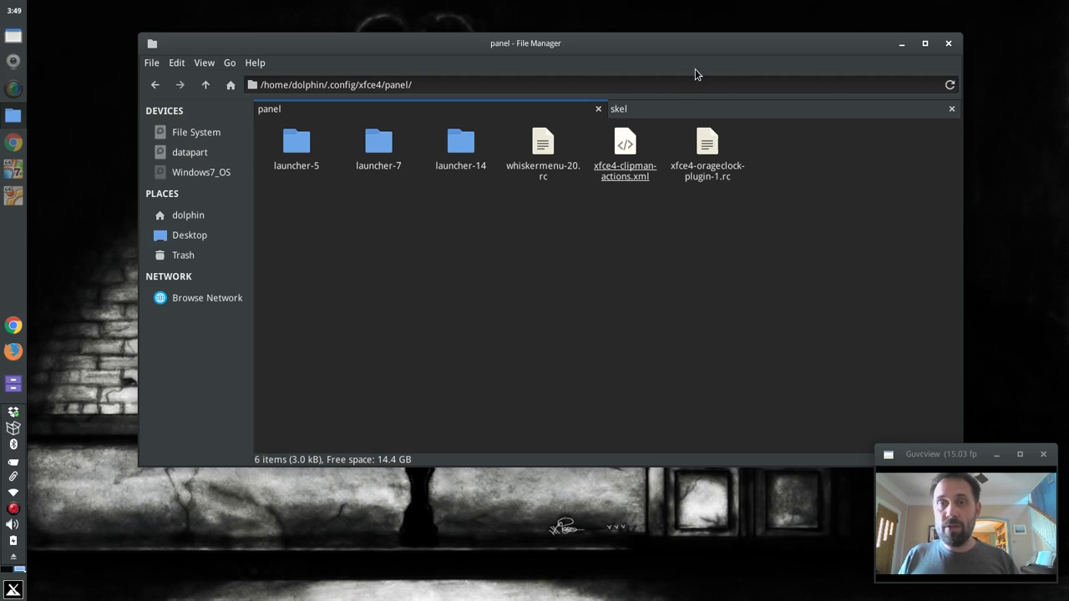
Show /etc/skel in the skel tab and open its .config folder.
click(618, 109)
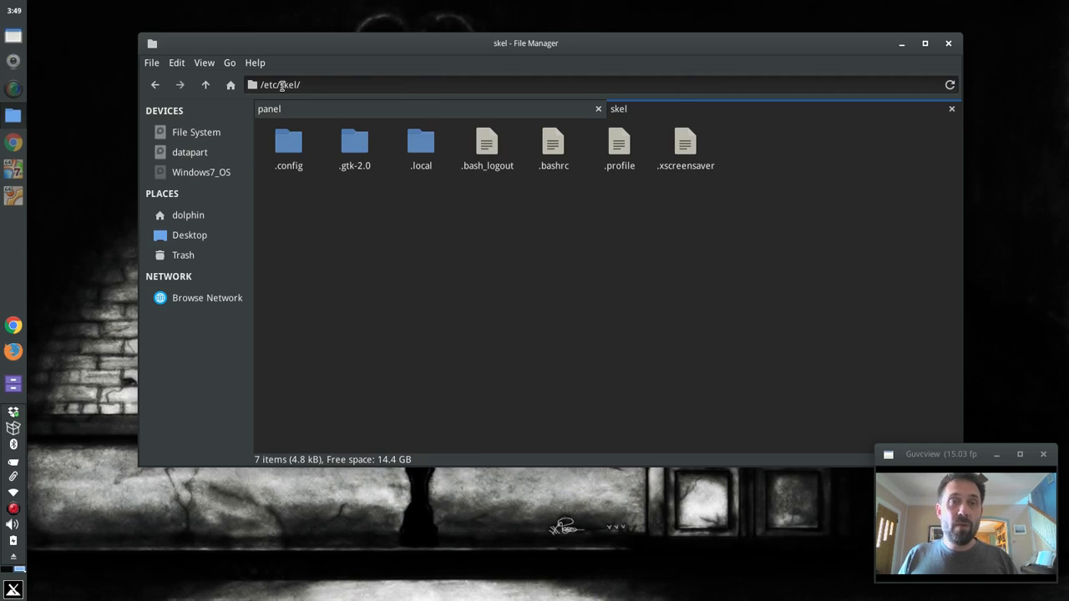
mouse_move(335, 190)
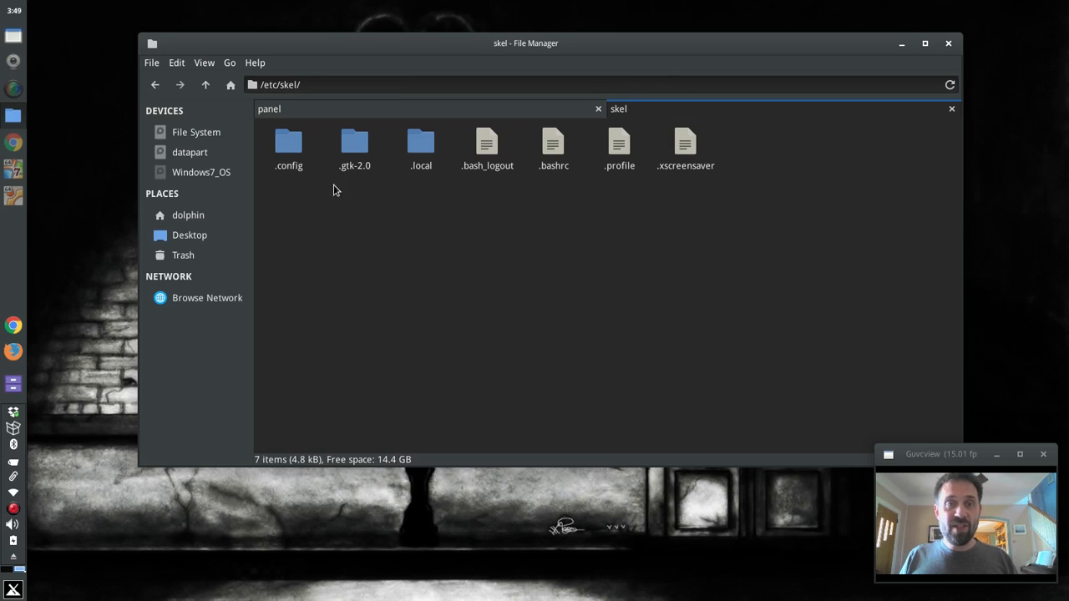
double_click(288, 142)
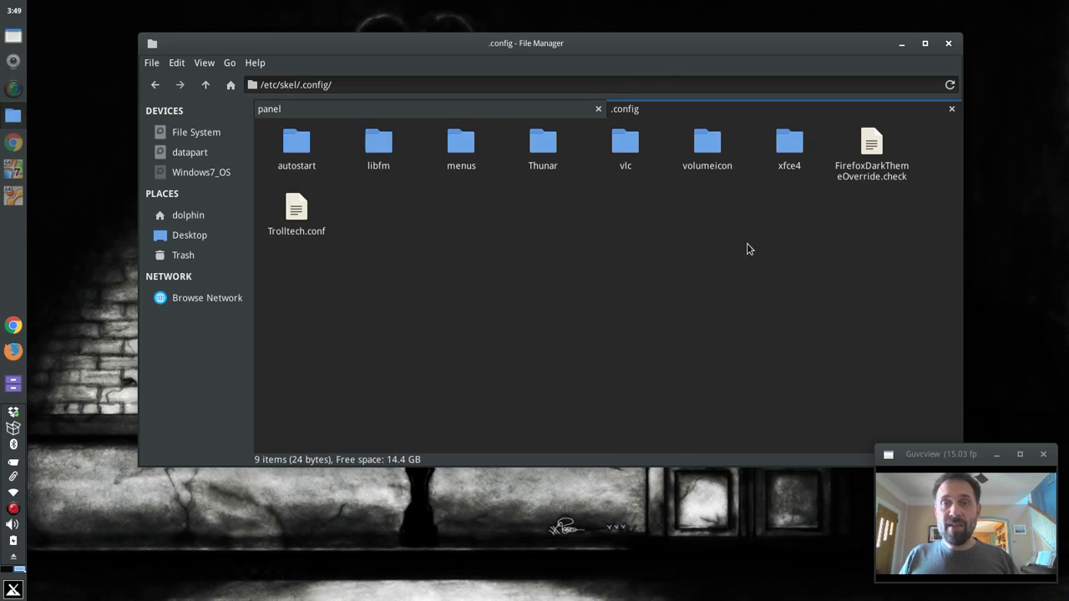
mouse_move(641, 246)
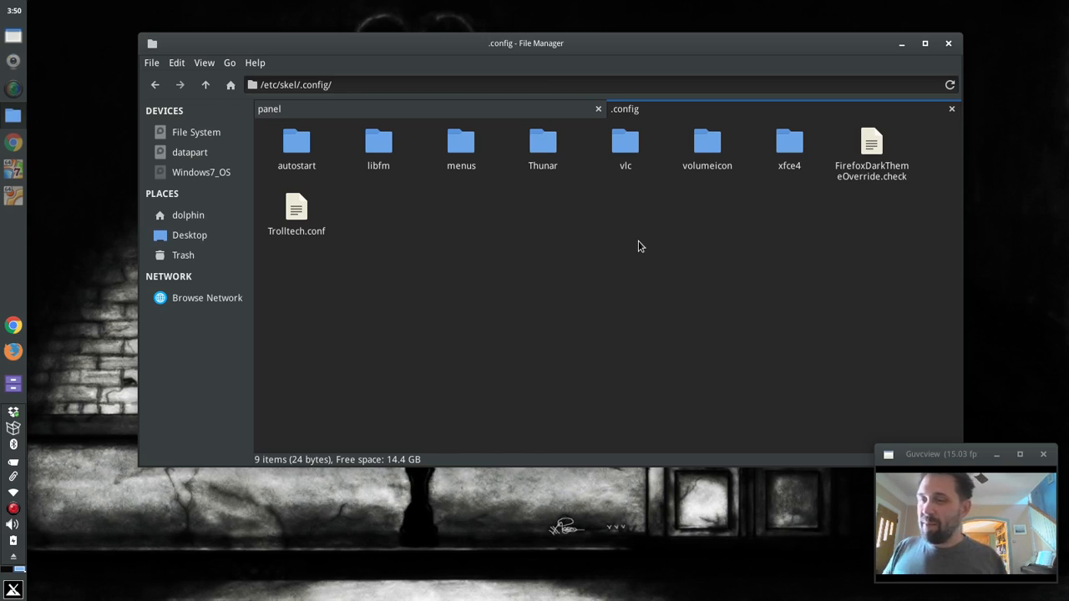
mouse_move(850, 132)
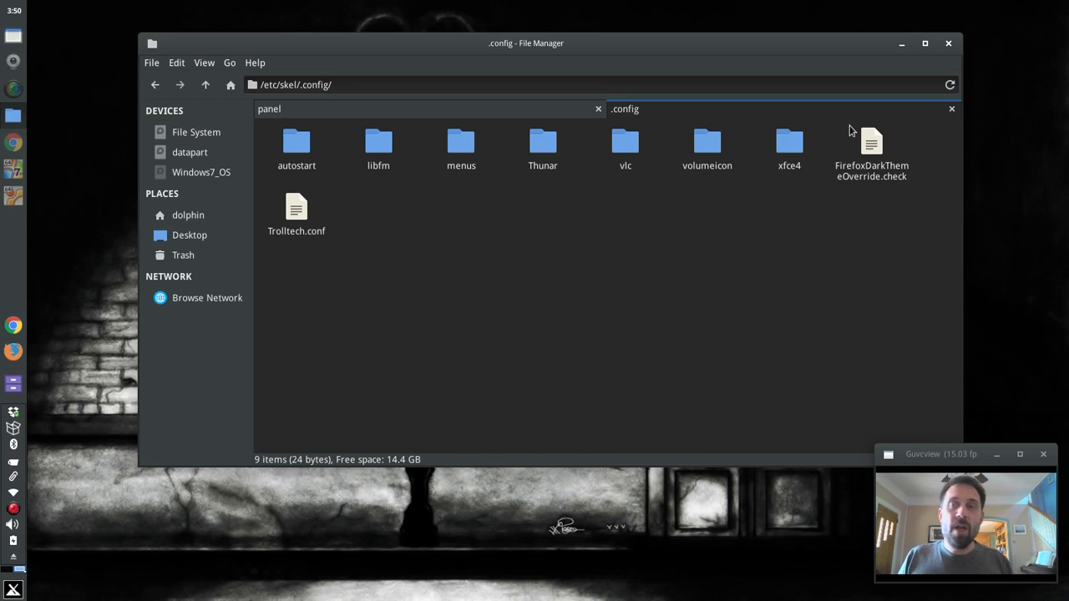
mouse_move(951, 108)
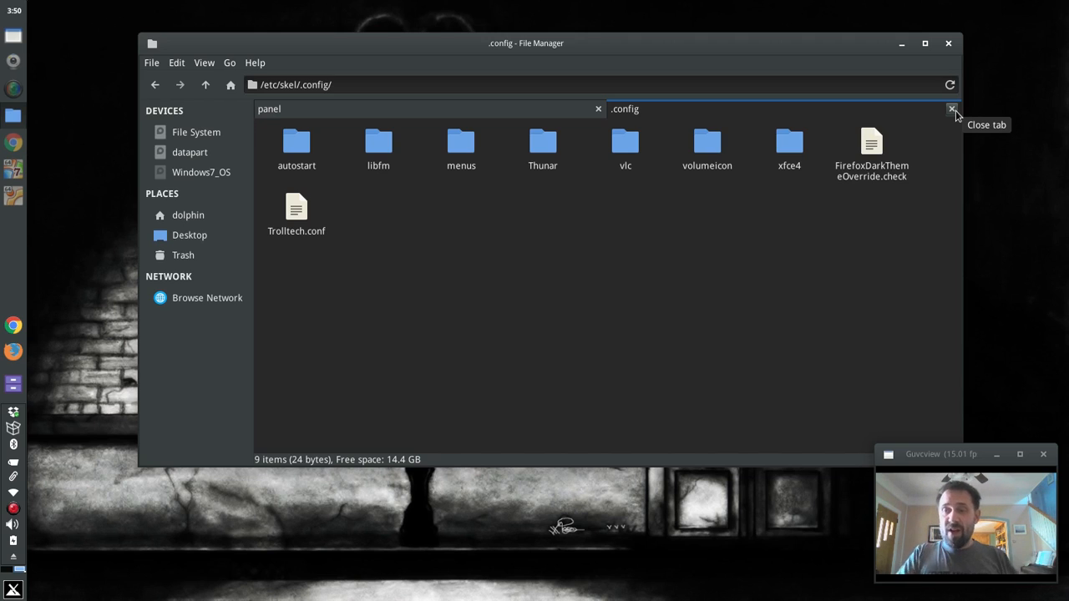
mouse_move(949, 44)
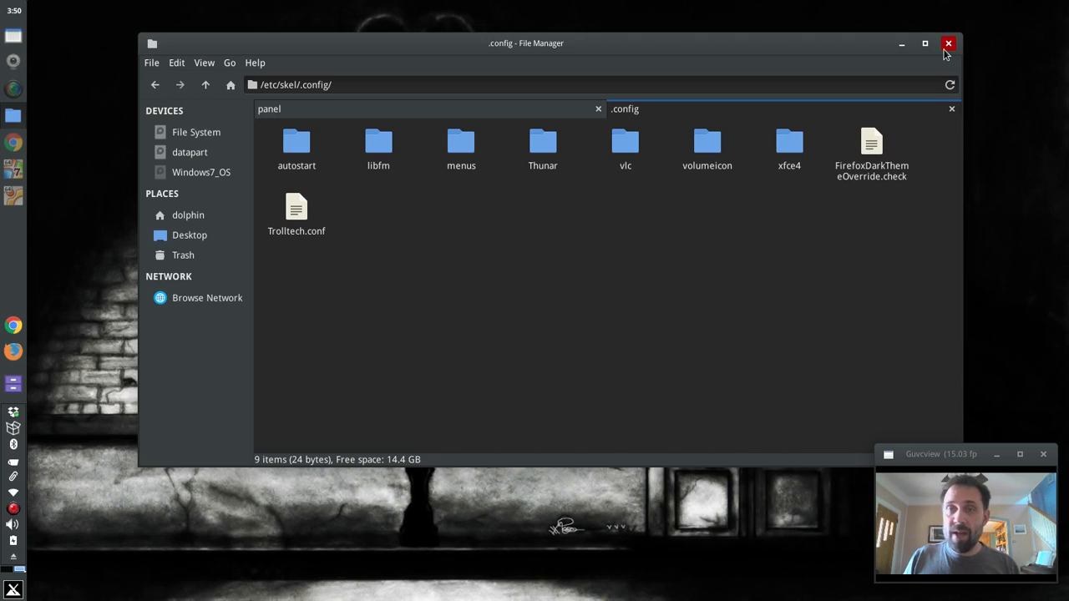
Close the Thunar file manager window.
click(948, 43)
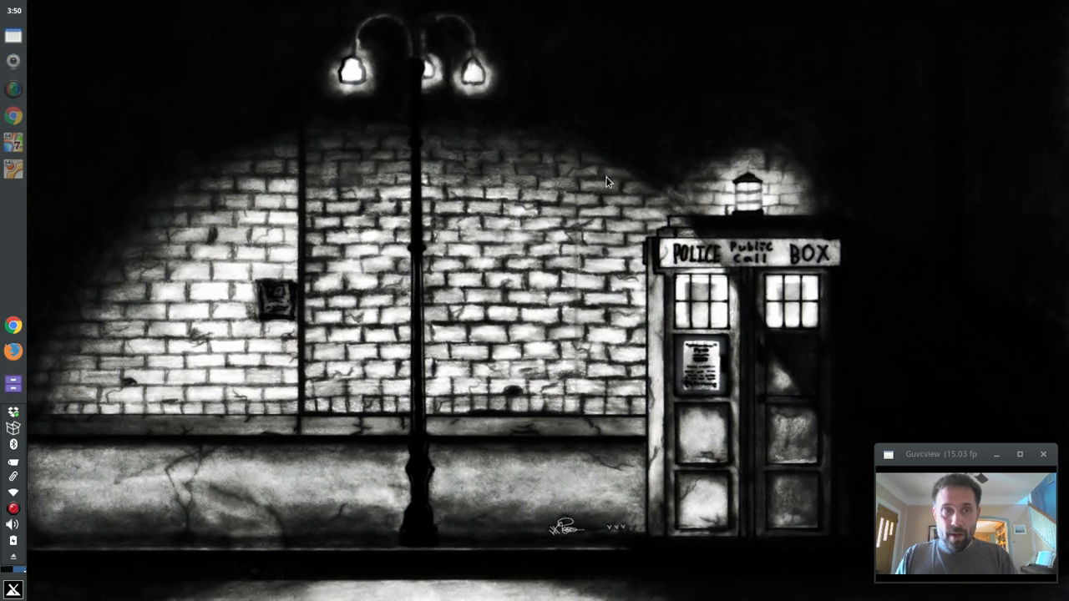
mouse_move(247, 78)
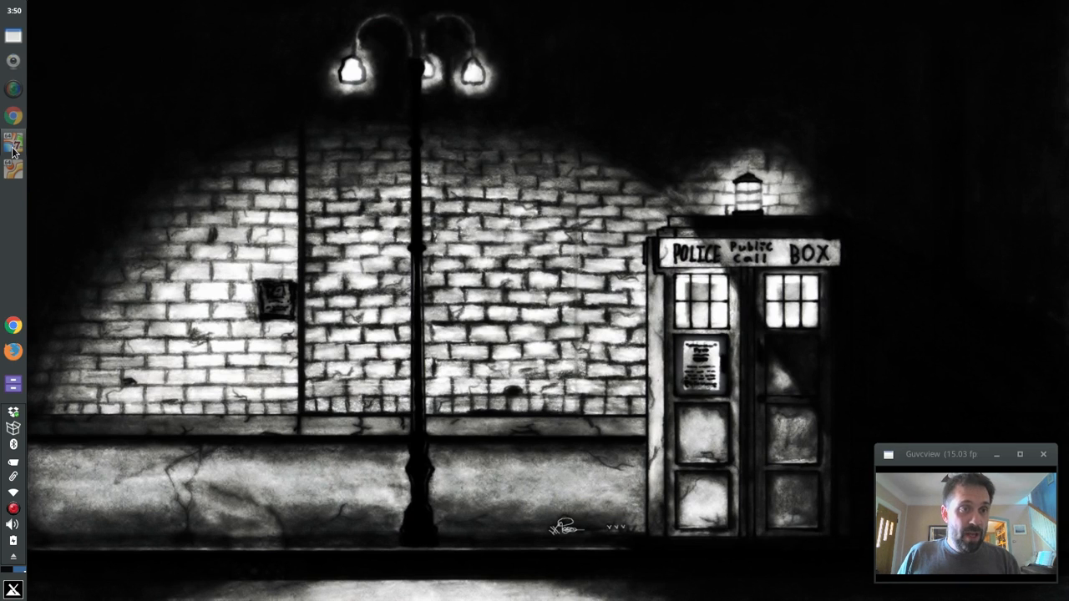
Show the running antiX 16.1 64-bit VM from the left panel launcher.
click(13, 169)
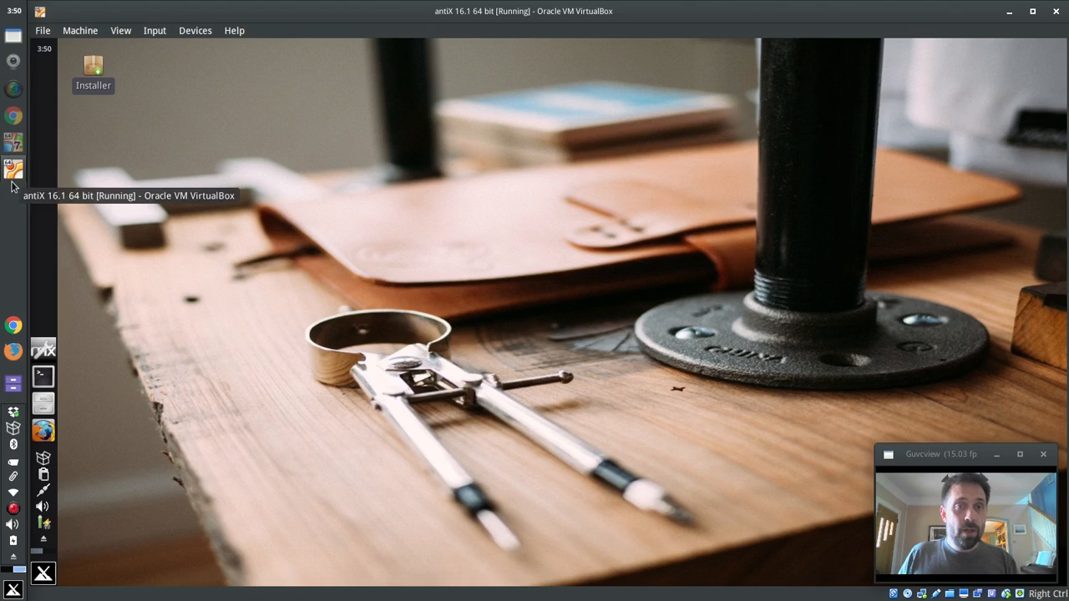
mouse_move(236, 231)
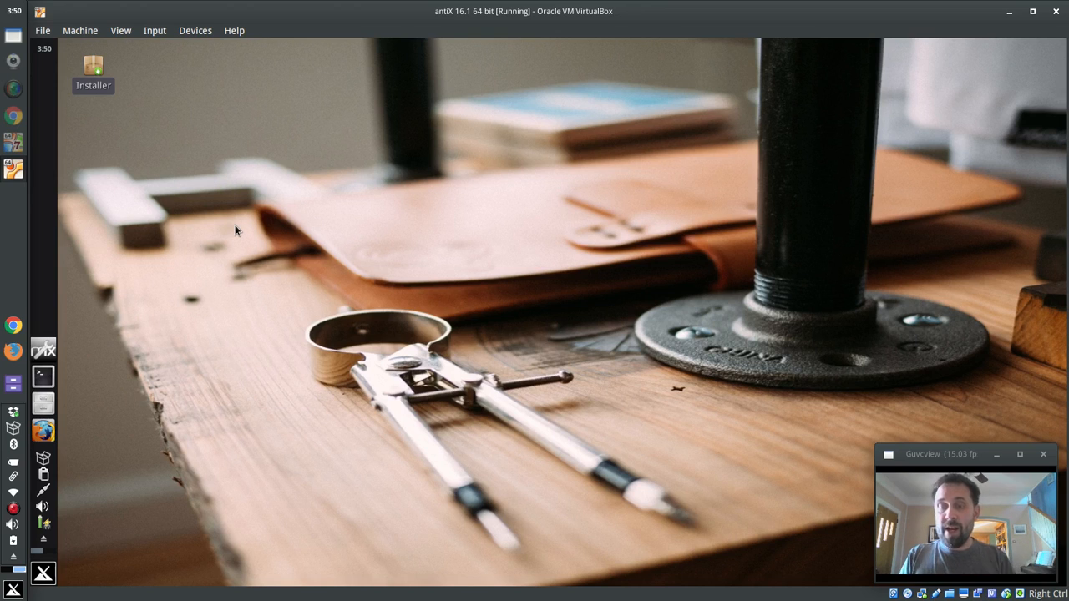
mouse_move(539, 345)
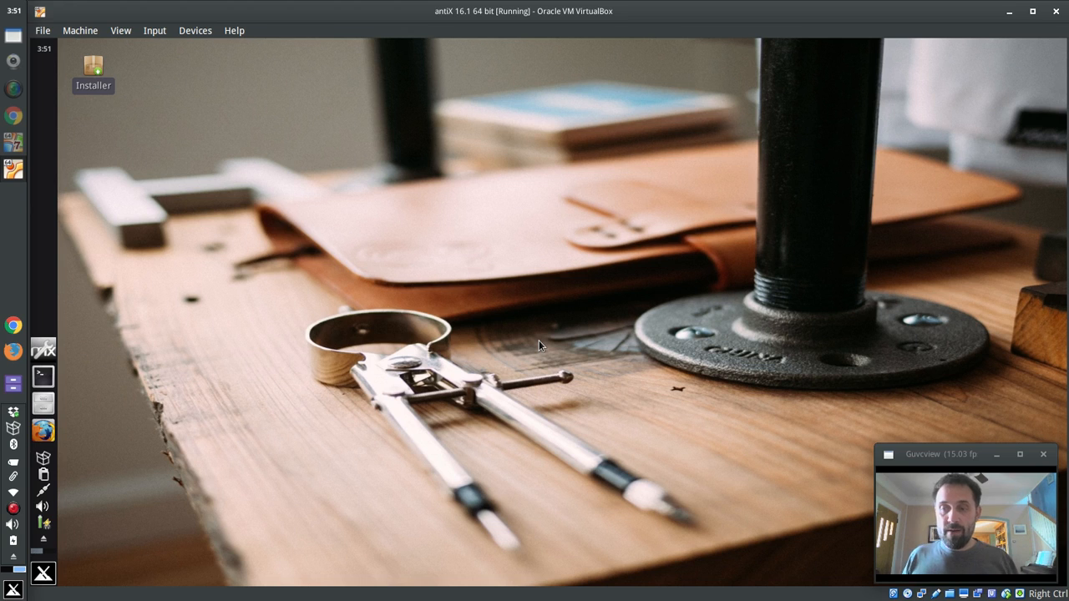
mouse_move(177, 497)
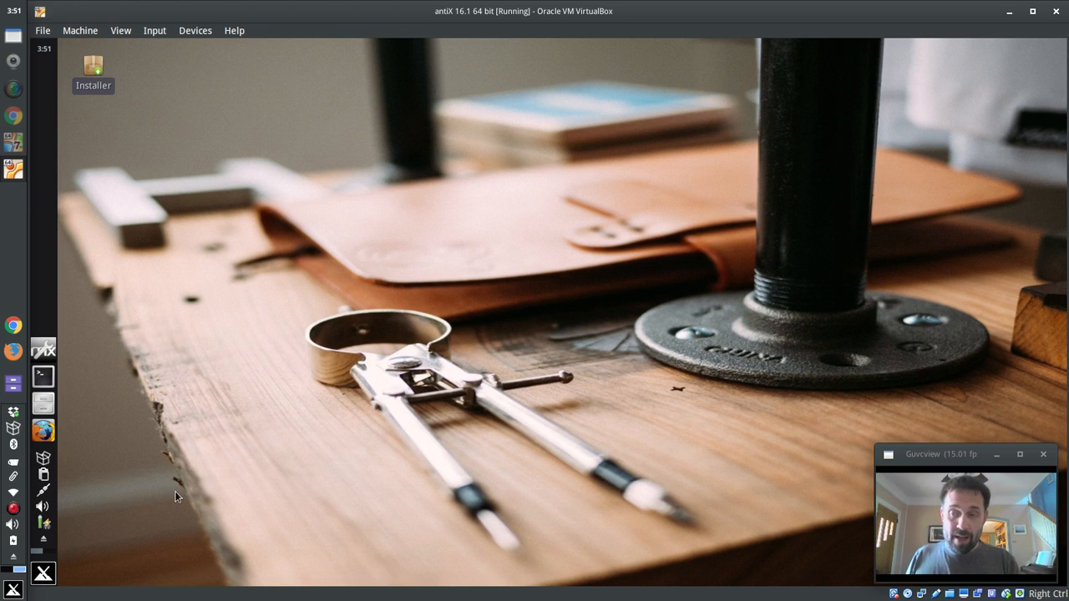
mouse_move(38, 338)
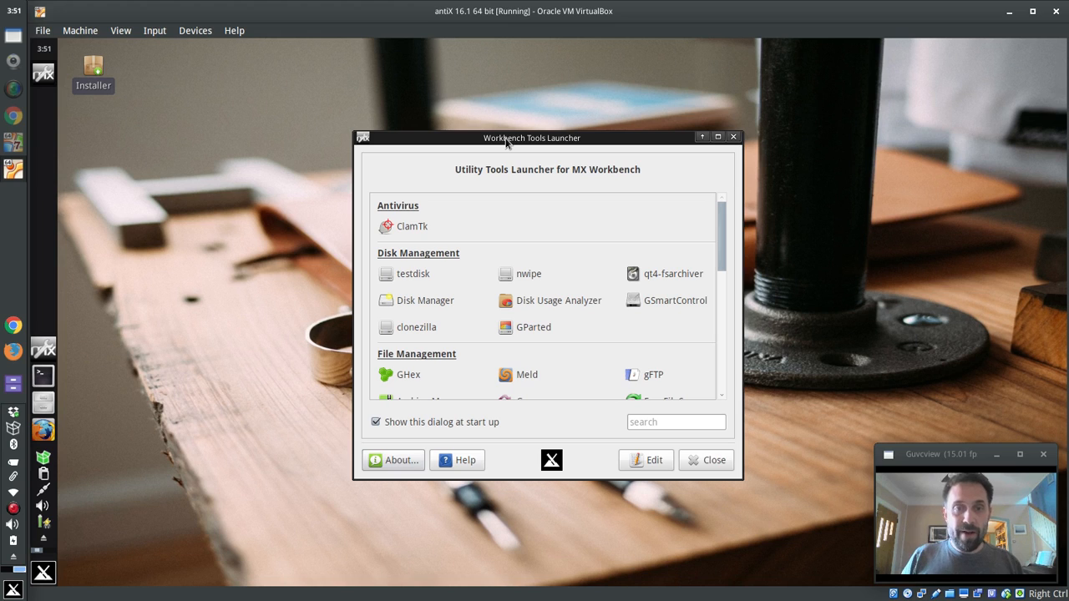
mouse_move(617, 281)
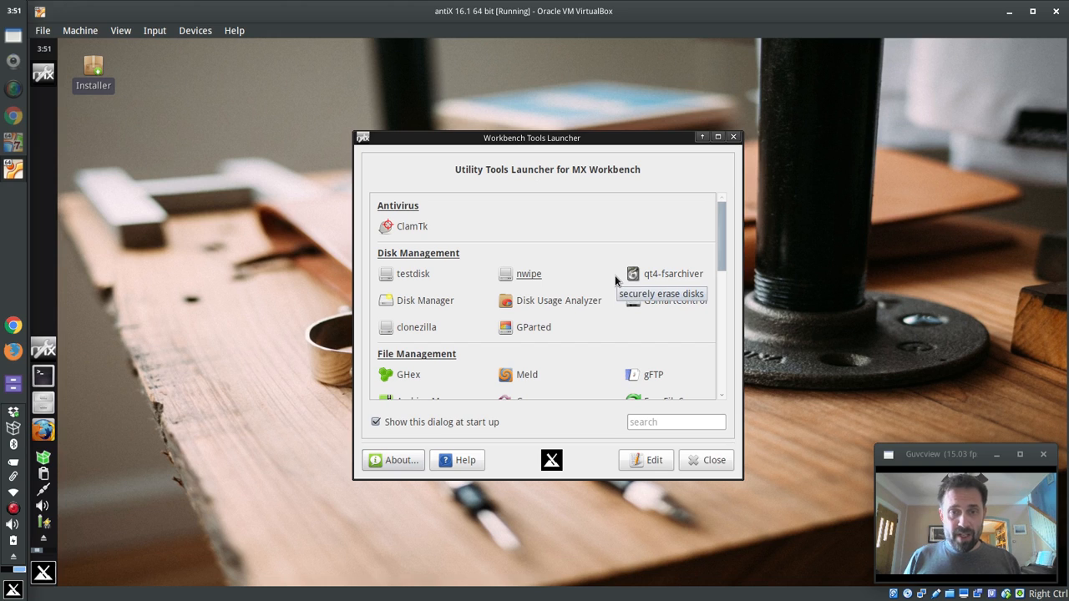
mouse_move(410, 226)
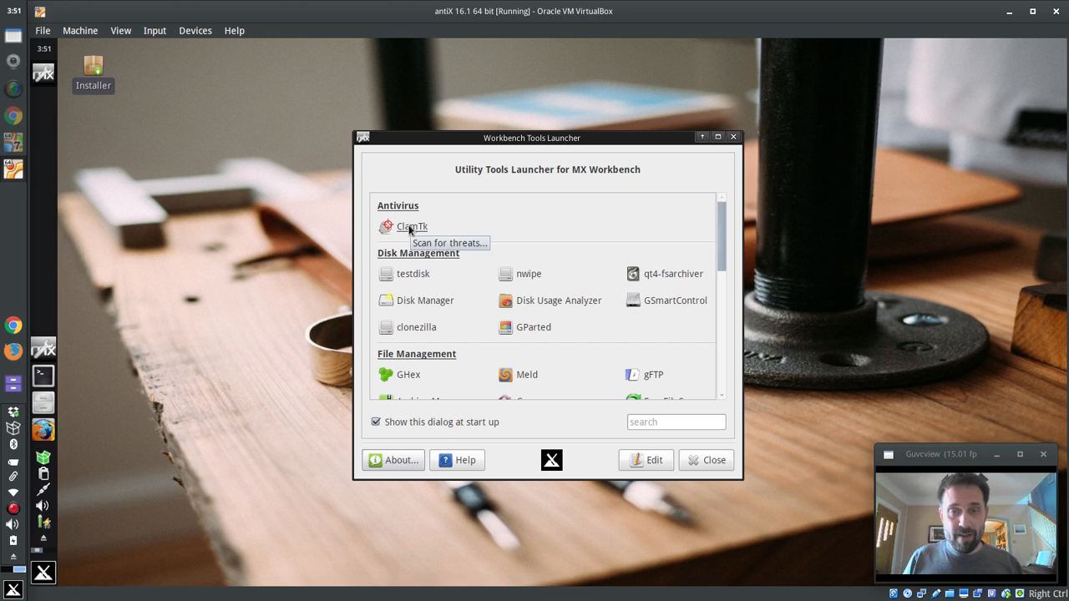
mouse_move(413, 280)
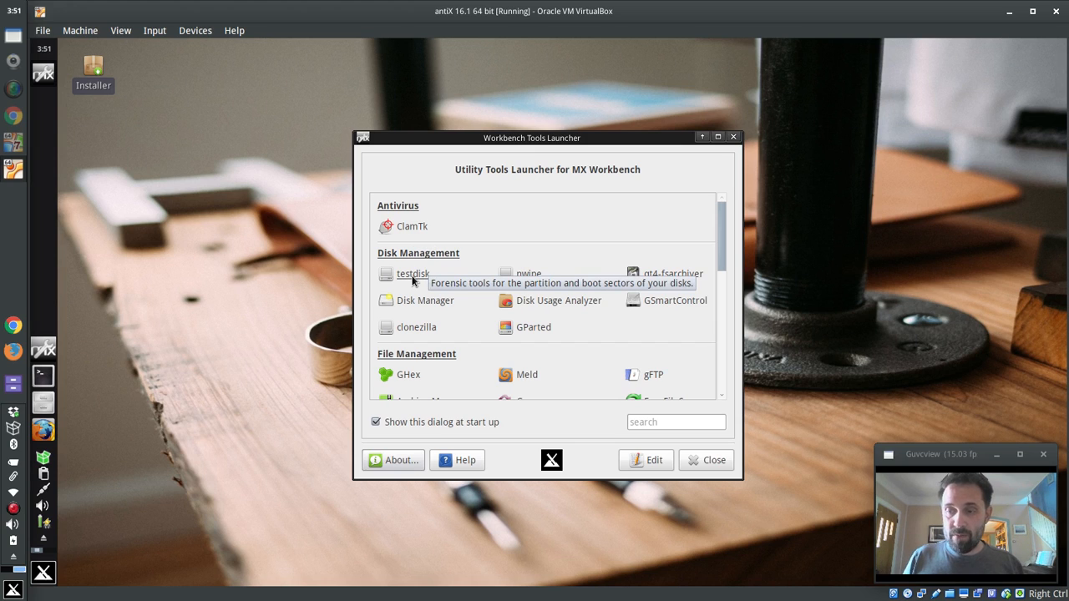
mouse_move(529, 293)
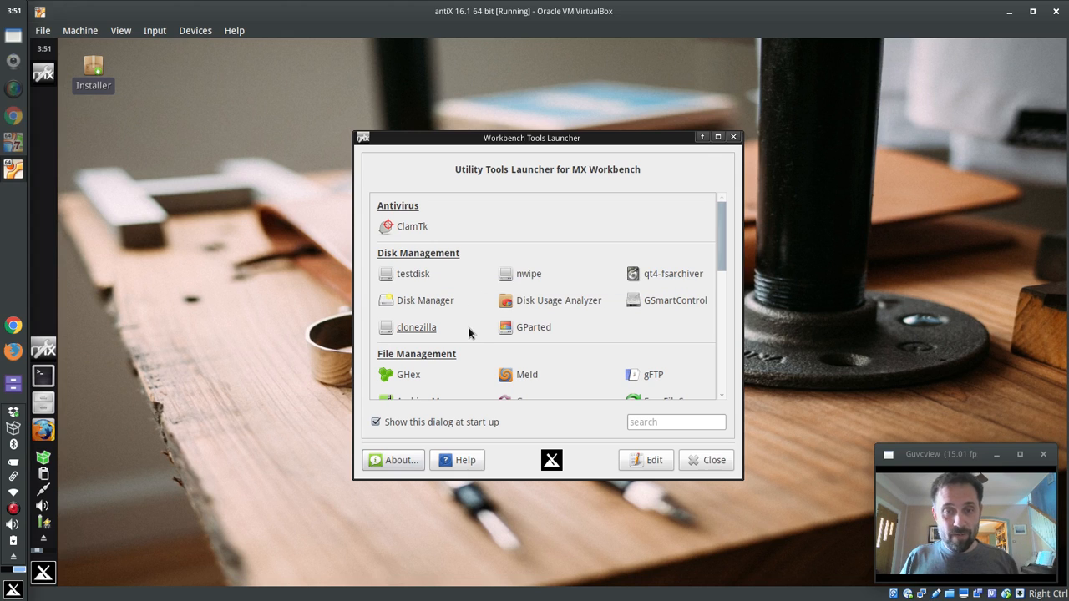
scroll(down, 3)
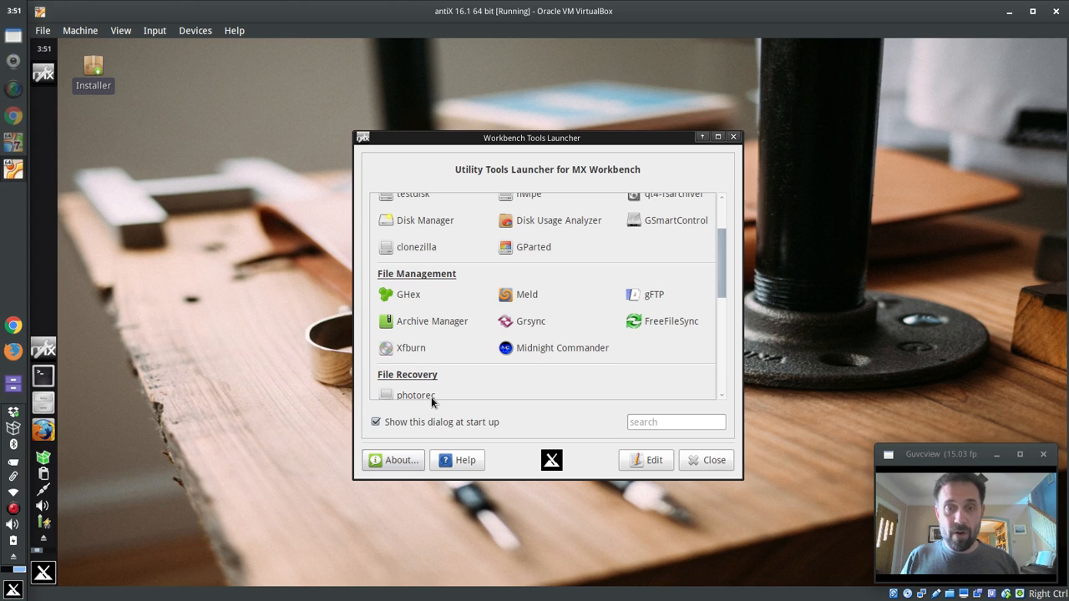
mouse_move(415, 394)
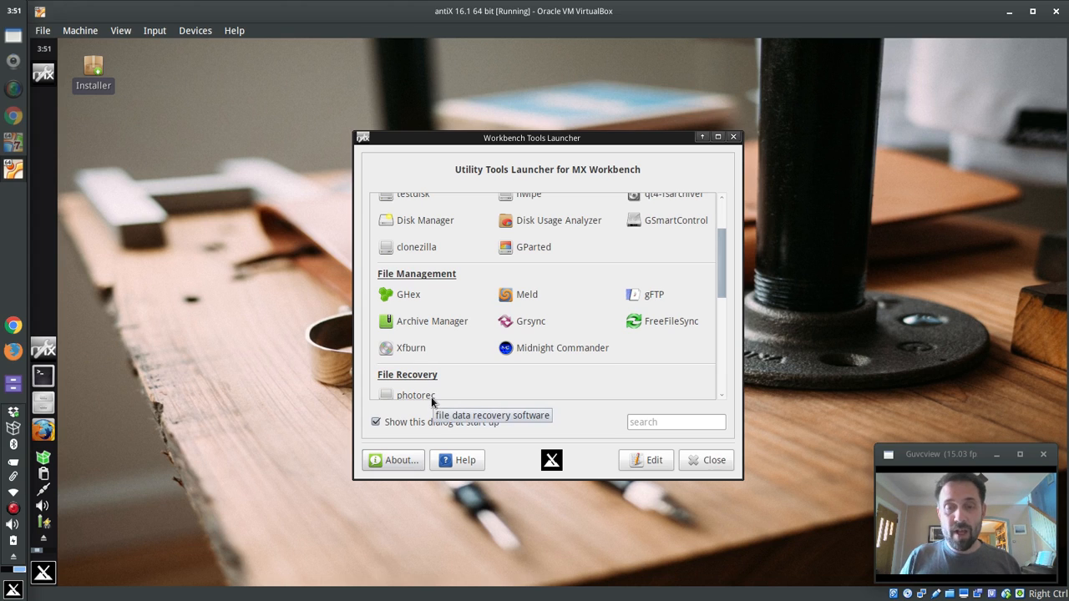
mouse_move(444, 365)
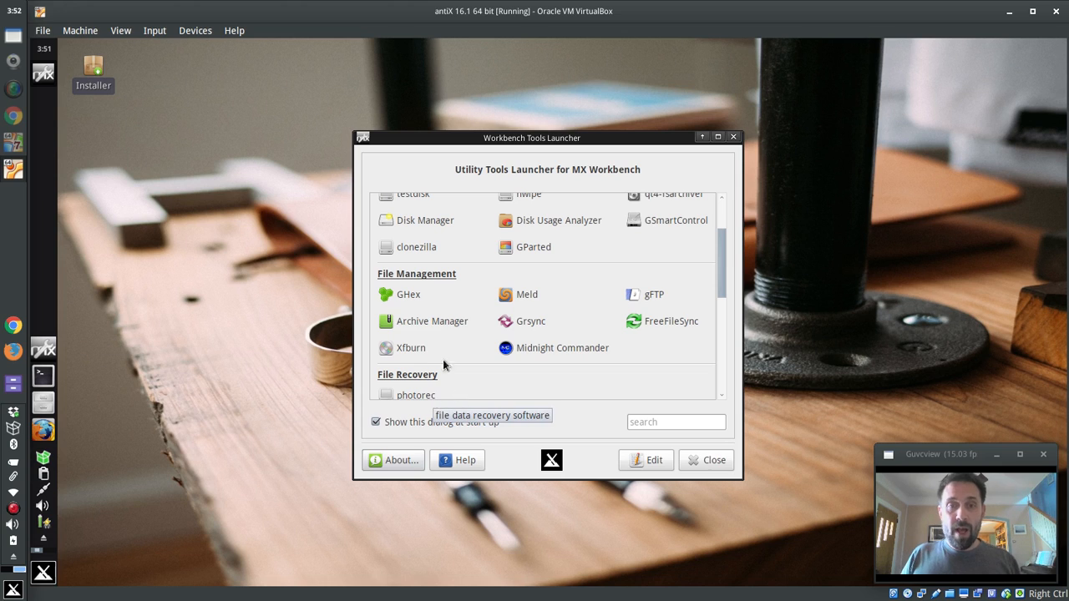
mouse_move(562, 347)
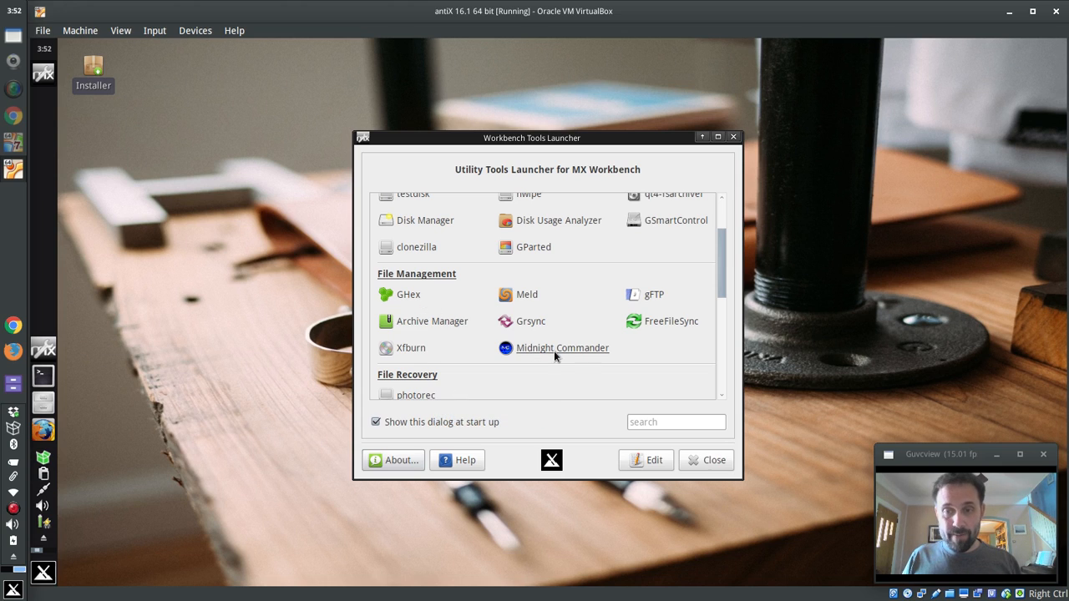
scroll(up, 3)
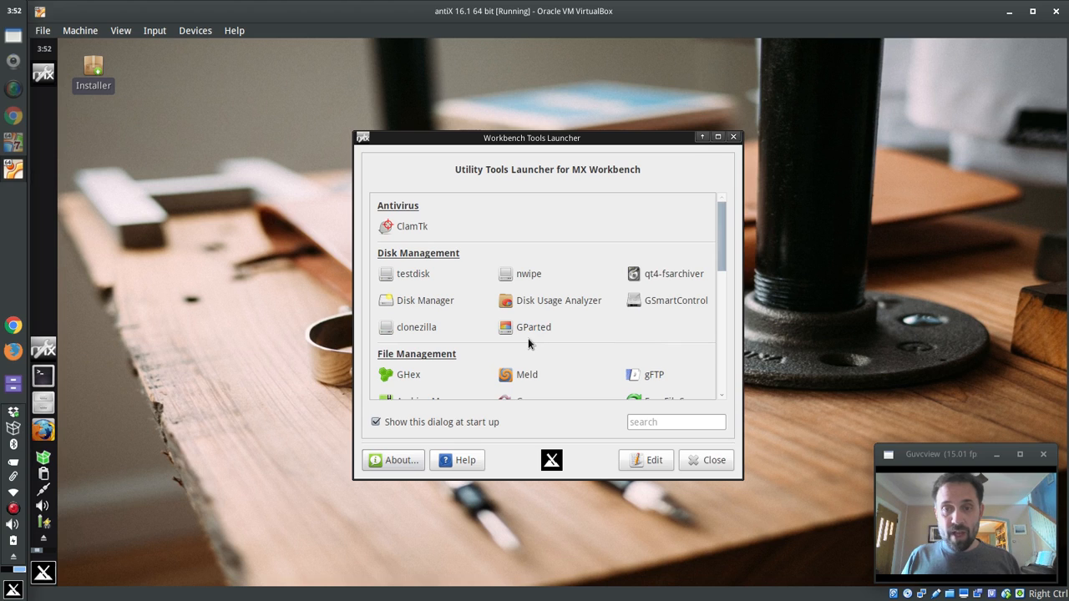
mouse_move(426, 300)
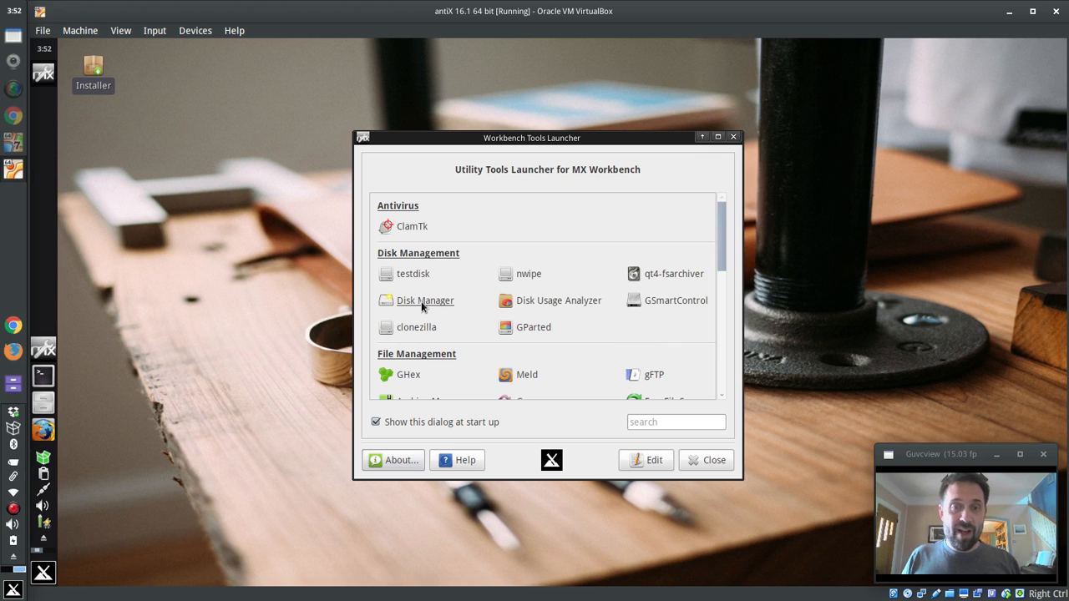
mouse_move(529, 280)
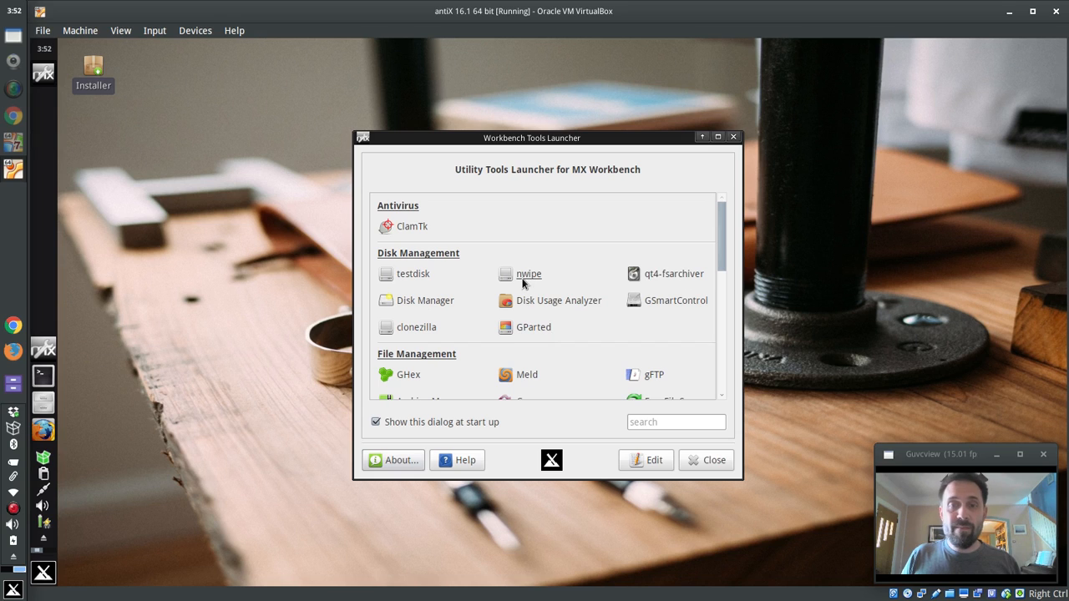
mouse_move(529, 273)
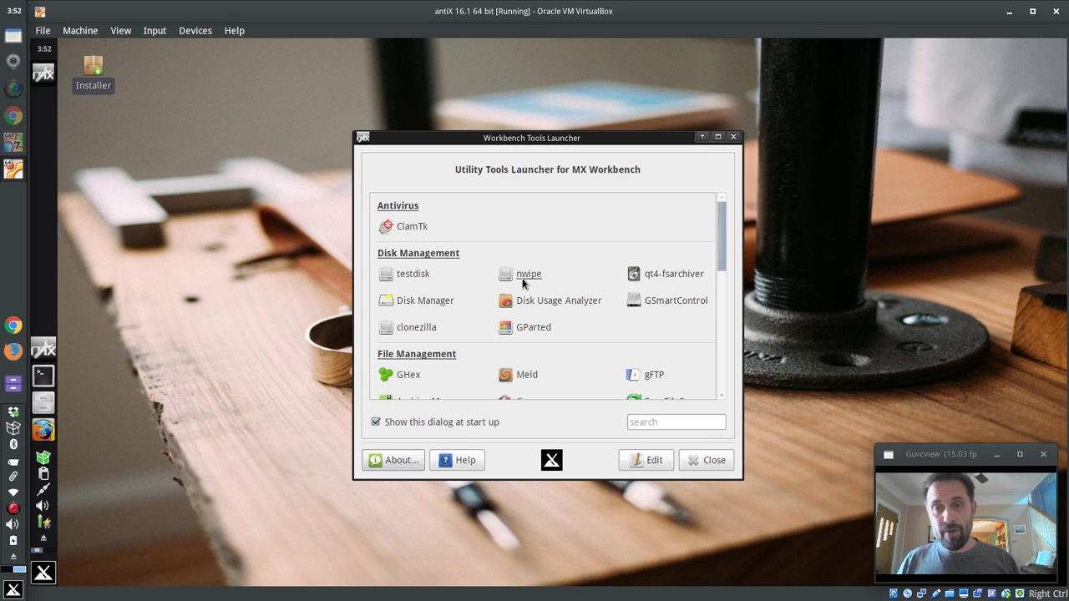
scroll(down, 3)
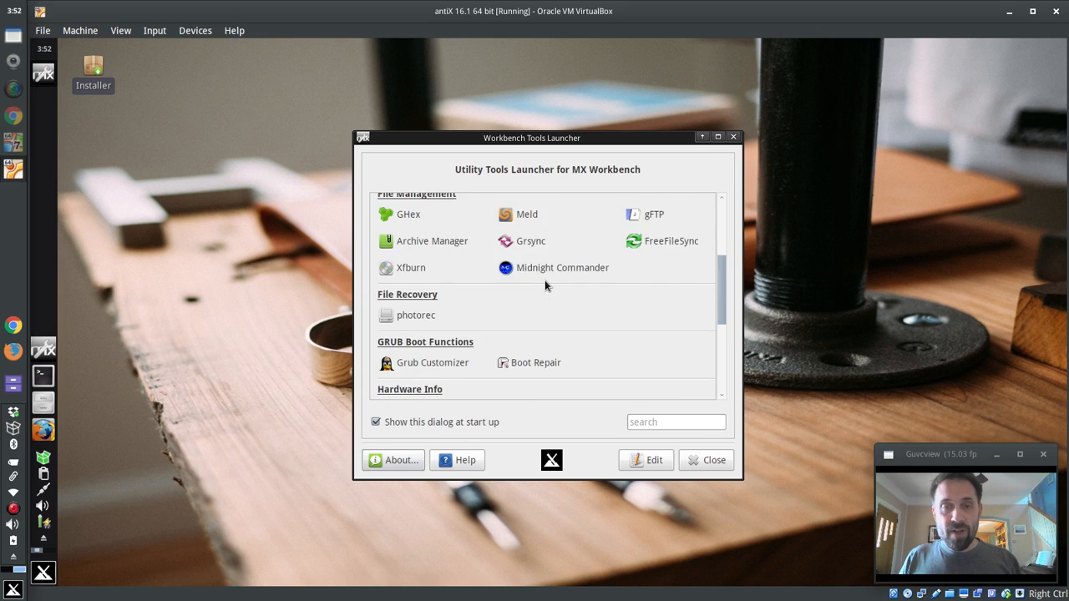
scroll(down, 3)
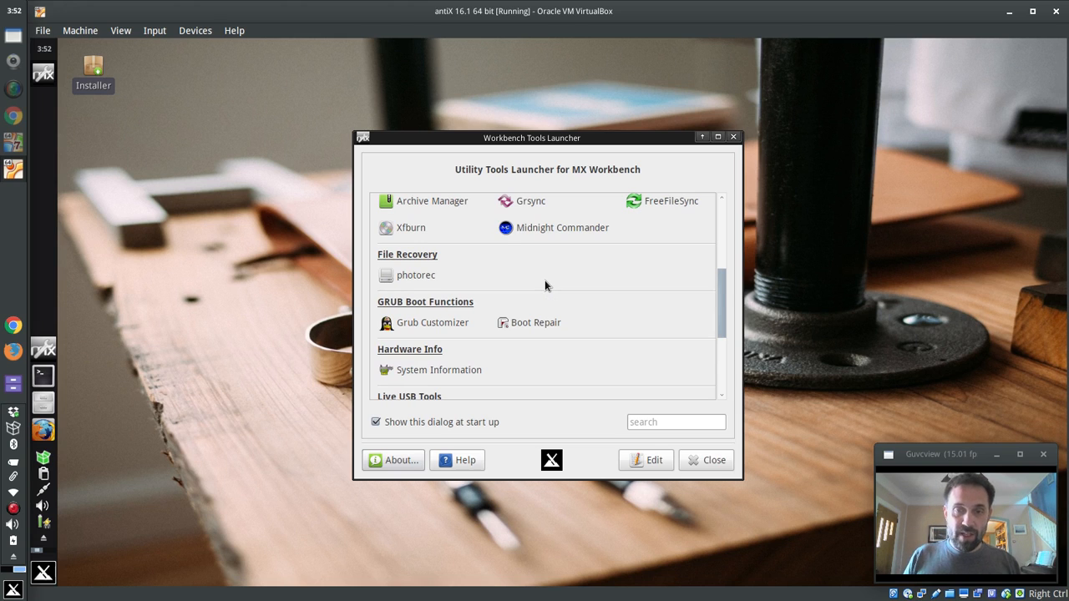
scroll(up, 3)
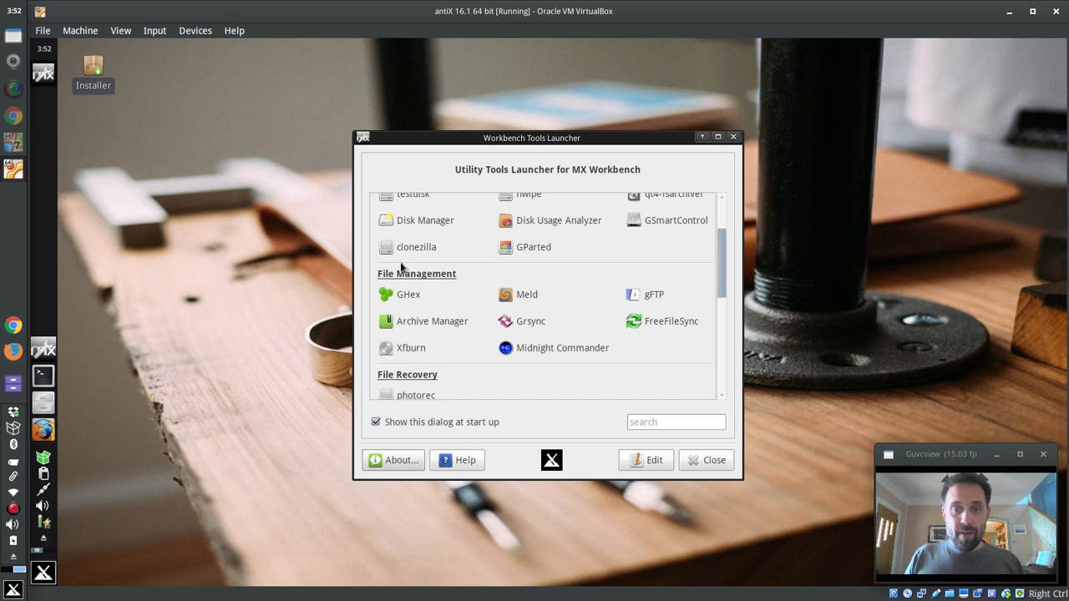
scroll(down, 3)
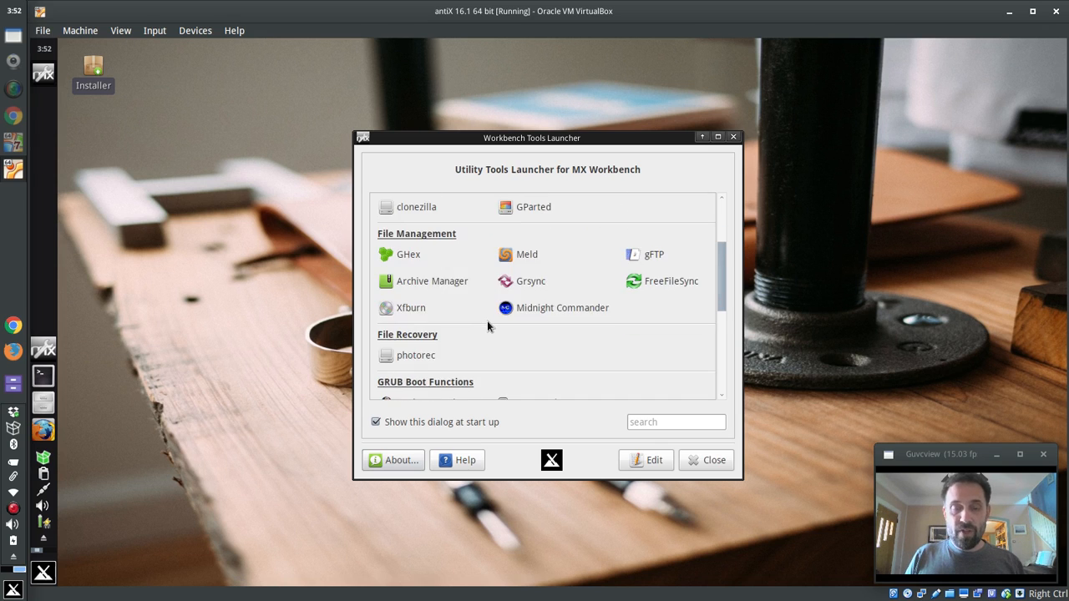
scroll(down, 3)
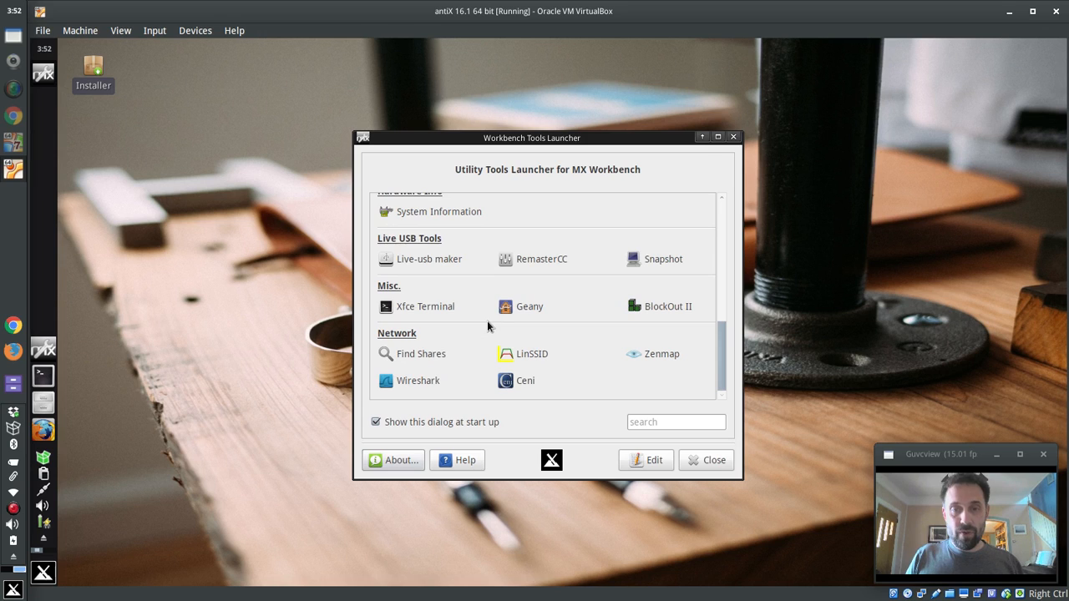
mouse_move(521, 360)
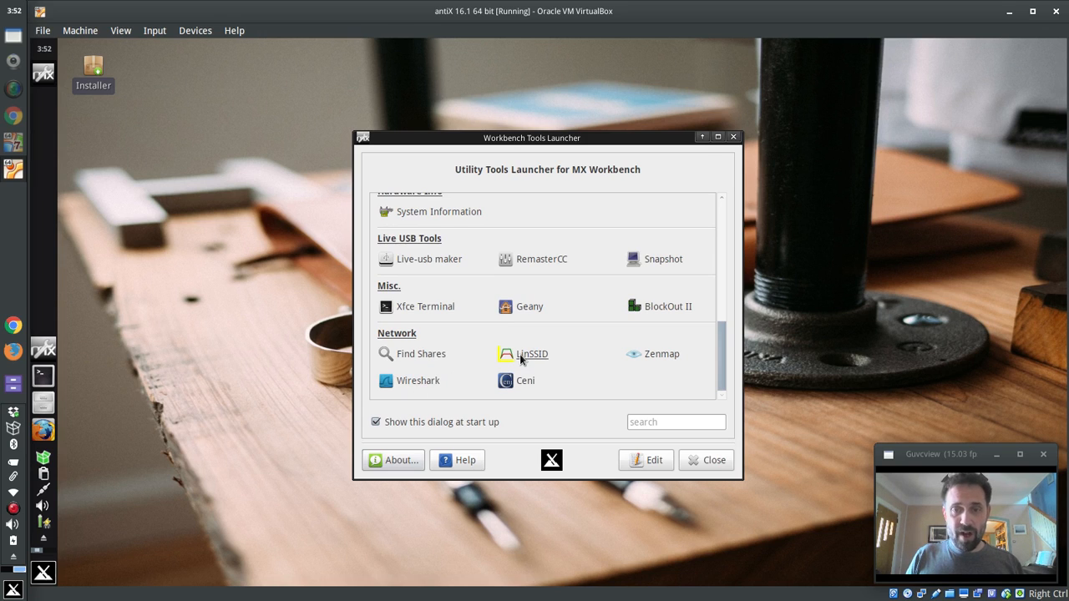
mouse_move(515, 385)
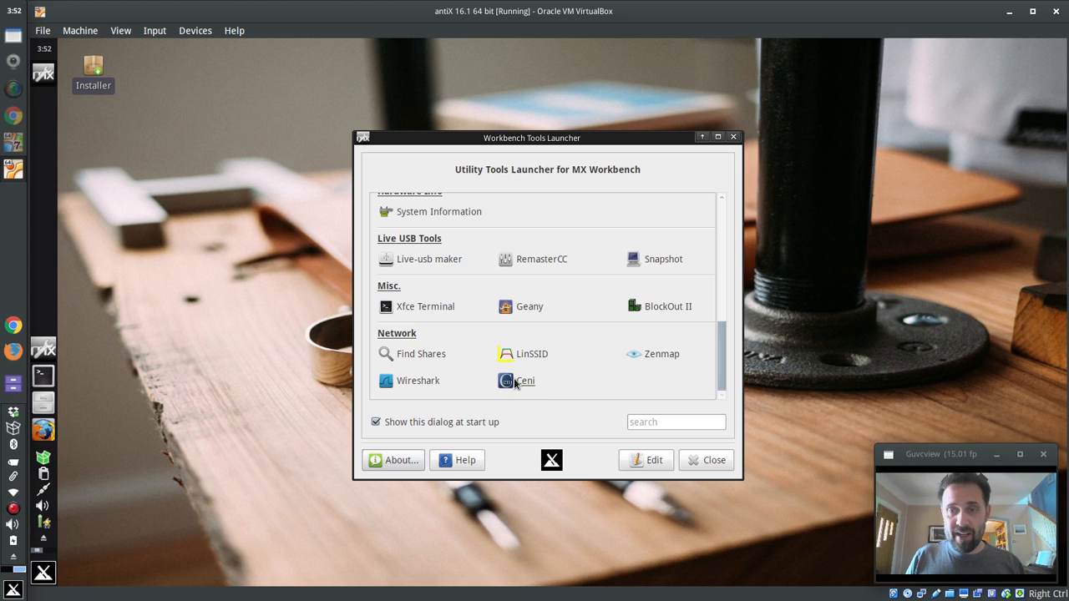
mouse_move(666, 313)
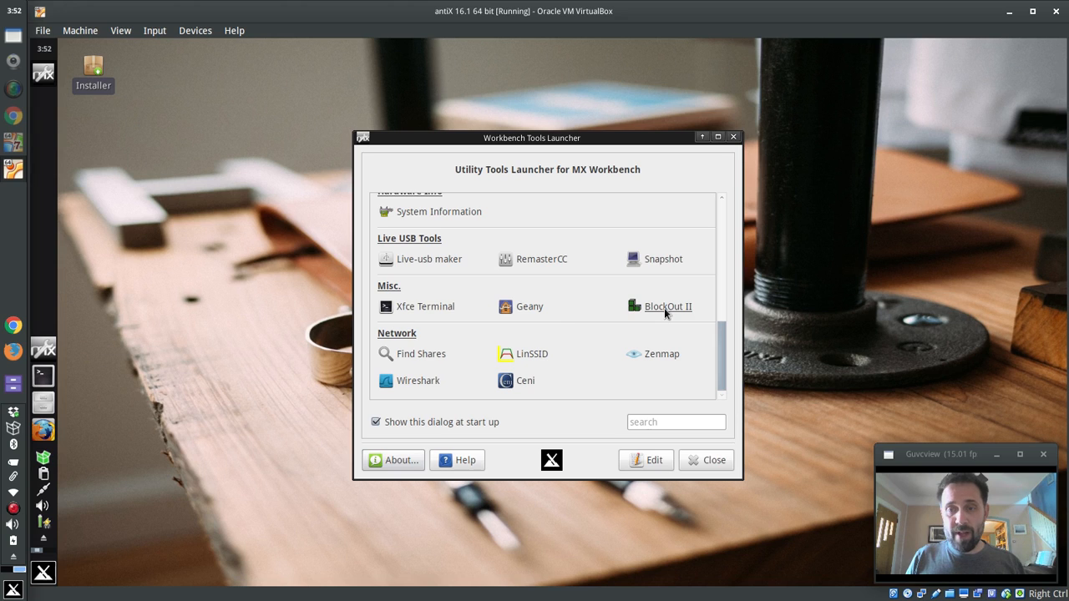
mouse_move(549, 332)
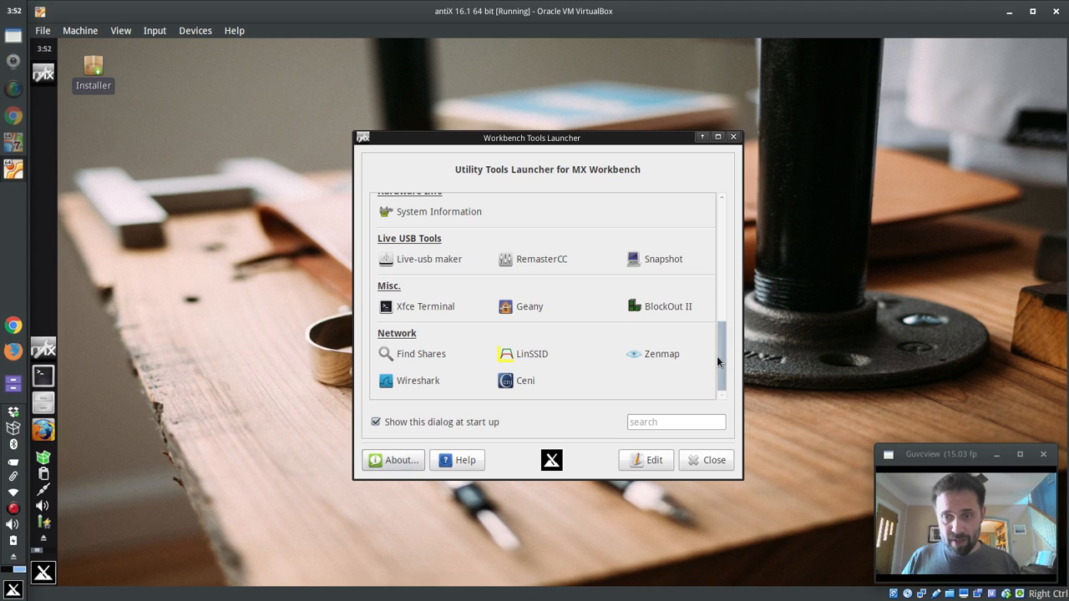
mouse_move(493, 395)
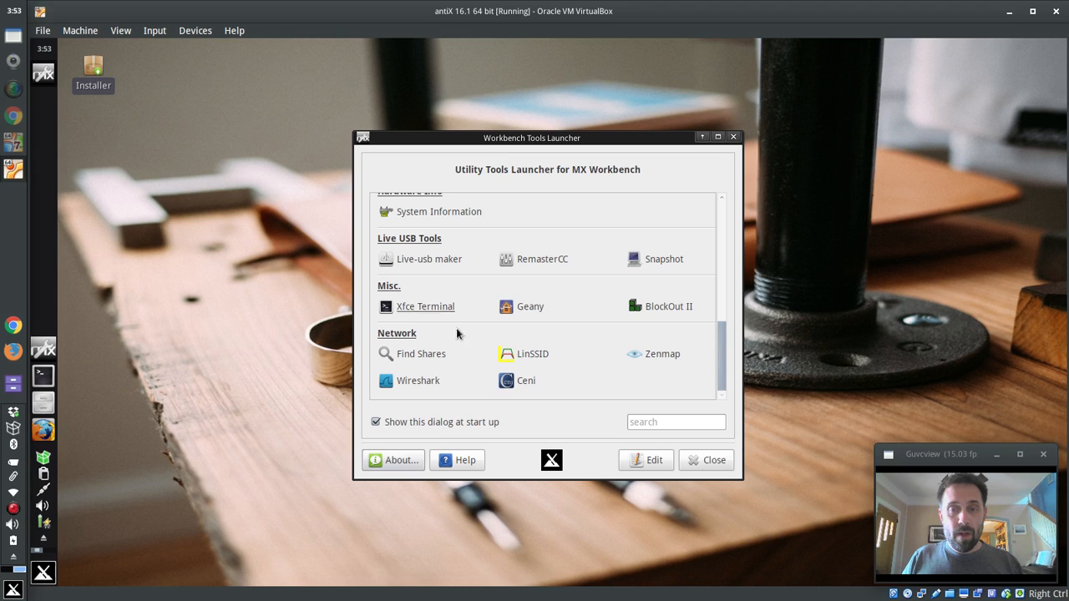
mouse_move(648, 460)
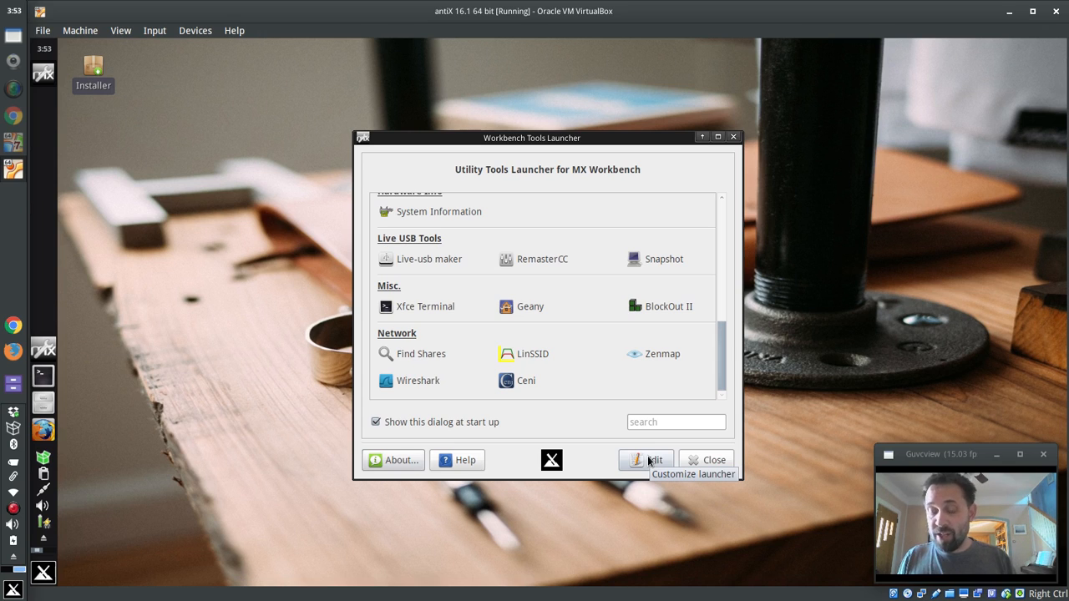
Open workbench-tools.list in Leafpad and add a blank line after the Live USB Tools entries.
click(707, 460)
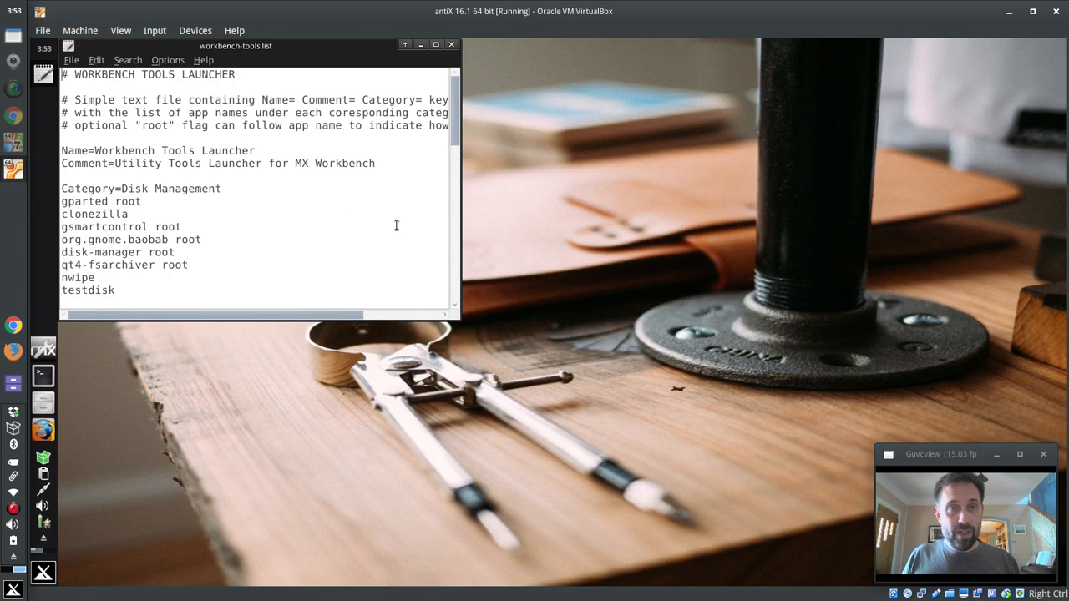
drag(235, 45, 413, 108)
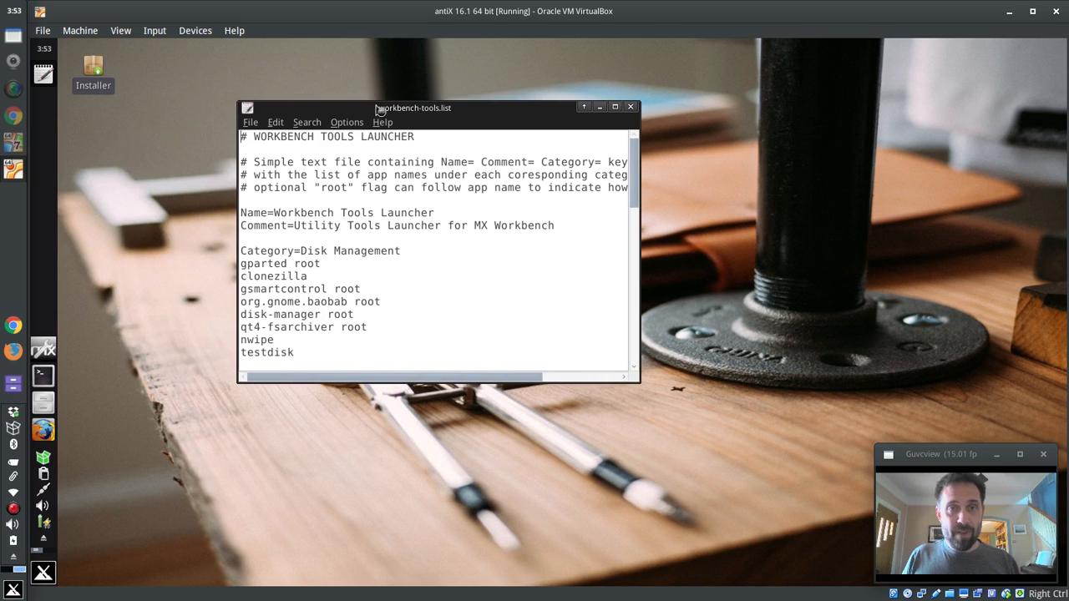
mouse_move(639, 386)
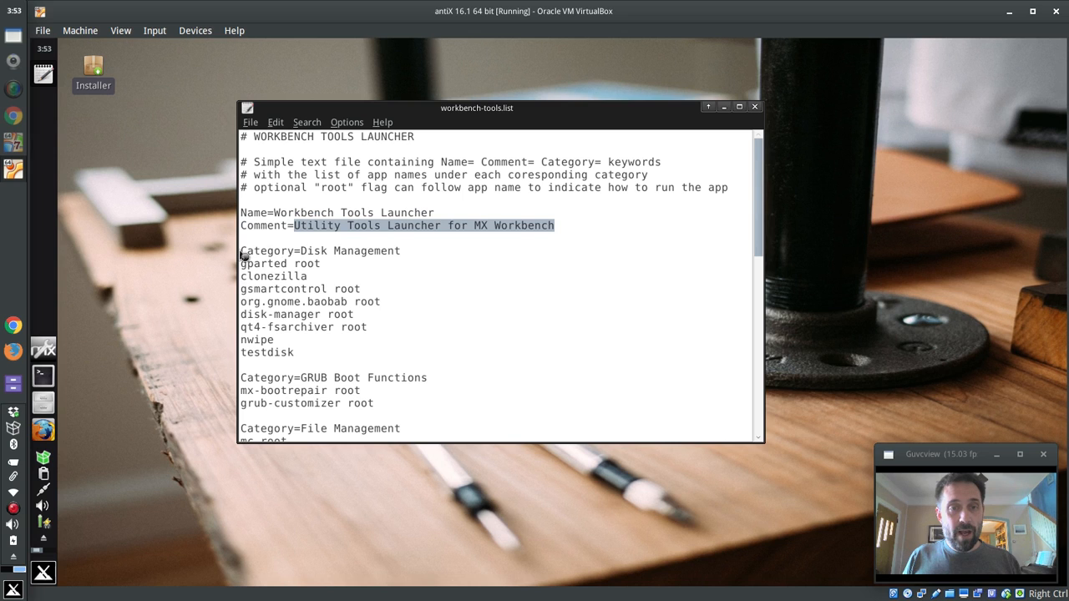
scroll(down, 3)
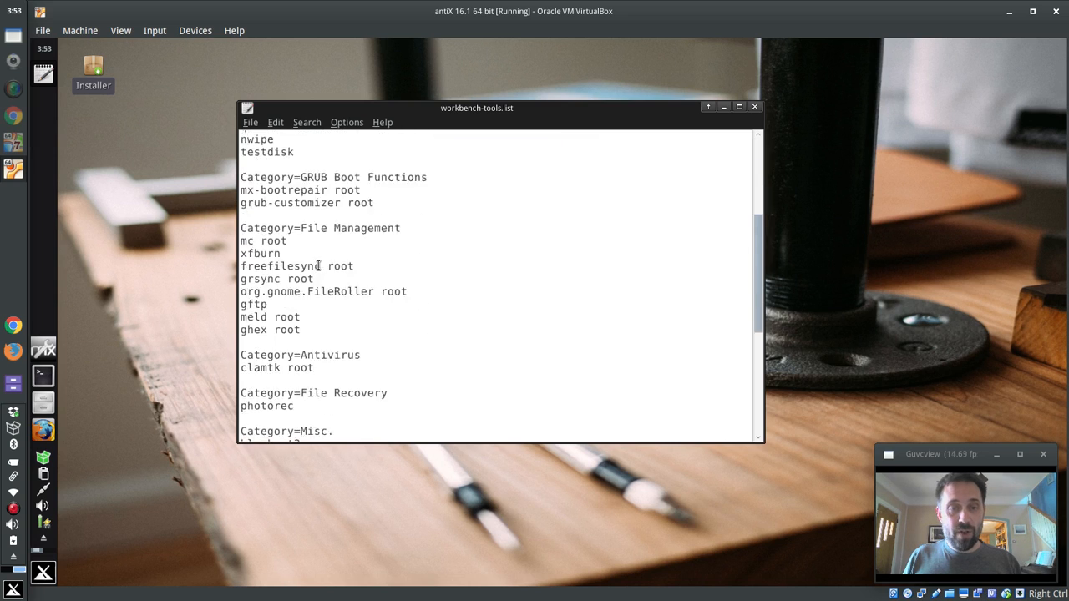
scroll(down, 3)
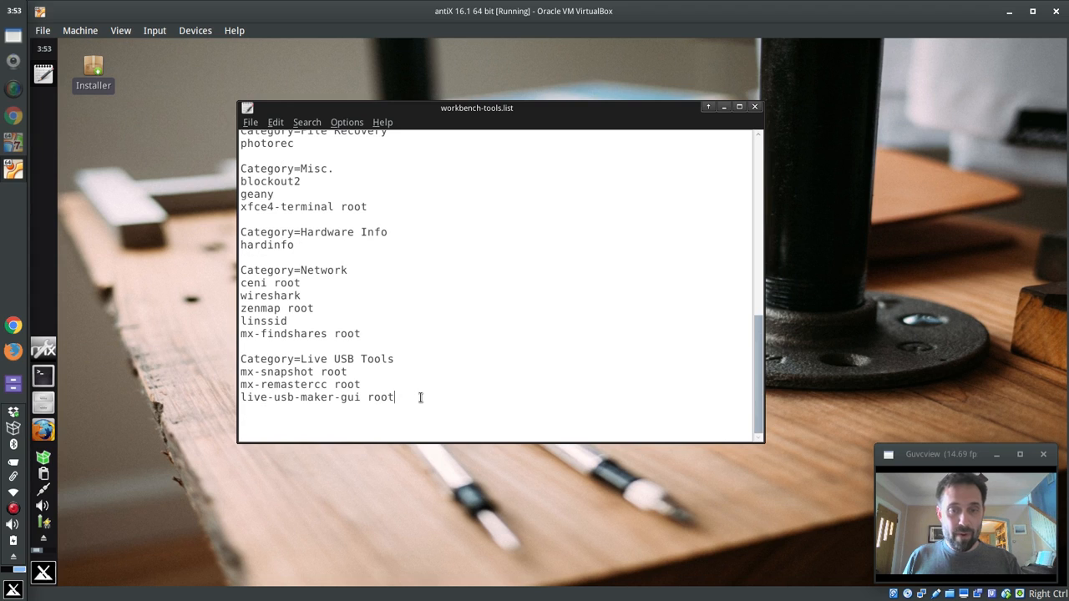
key(Return)
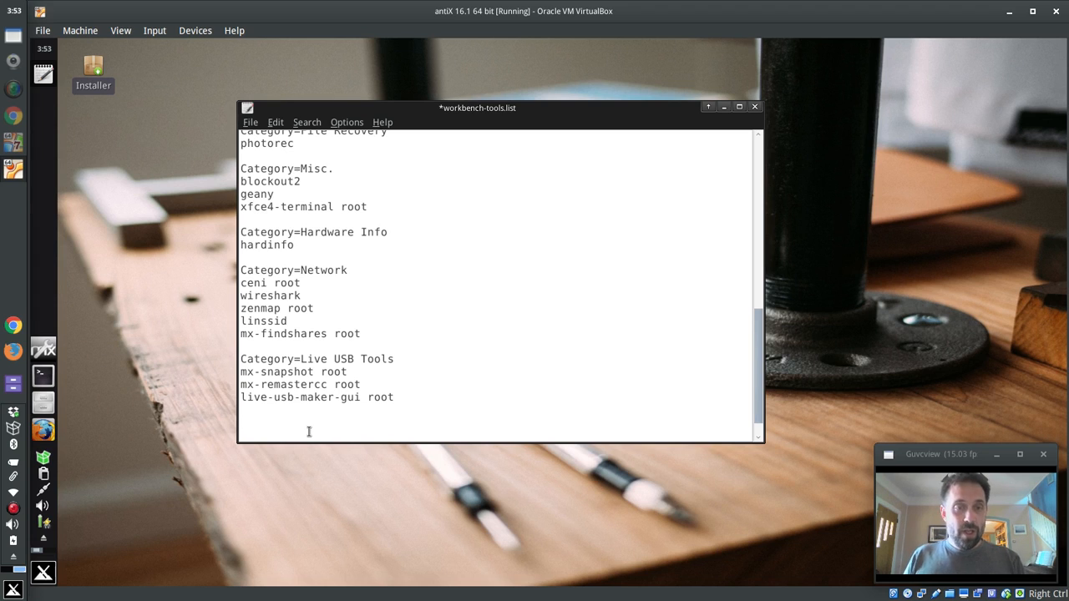
Append 'Category=dolphinoracle' followed by a 'synaptic' line to workbench-tools.list.
text(Category=dolphinoracle)
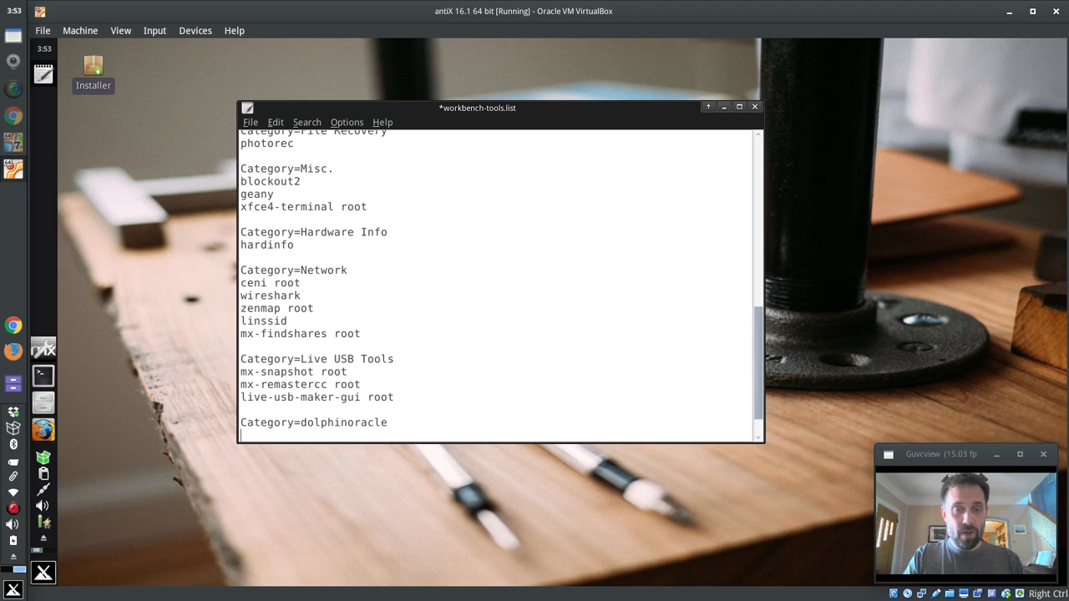
text(sy)
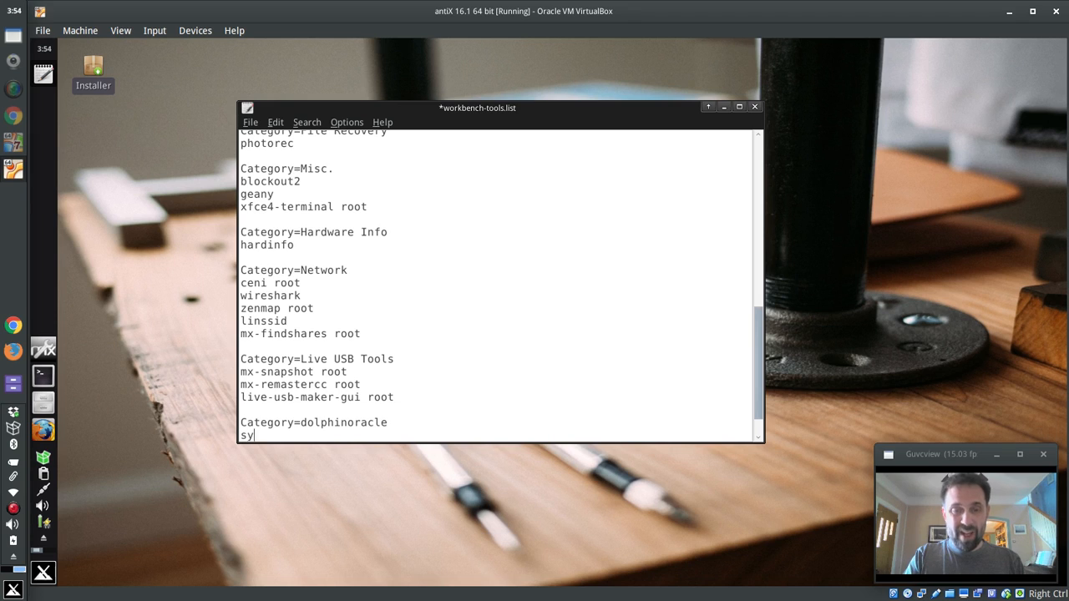
text(naptic)
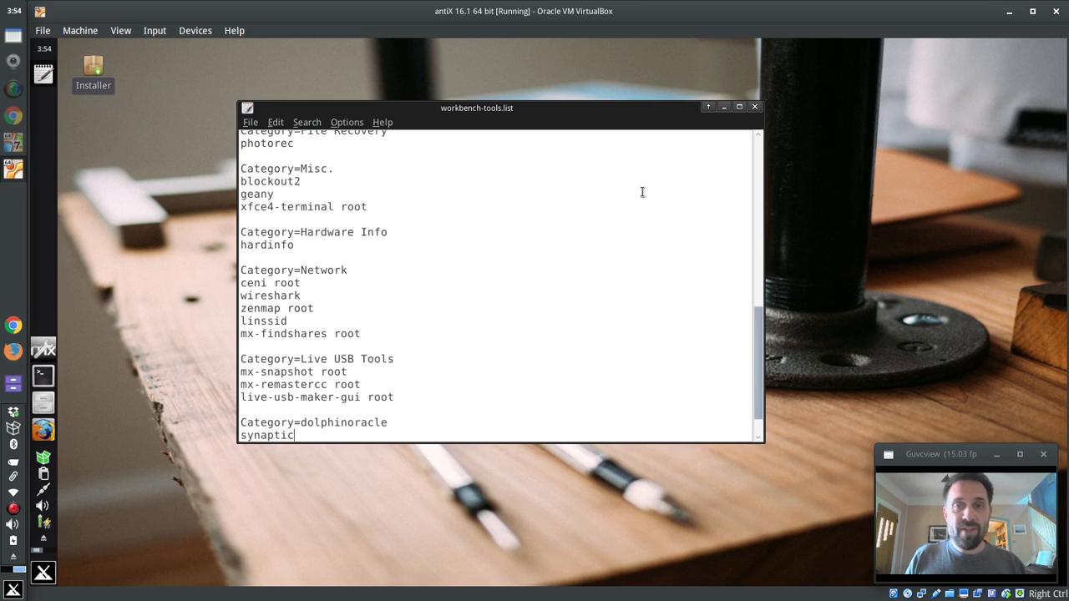
mouse_move(737, 137)
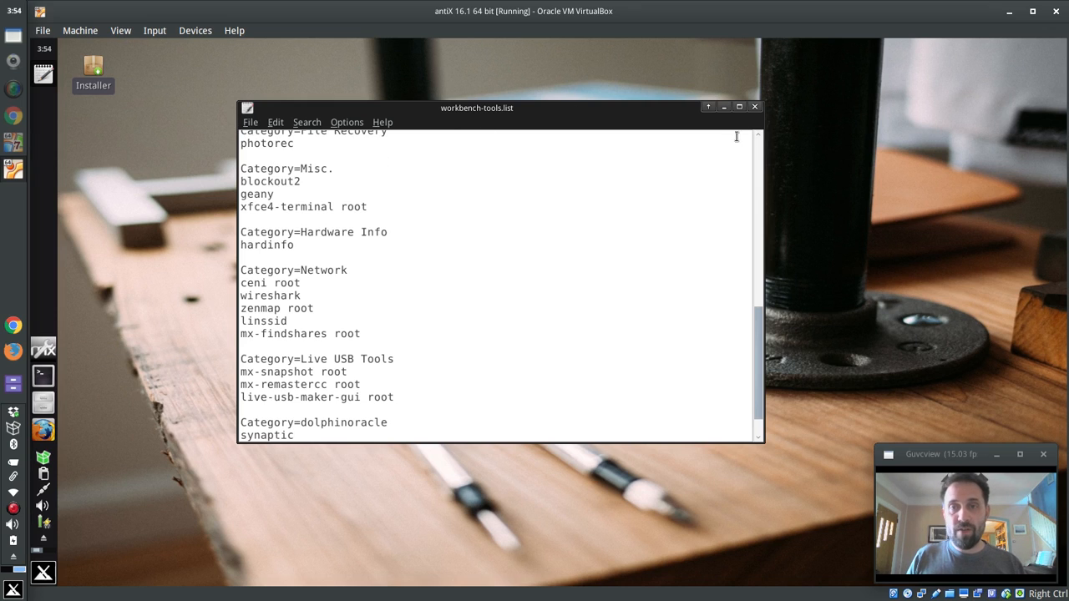
Close the edited list and scroll through the still-open launcher's tools.
click(754, 106)
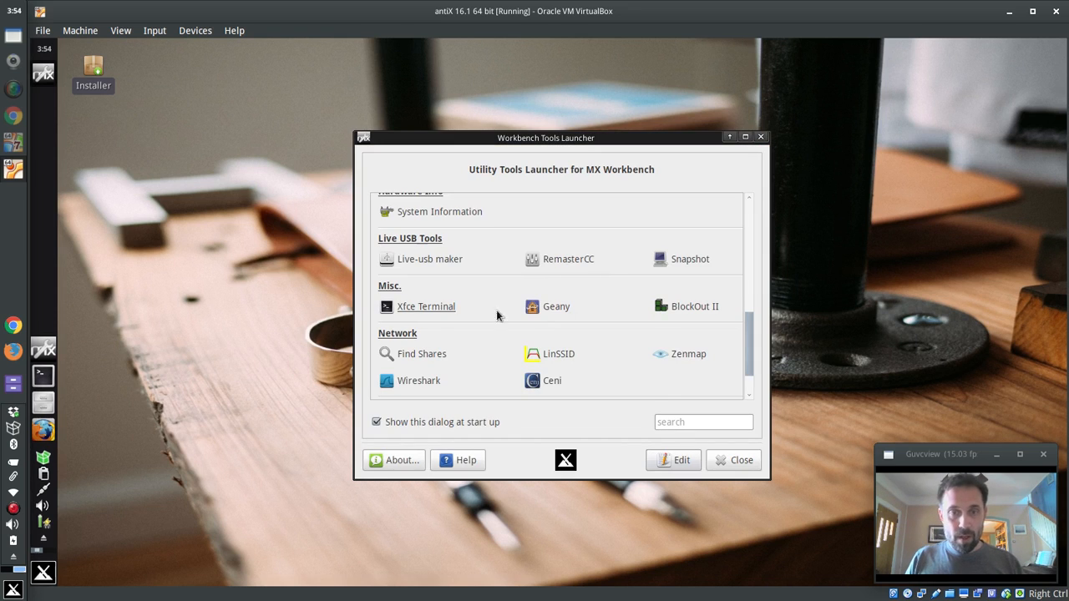
scroll(up, 3)
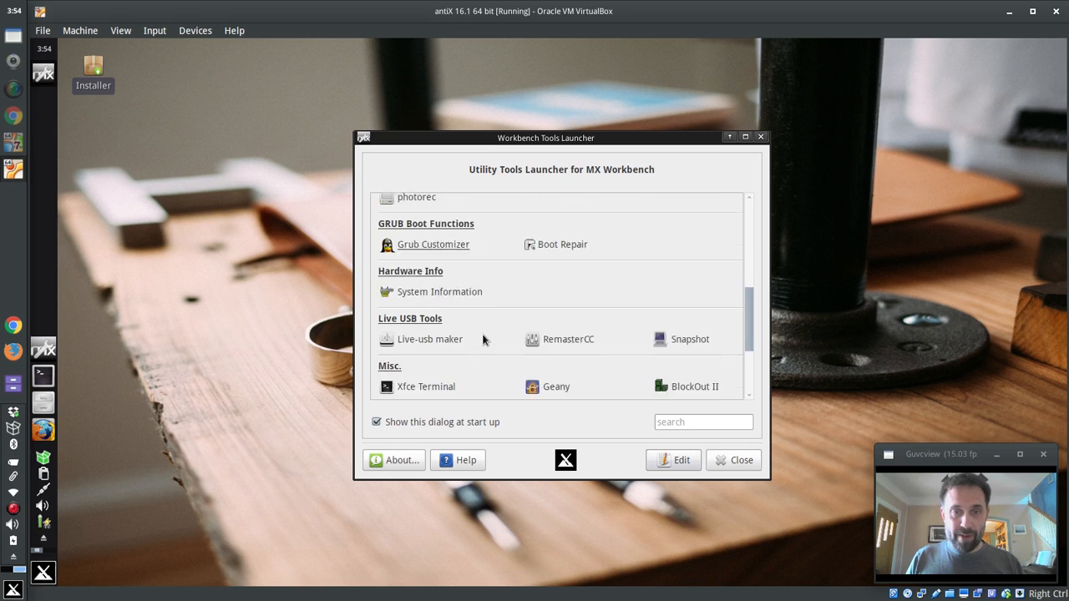
scroll(up, 3)
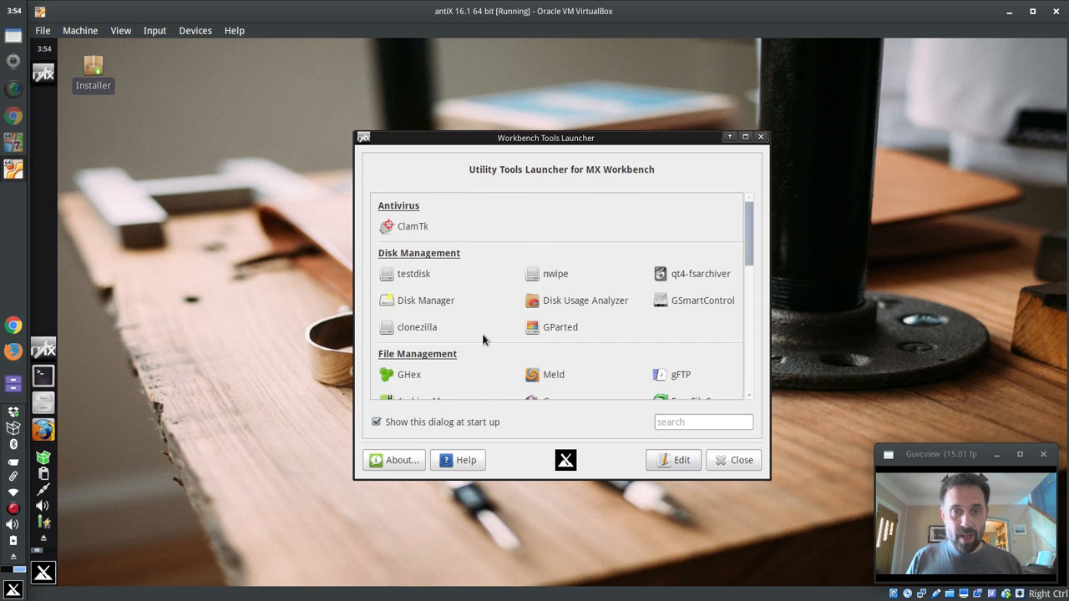
scroll(down, 3)
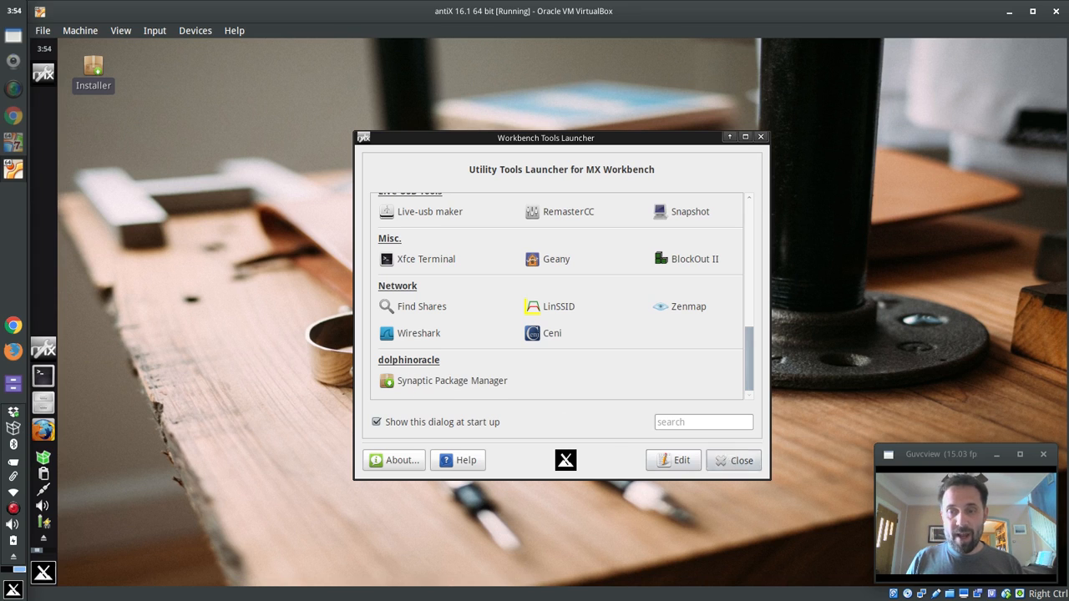
Close and reopen the launcher, then scroll down to the dolphinoracle section.
click(732, 460)
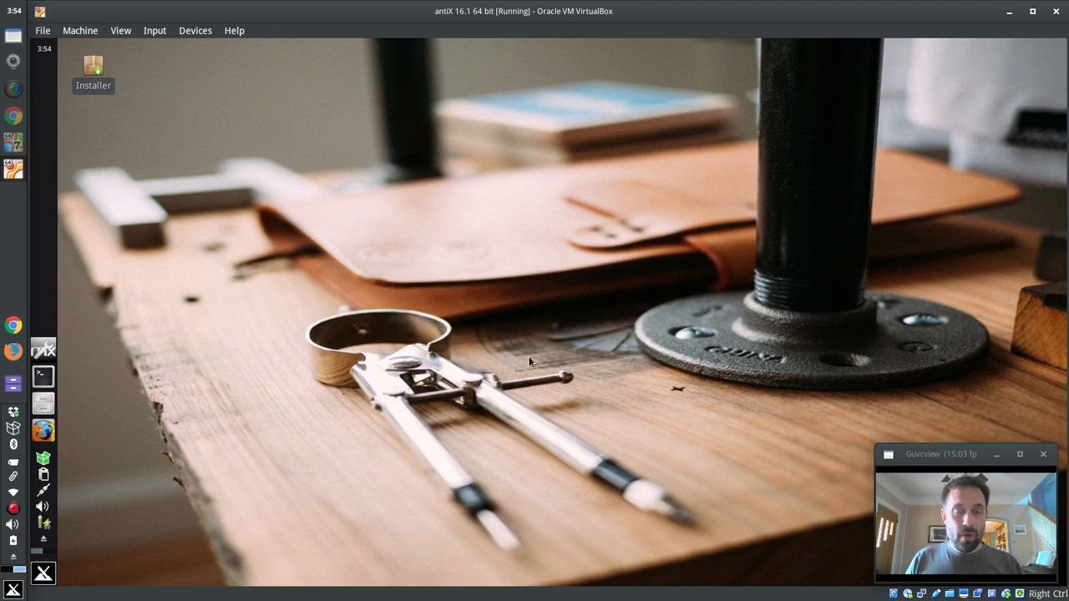
mouse_move(562, 361)
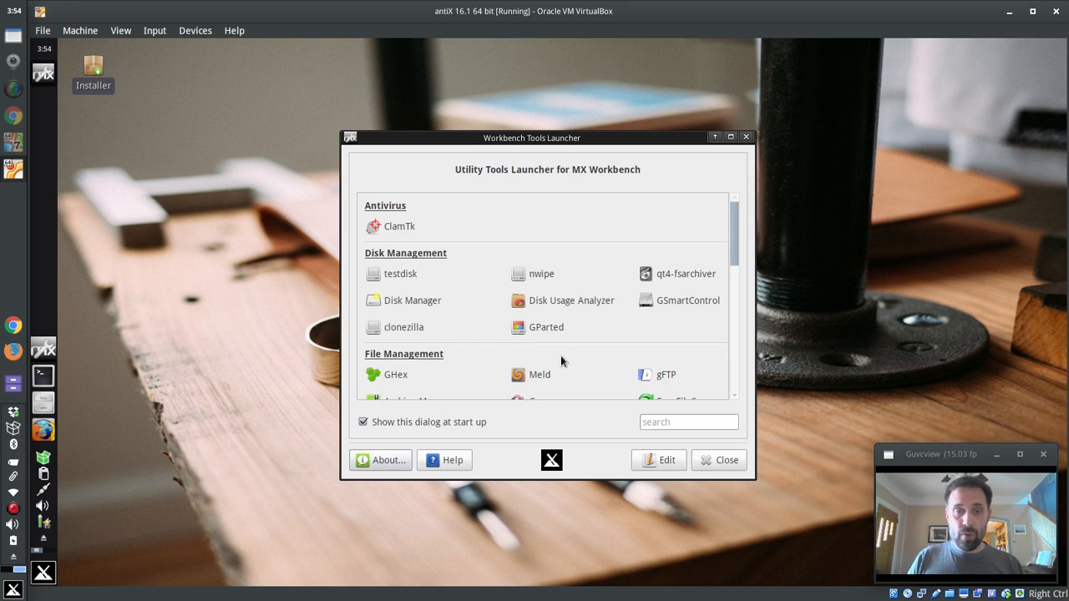
scroll(down, 3)
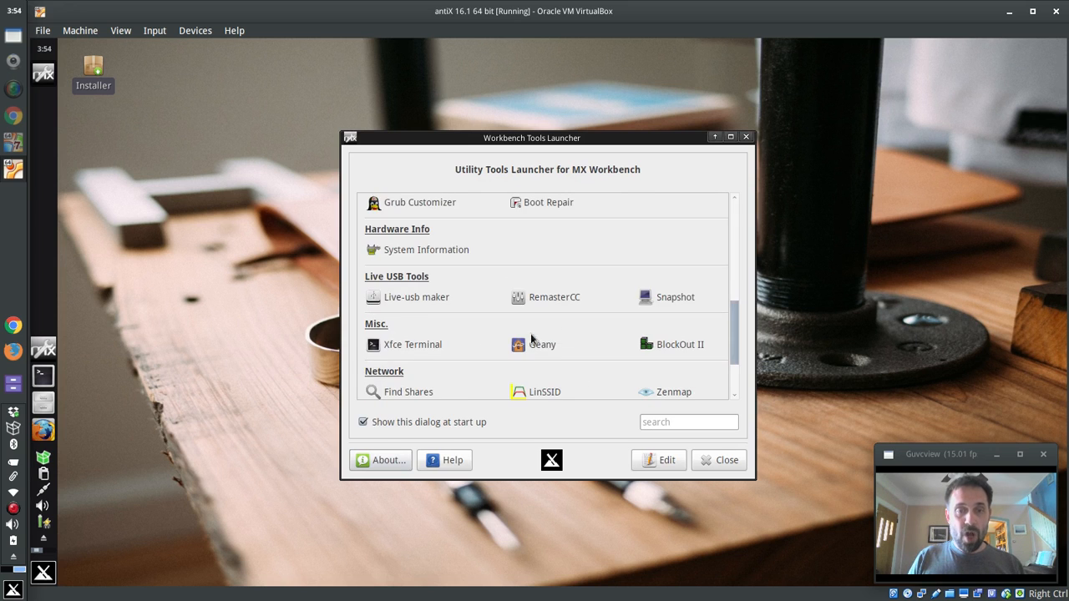
scroll(up, 3)
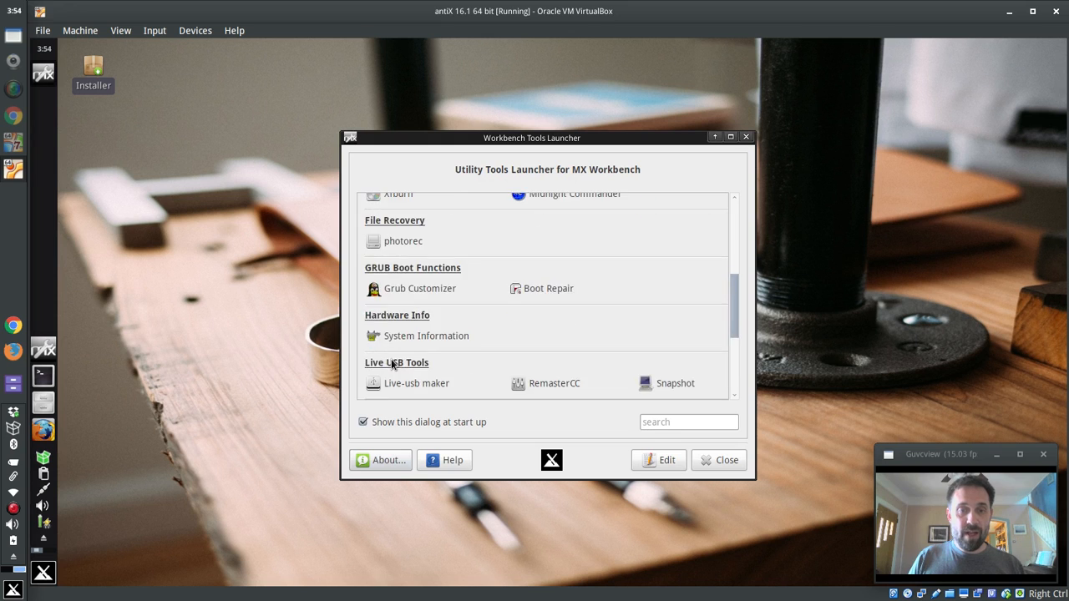
scroll(down, 3)
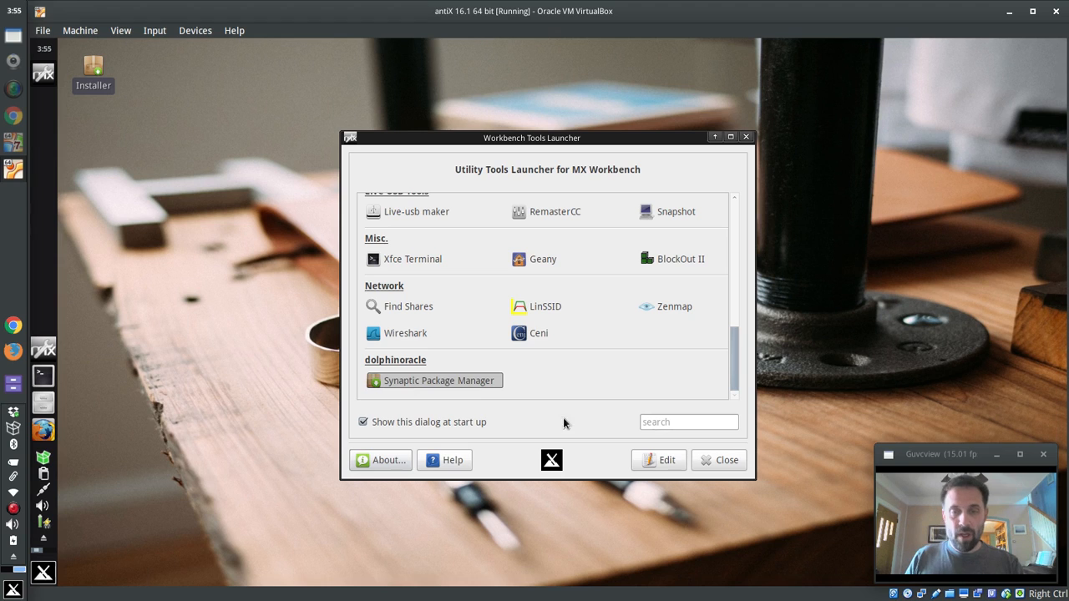
mouse_move(433, 408)
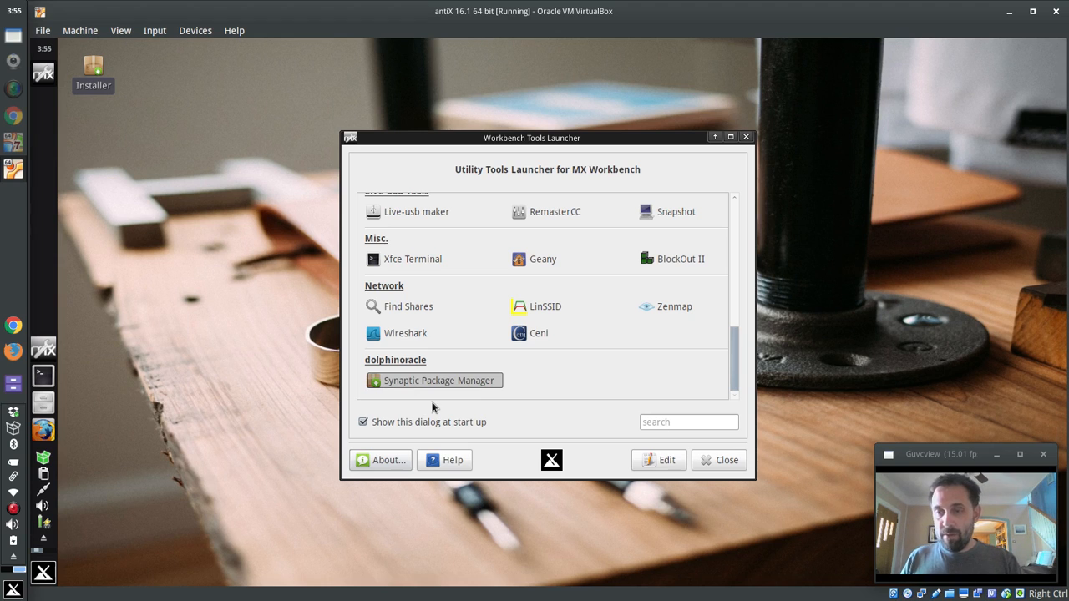
Launch Synaptic Package Manager from dolphinoracle and authenticate with the root password.
click(433, 380)
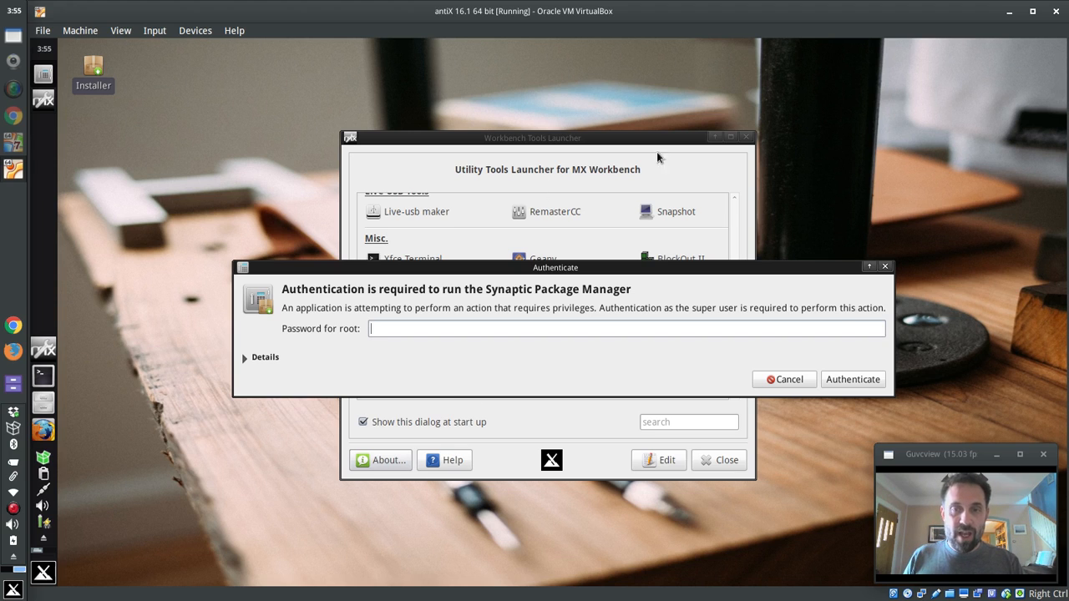
mouse_move(489, 395)
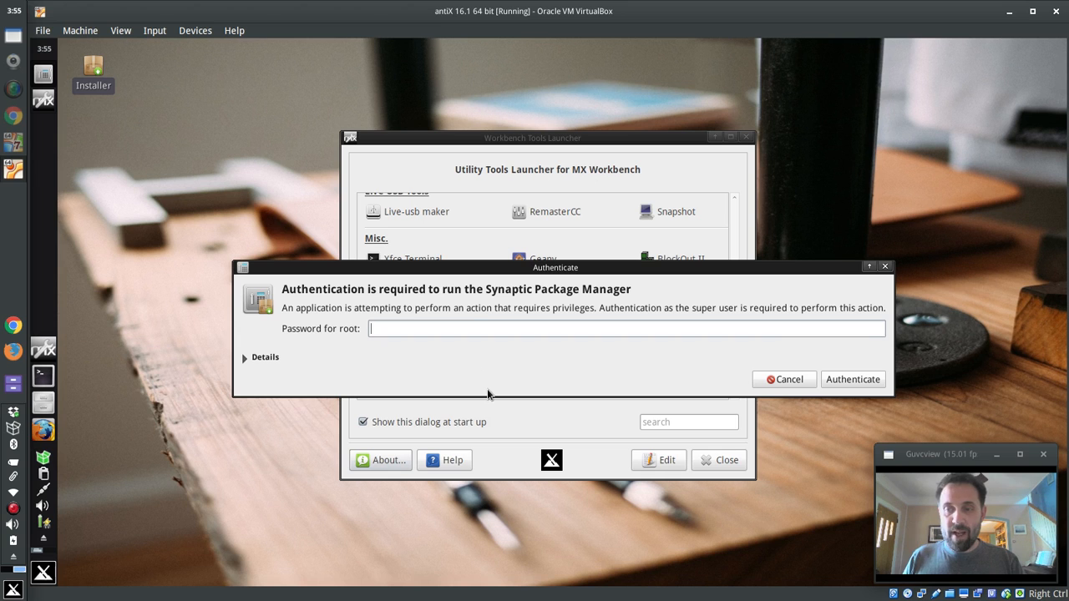
text(•)
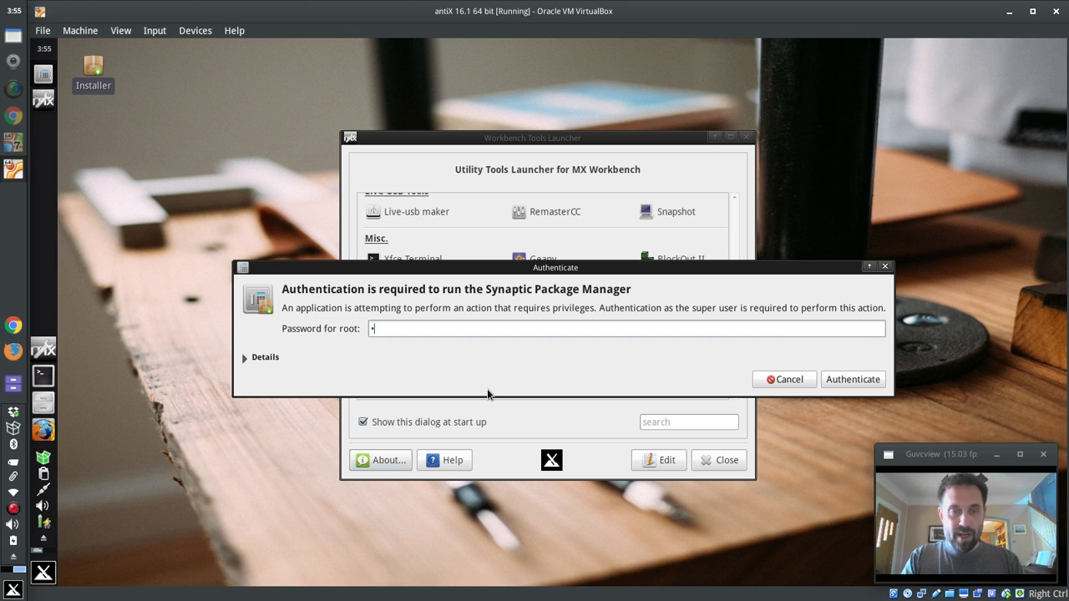
click(853, 380)
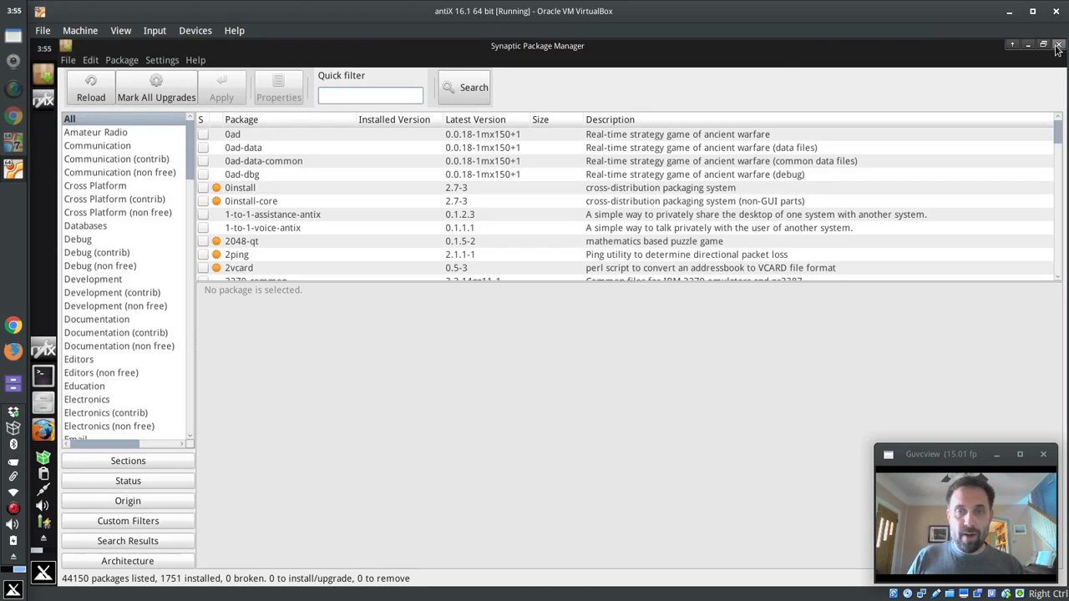
Close Synaptic Package Manager, then briefly open and dismiss a terminal, leaving the launcher.
click(1058, 45)
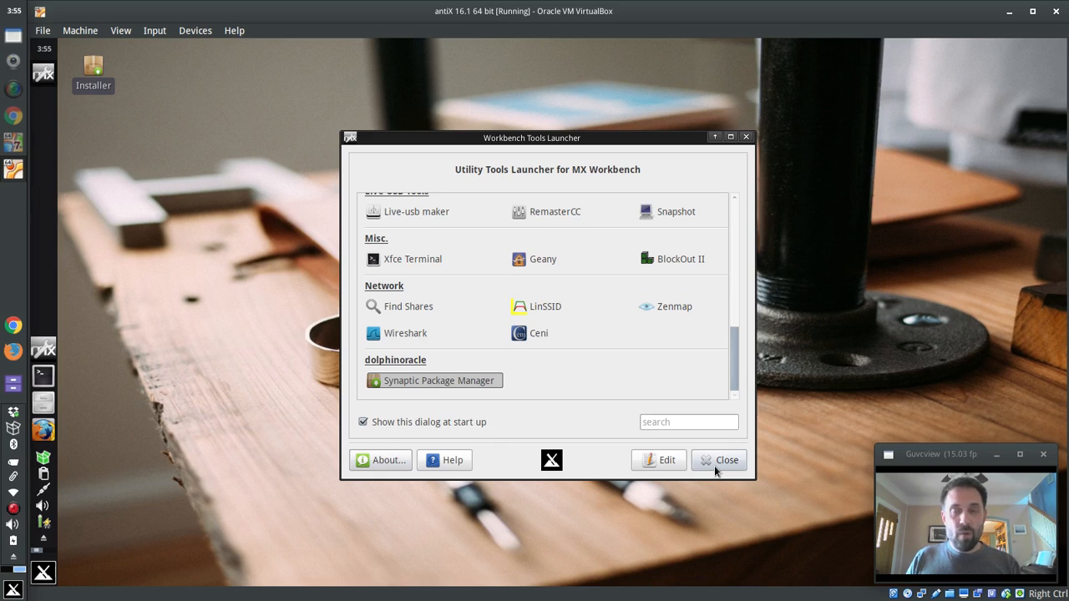
mouse_move(720, 460)
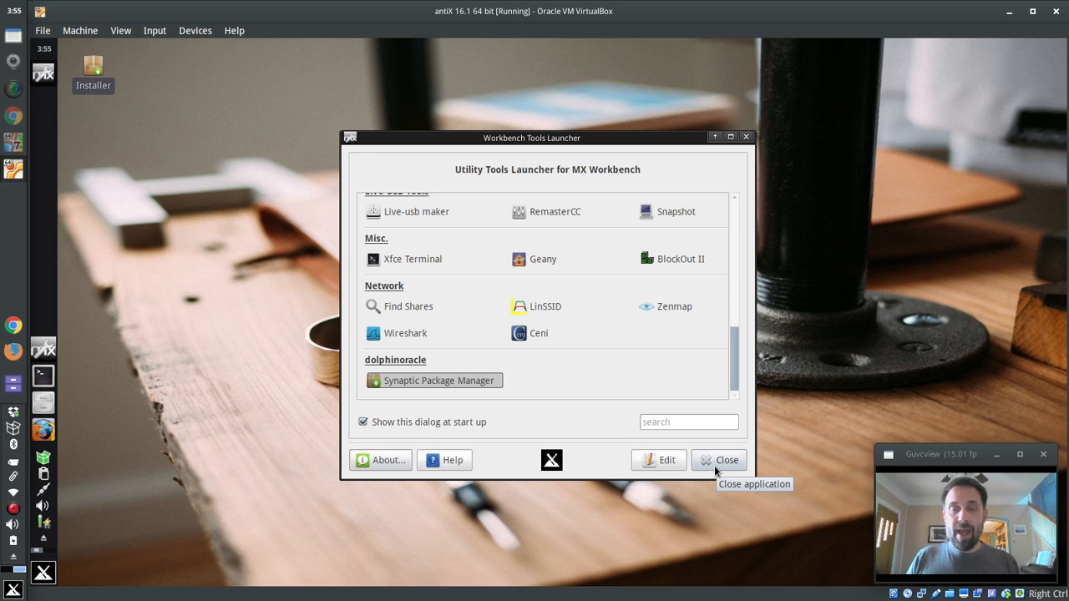
mouse_move(515, 451)
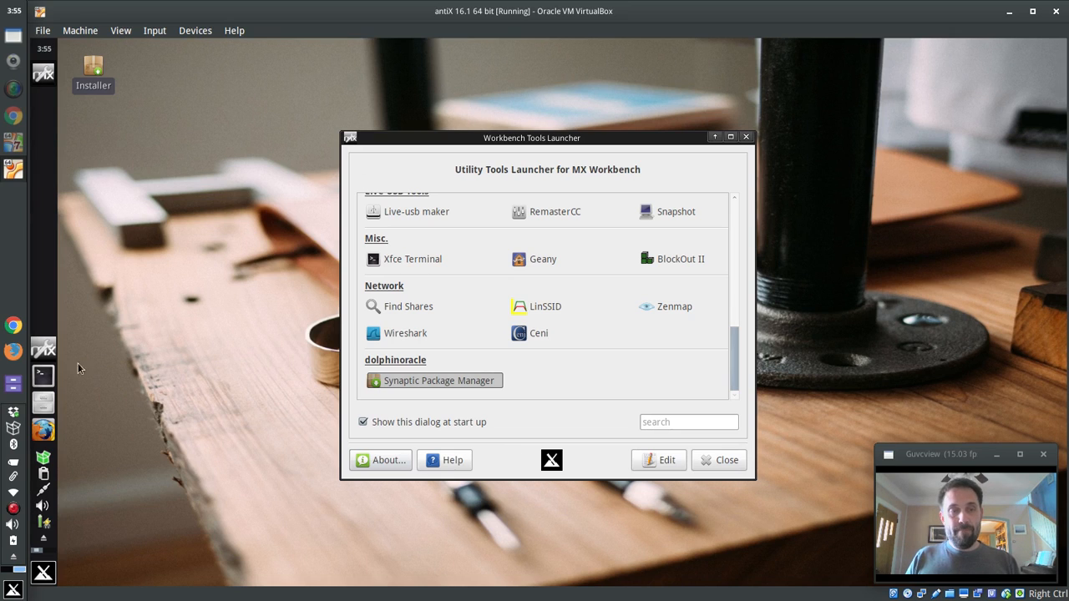
click(413, 258)
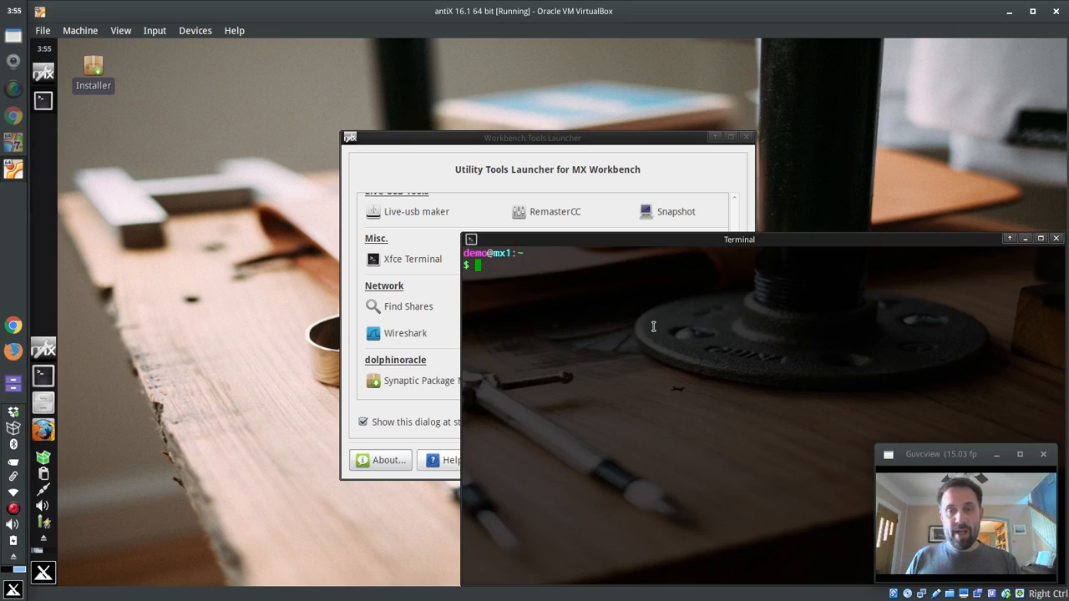
click(1056, 239)
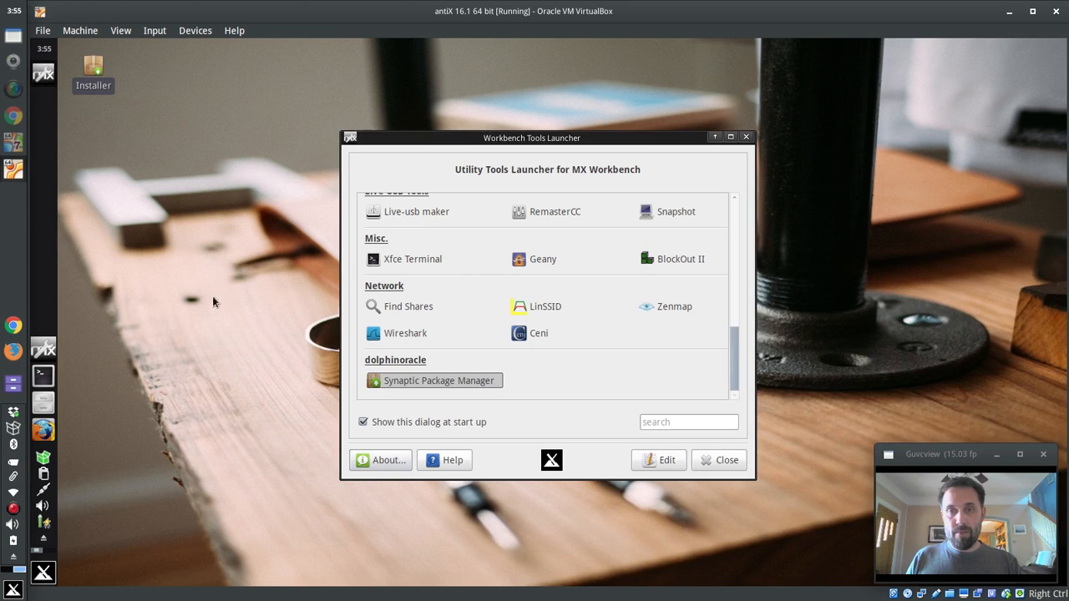
mouse_move(42, 376)
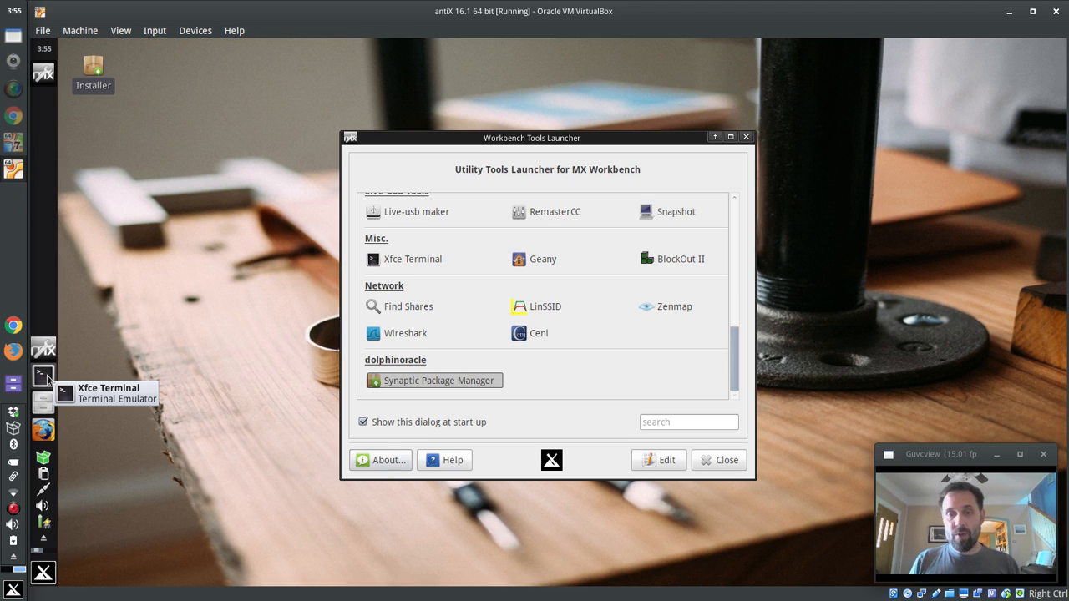
Try launching custom-toolbox with workbench.list, dismissing the file chooser and could-not-open prompt.
click(719, 460)
text(custom-)
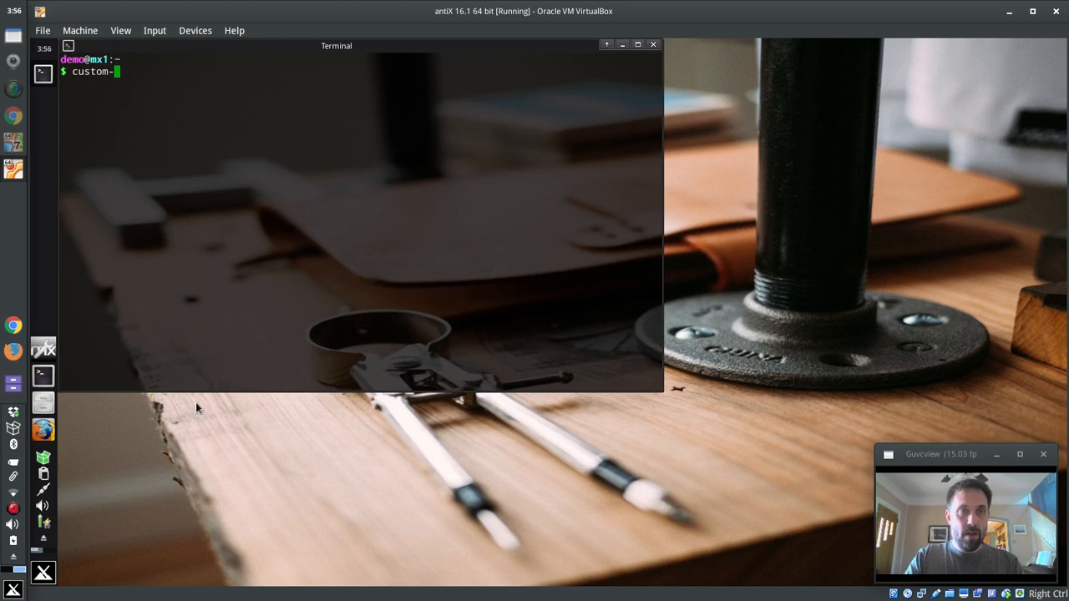
text(toolbox)
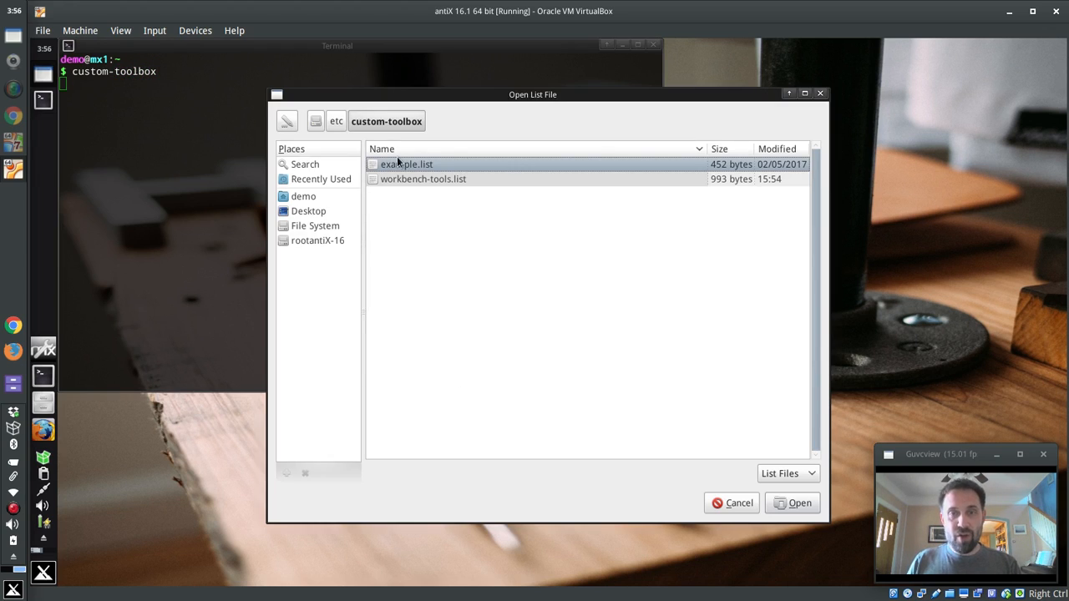
mouse_move(418, 217)
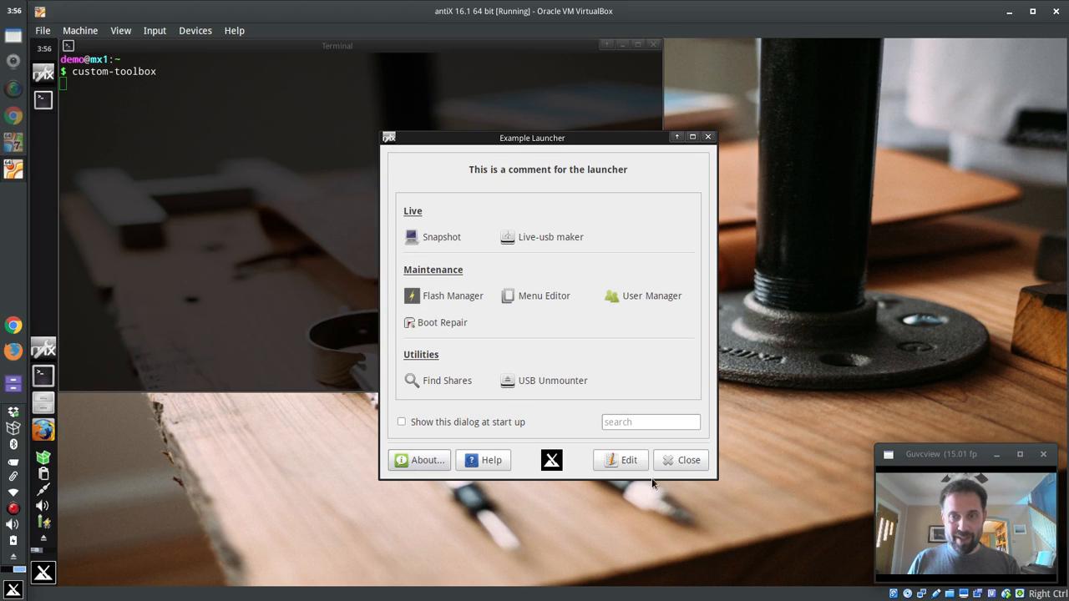
click(688, 460)
text(custom-toolbox w)
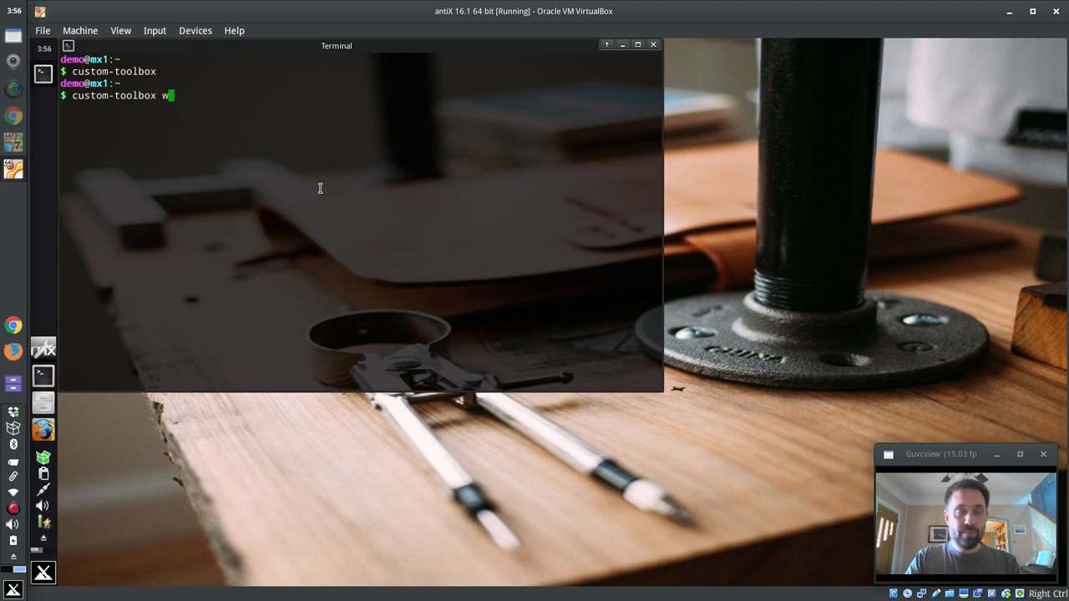
text(ork)
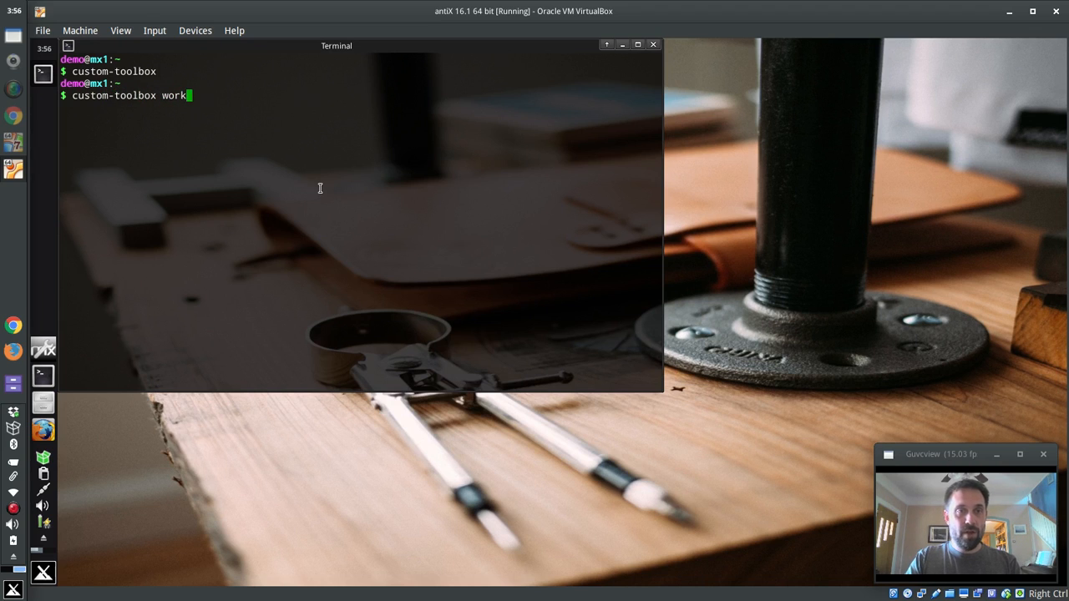
text(bench.list)
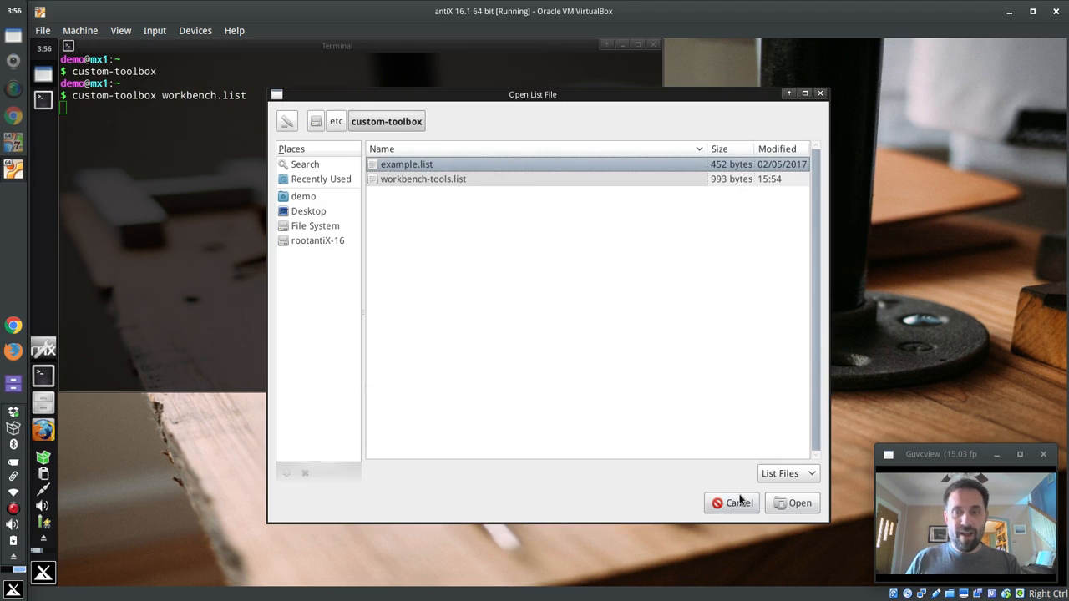
click(800, 503)
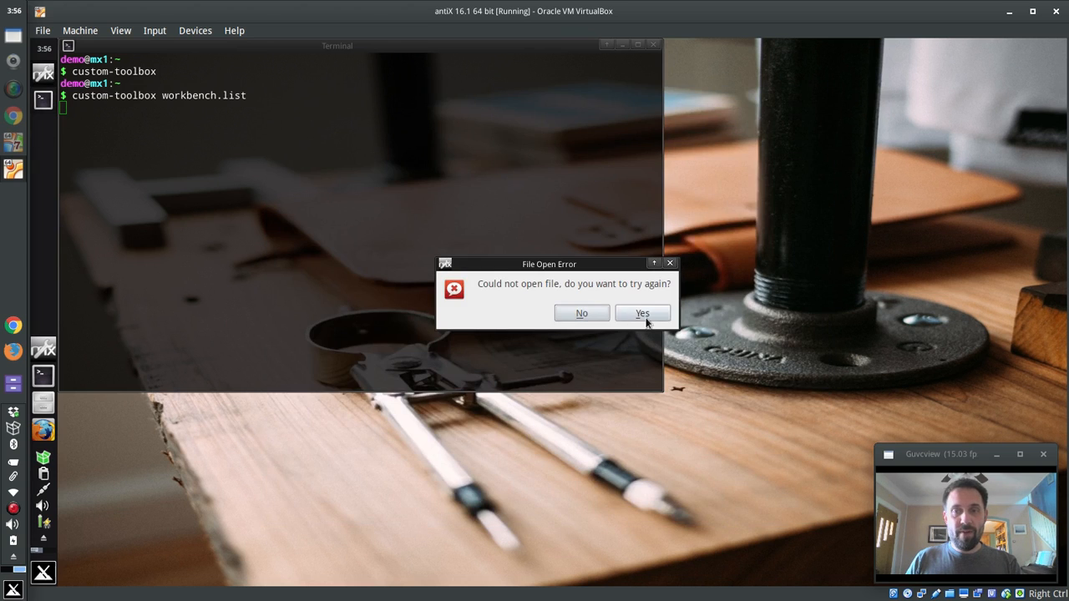
click(641, 312)
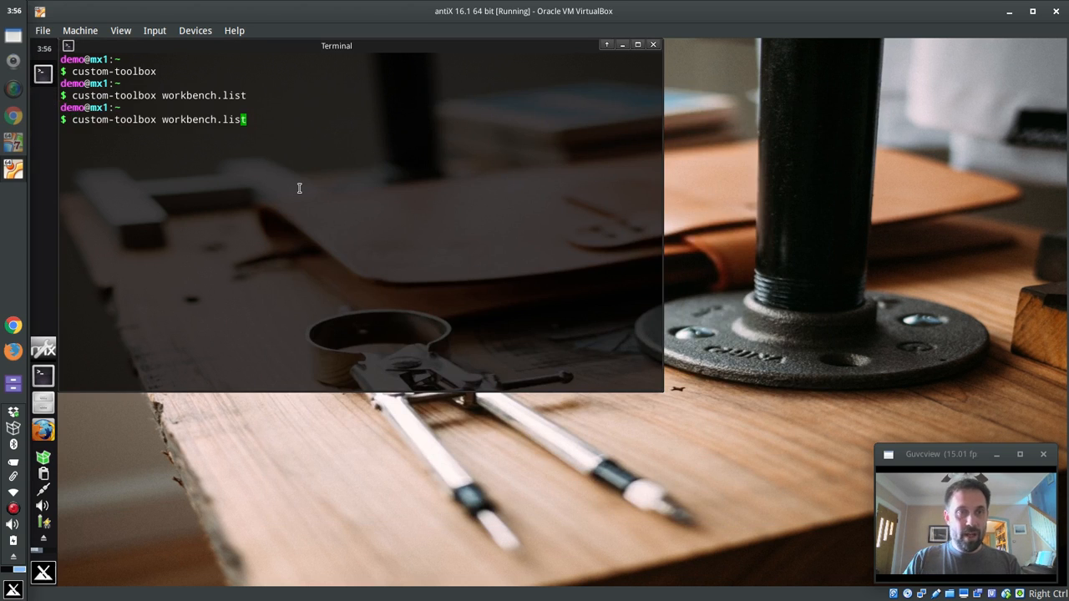
Run custom-toolbox with the full /etc/custom-toolbox/workbench-tools.list path to open the launcher.
text(/)
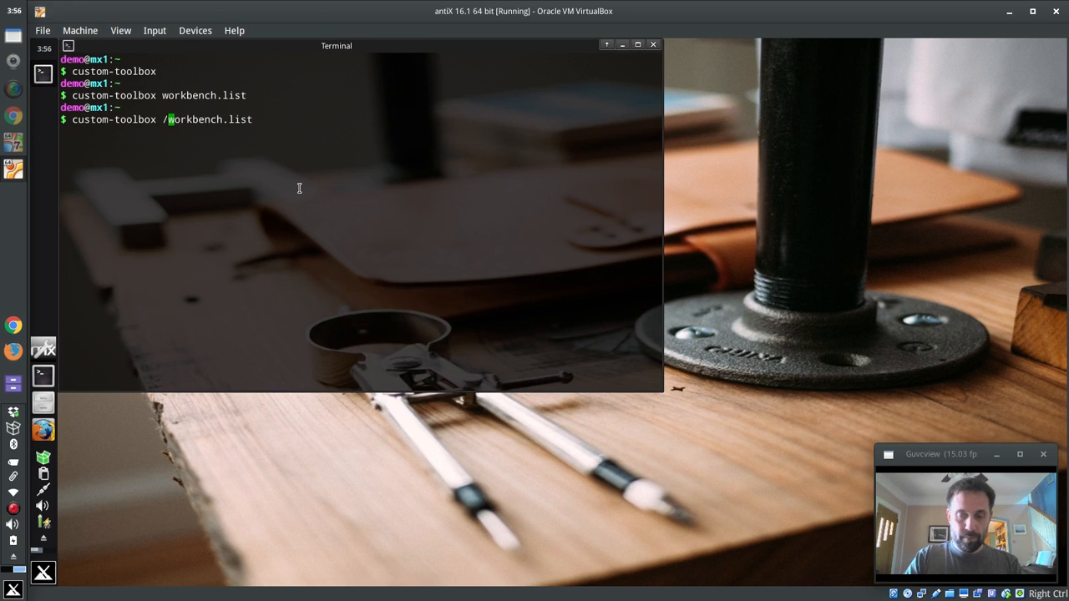
text(etc/custom-toolb)
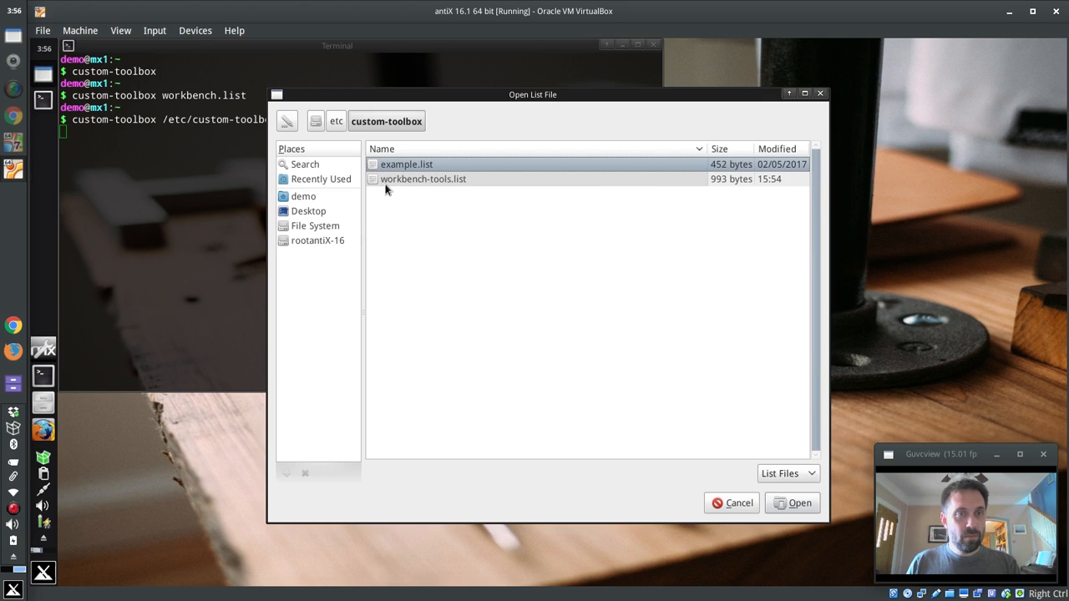
click(792, 503)
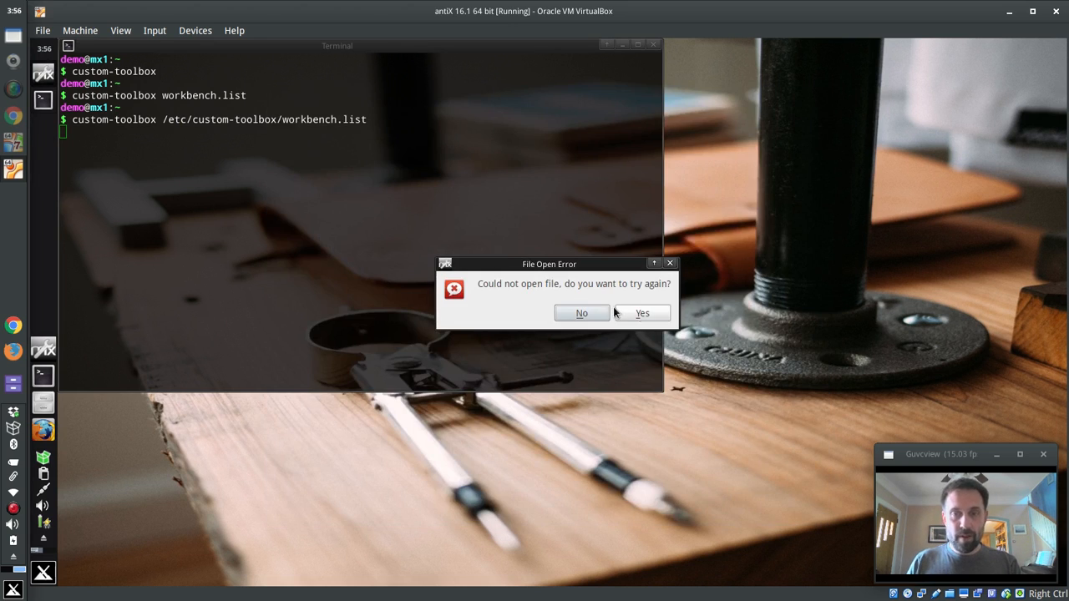
click(581, 313)
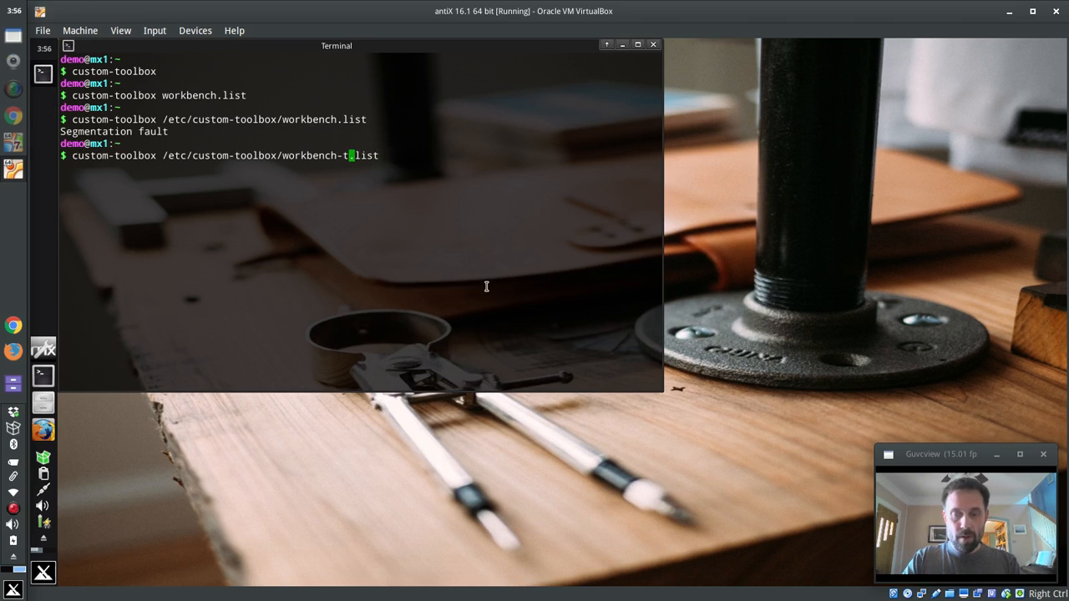
key(Return)
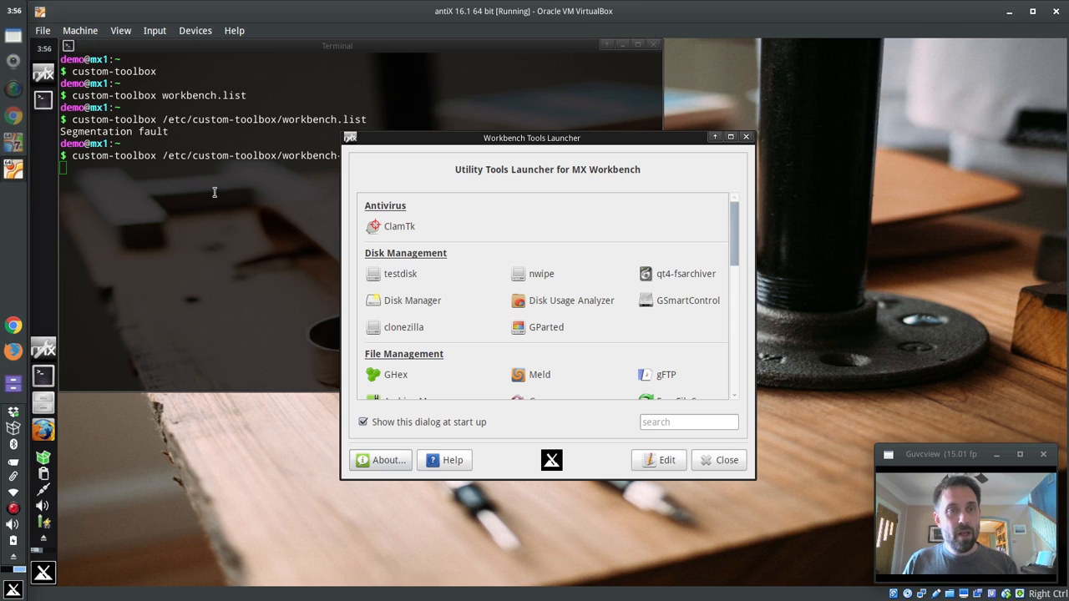
mouse_move(378, 162)
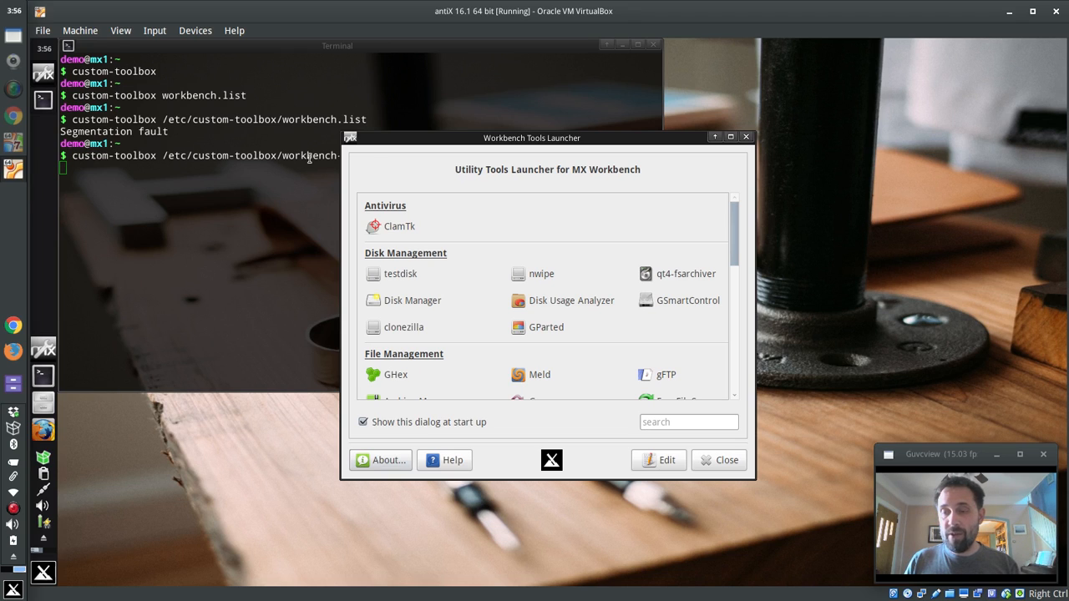
mouse_move(540, 224)
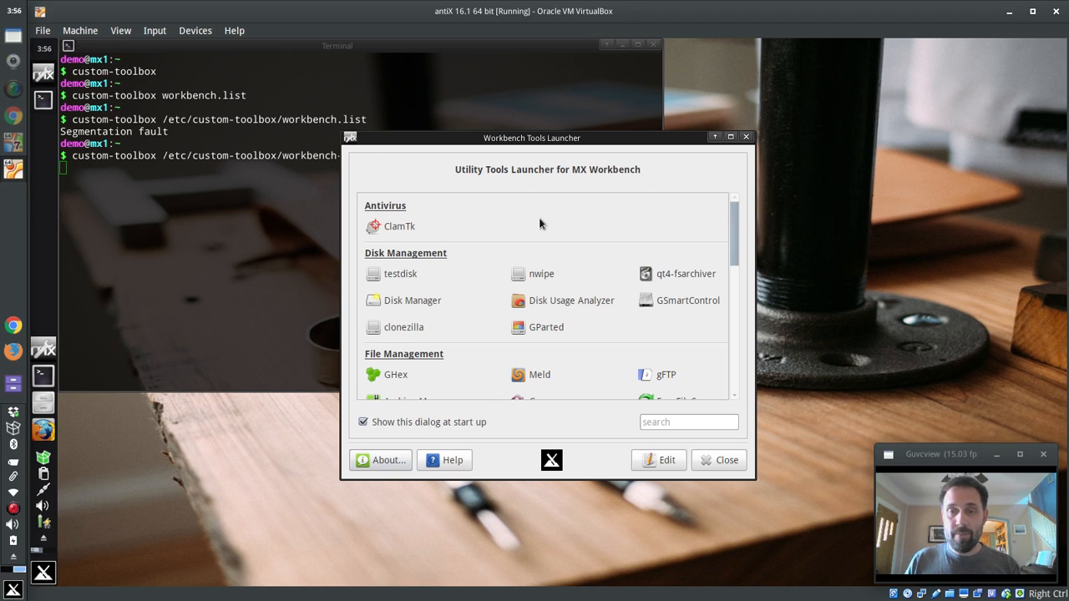
Close Workbench launcher, then open and close Example Launcher from /etc/custom-toolbox/example.list.
click(718, 460)
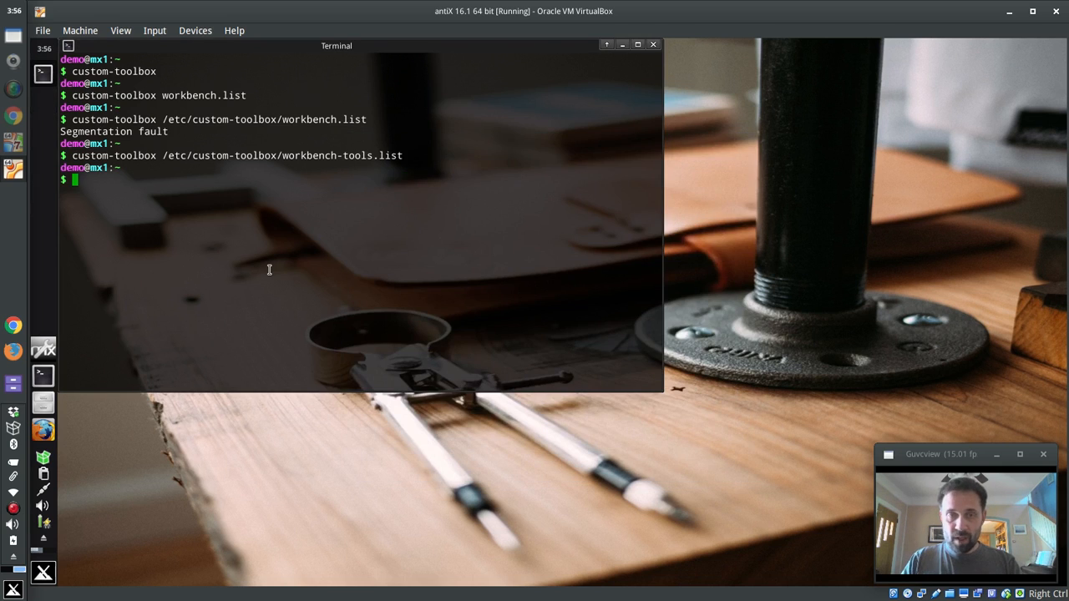
text(custom-toolbox /etc/custom-toolbox/workbe)
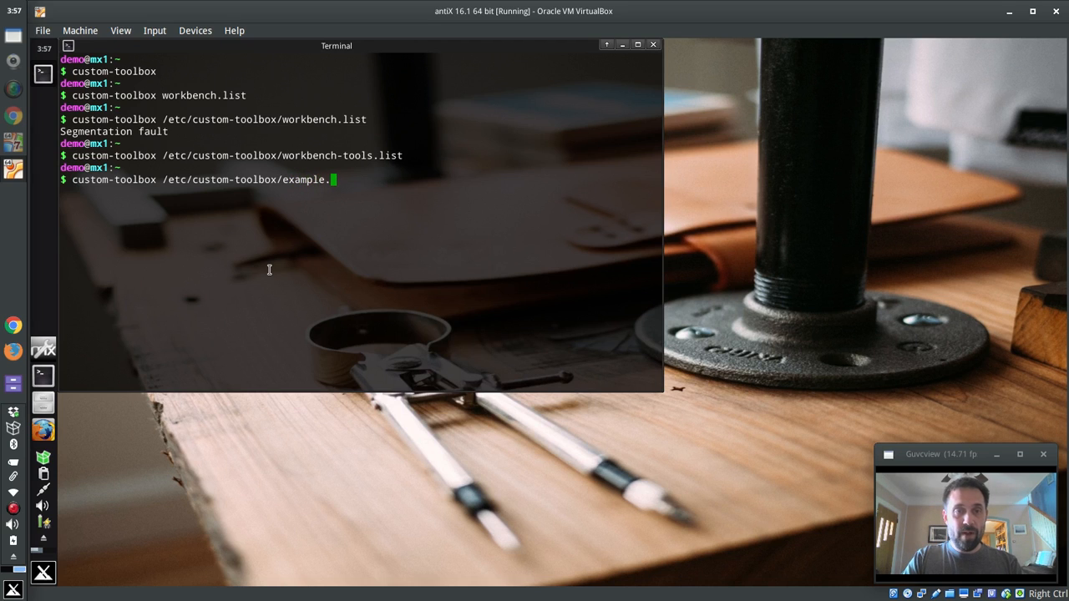
text(list)
key(Return)
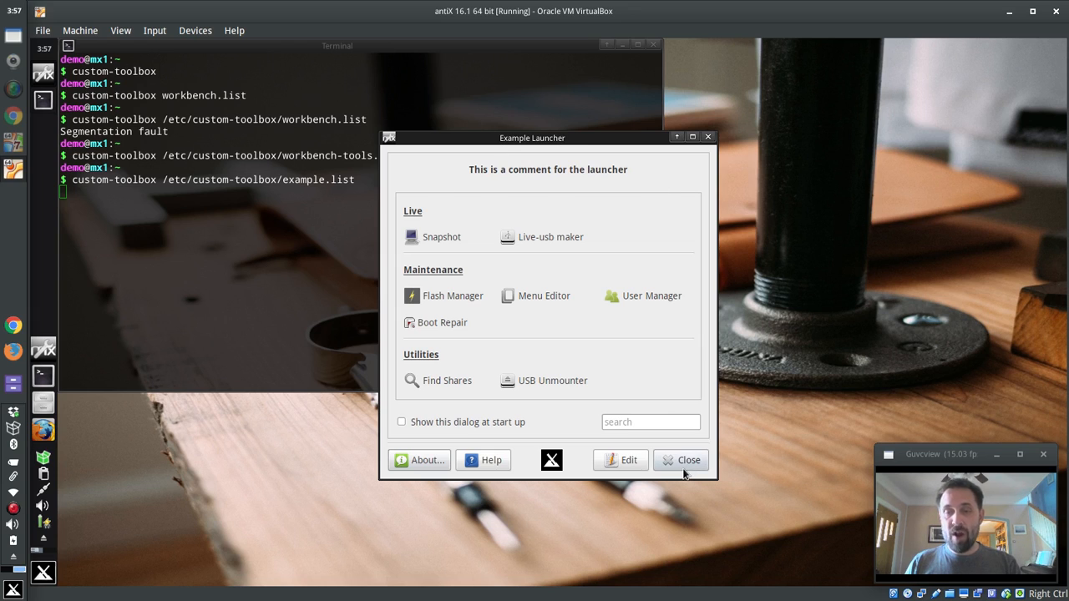
click(681, 461)
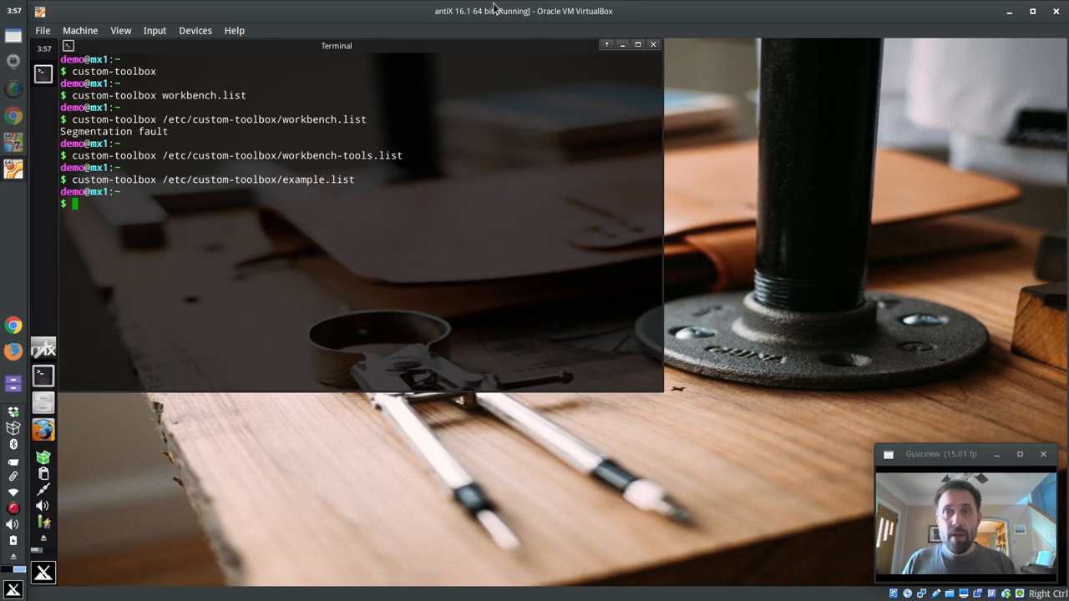
Close the terminal window, leaving the antiX desktop with its Installer icon.
click(654, 45)
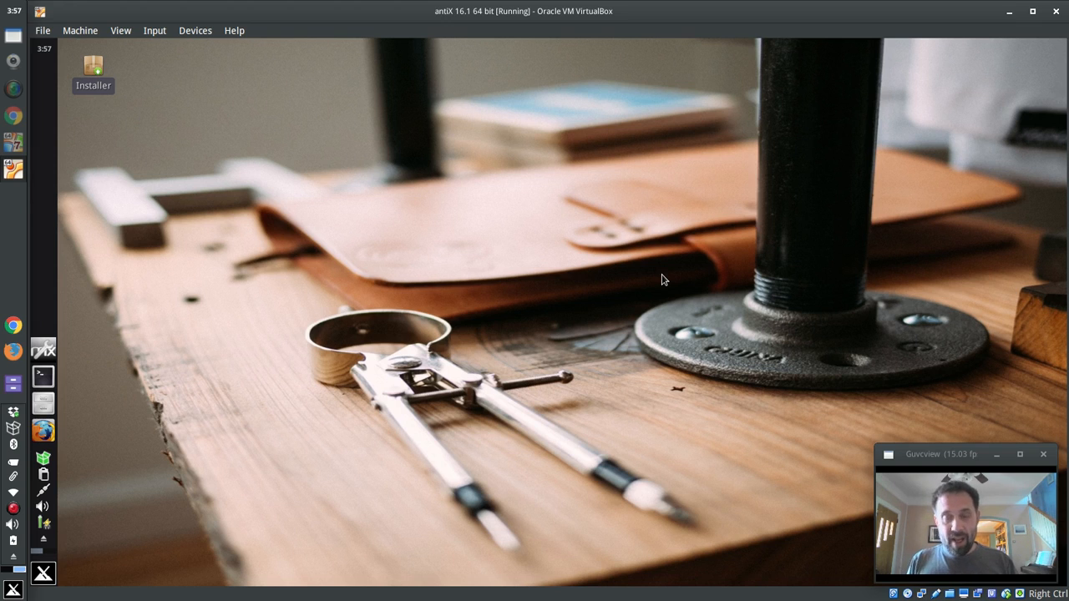
mouse_move(44, 344)
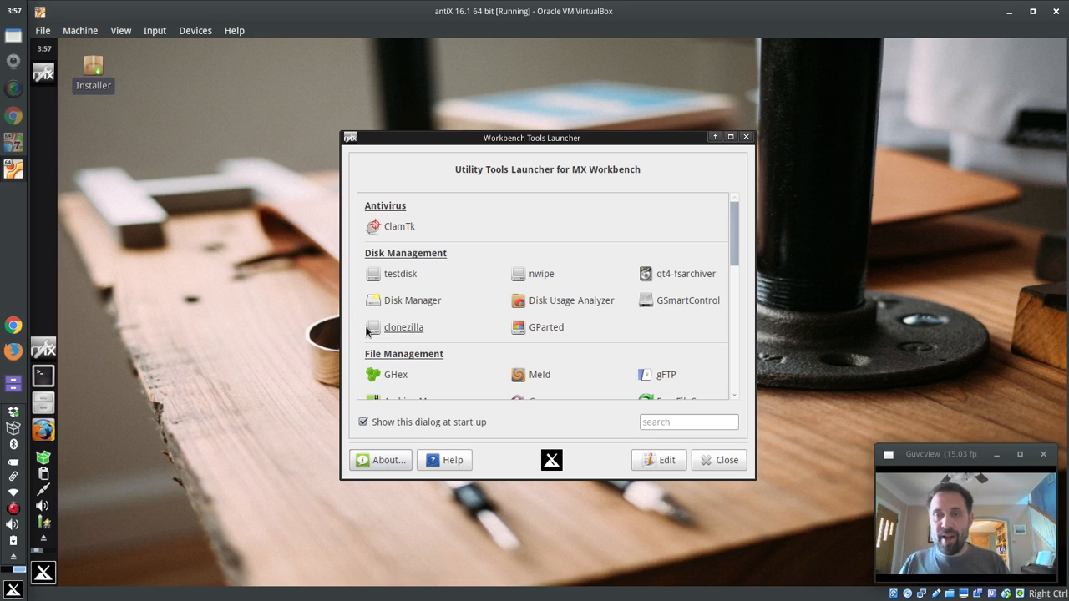
mouse_move(340, 362)
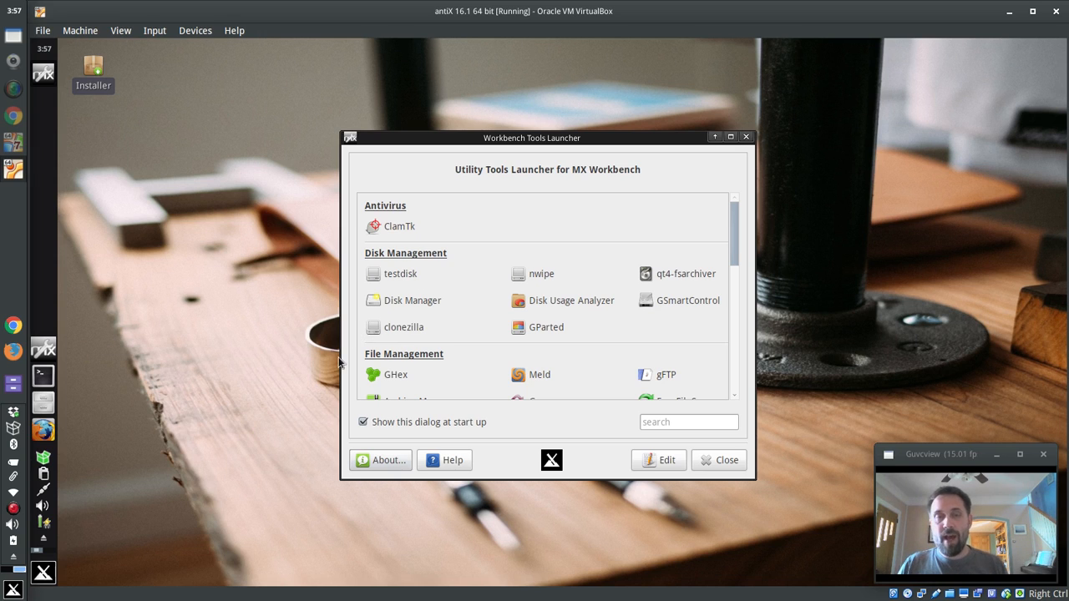
Scroll the launcher list to the dolphinoracle category showing Synaptic Package Manager.
scroll(down, 3)
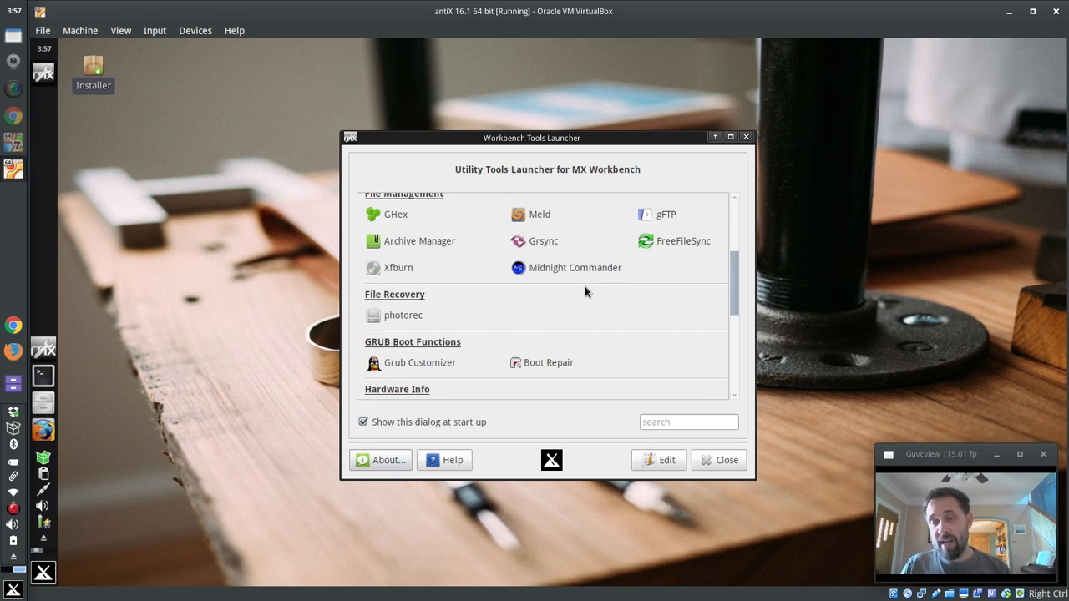
scroll(up, 3)
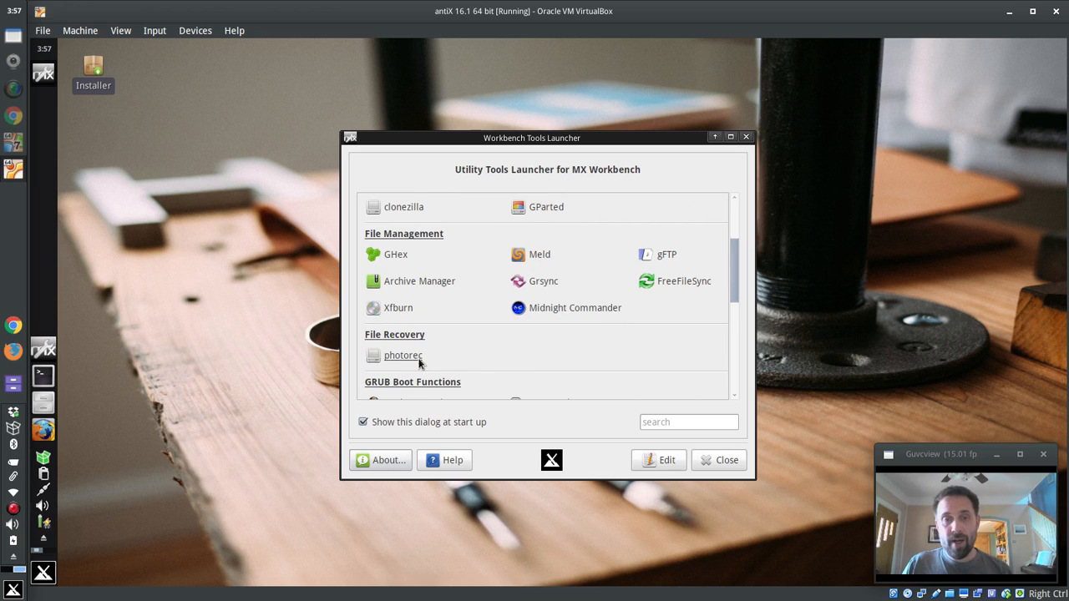
scroll(up, 3)
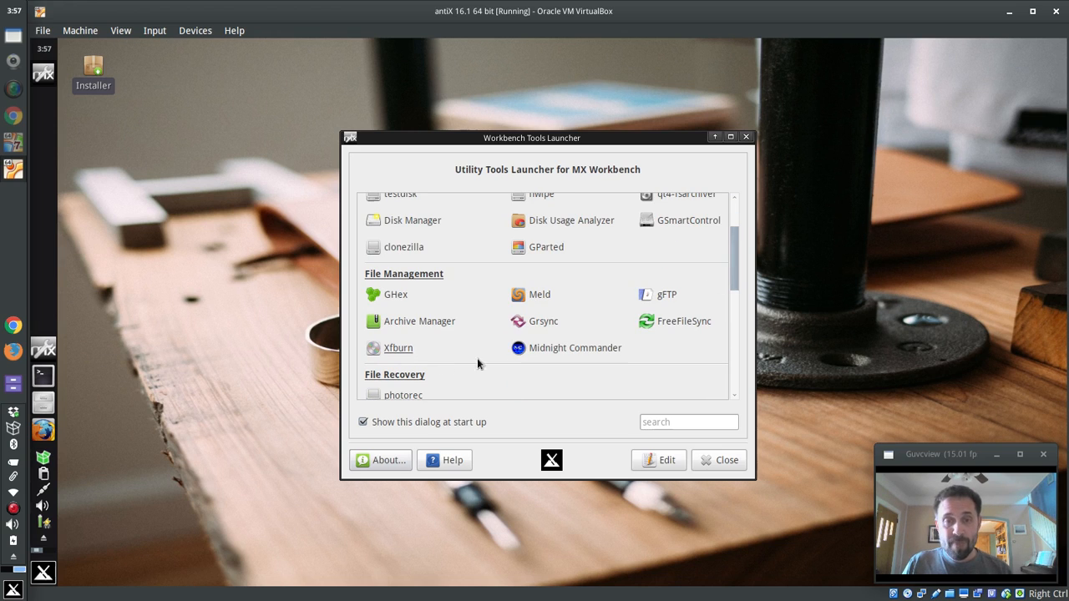
mouse_move(617, 390)
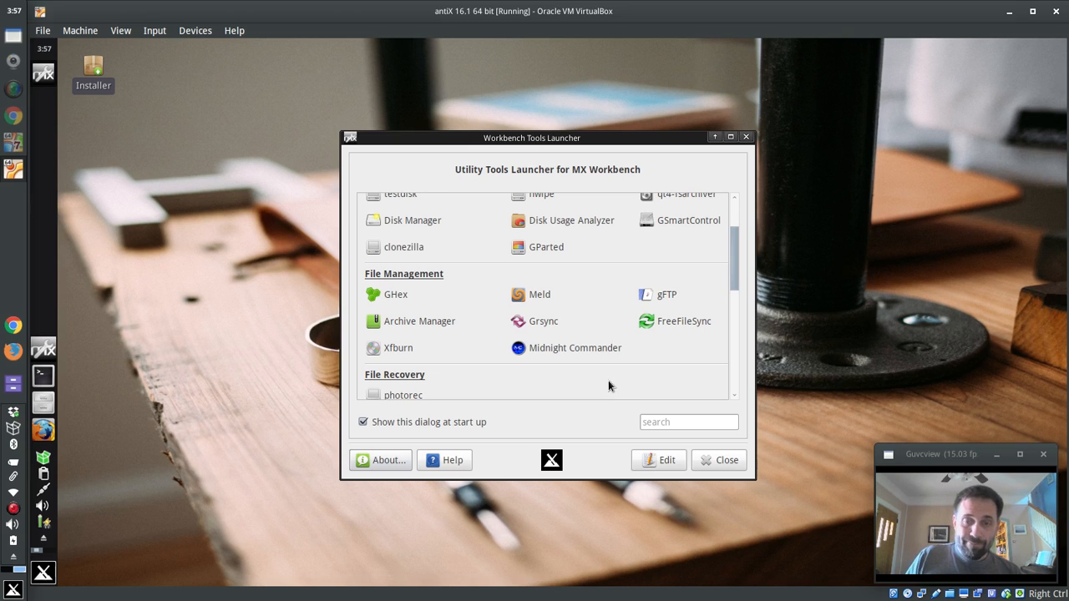
scroll(down, 3)
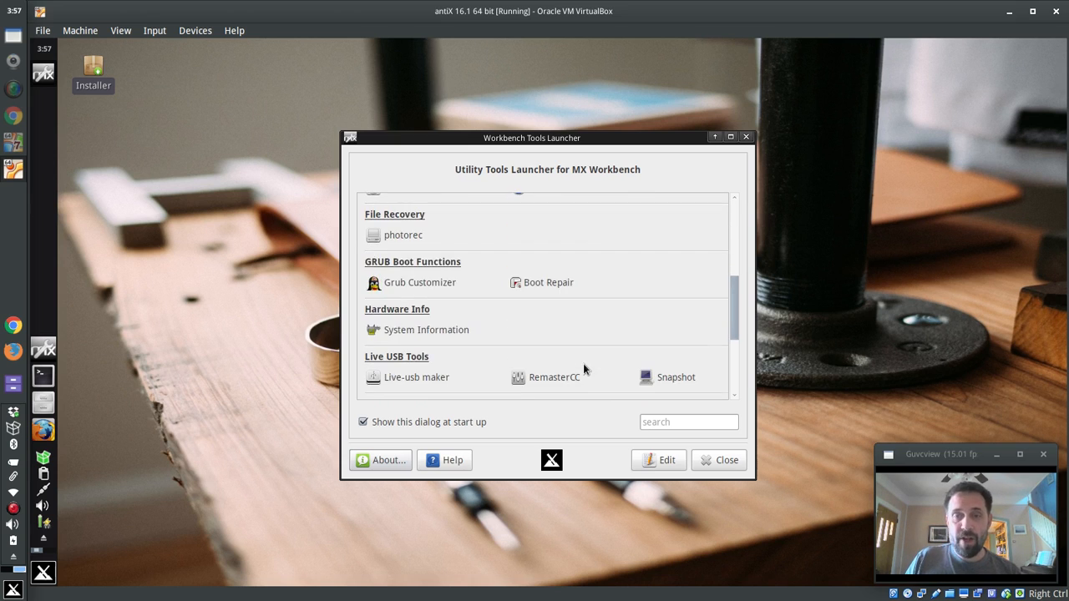
scroll(down, 3)
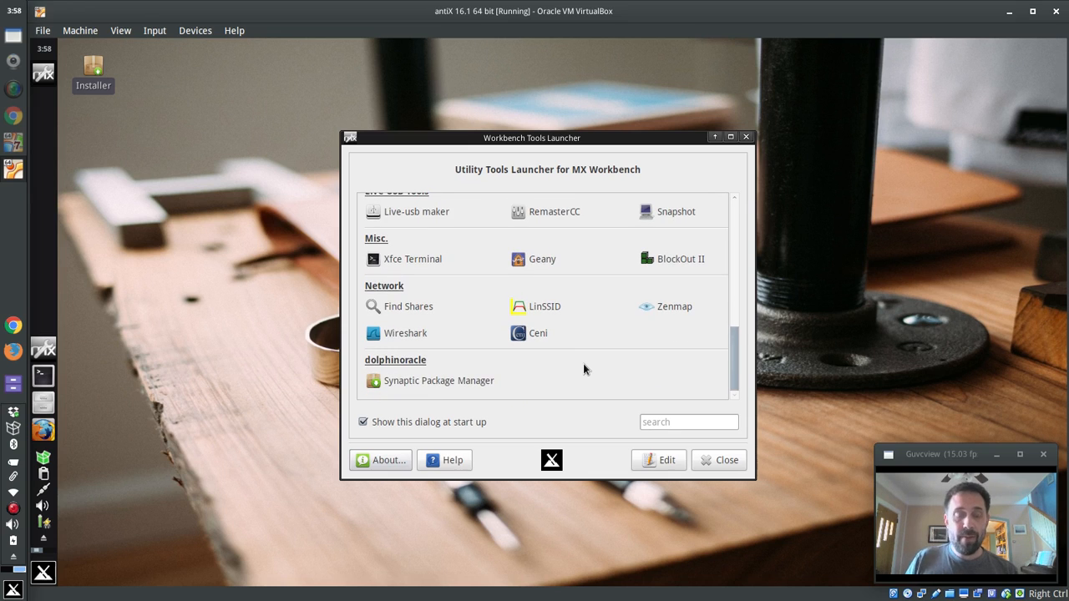
mouse_move(408, 306)
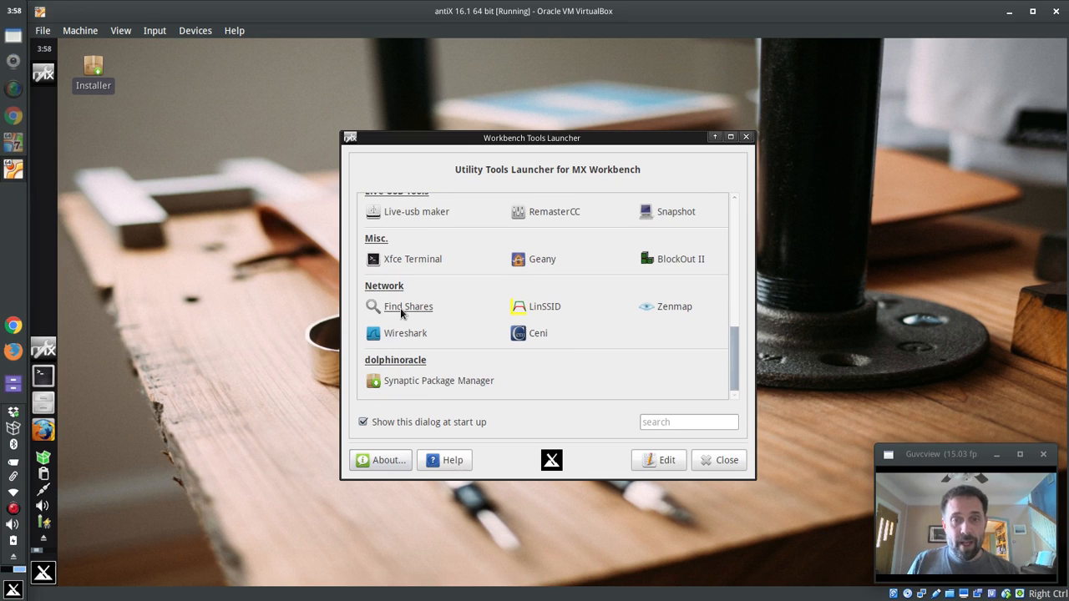
mouse_move(635, 351)
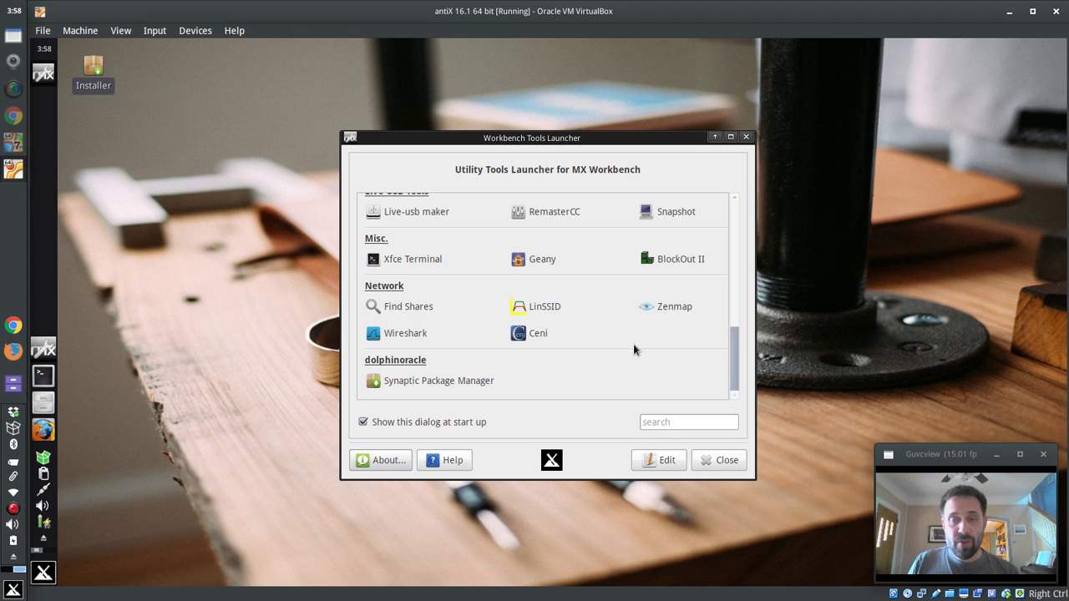
Close the launcher, browse the Multimedia, Graphics, Internet and Office menu categories, then dismiss the menu.
click(718, 461)
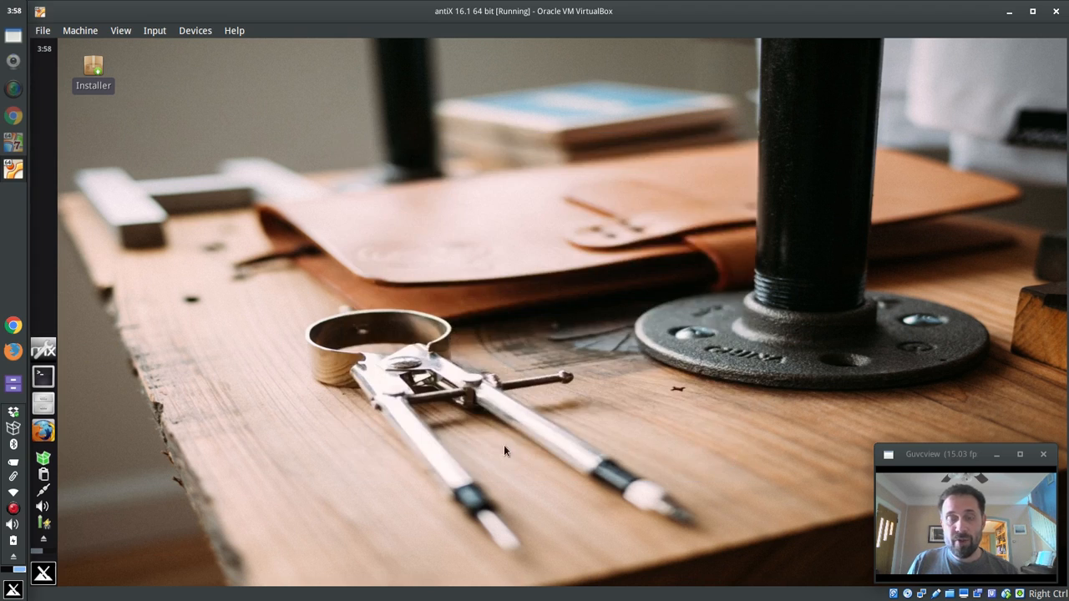
mouse_move(428, 477)
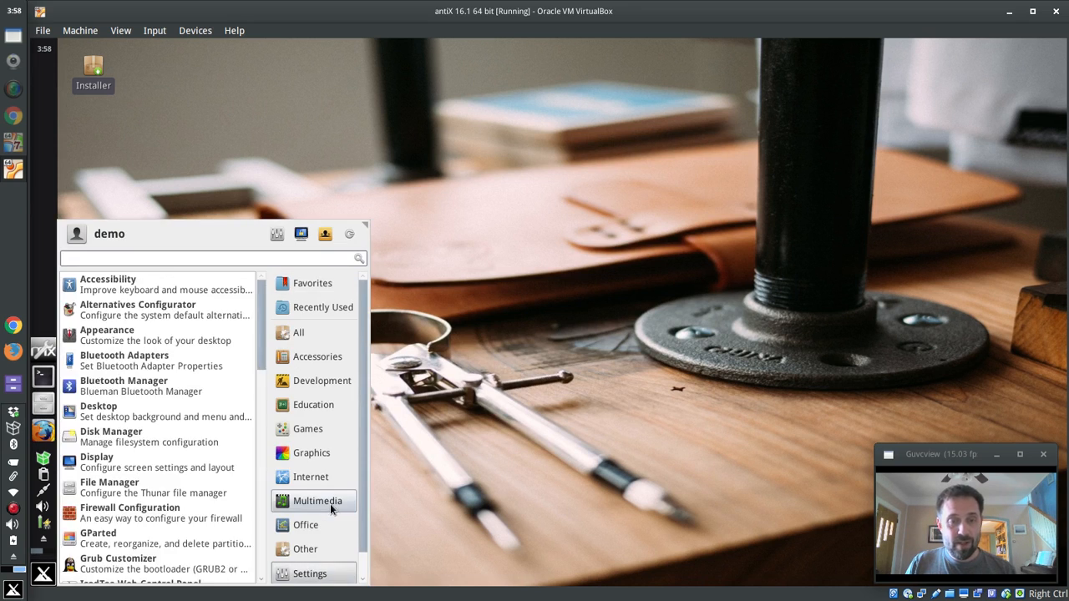
click(317, 501)
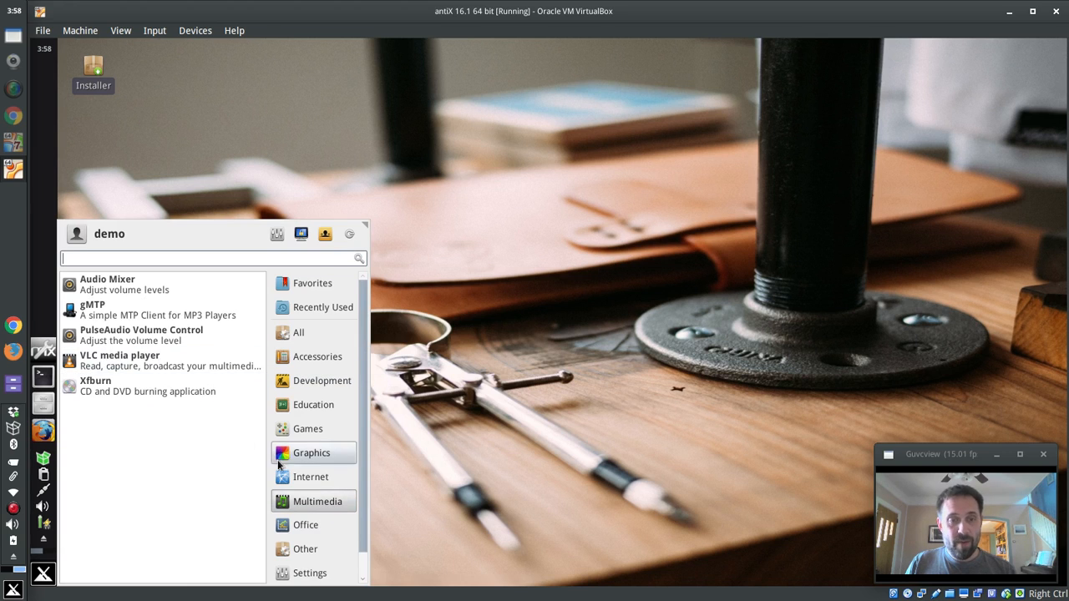
mouse_move(300, 501)
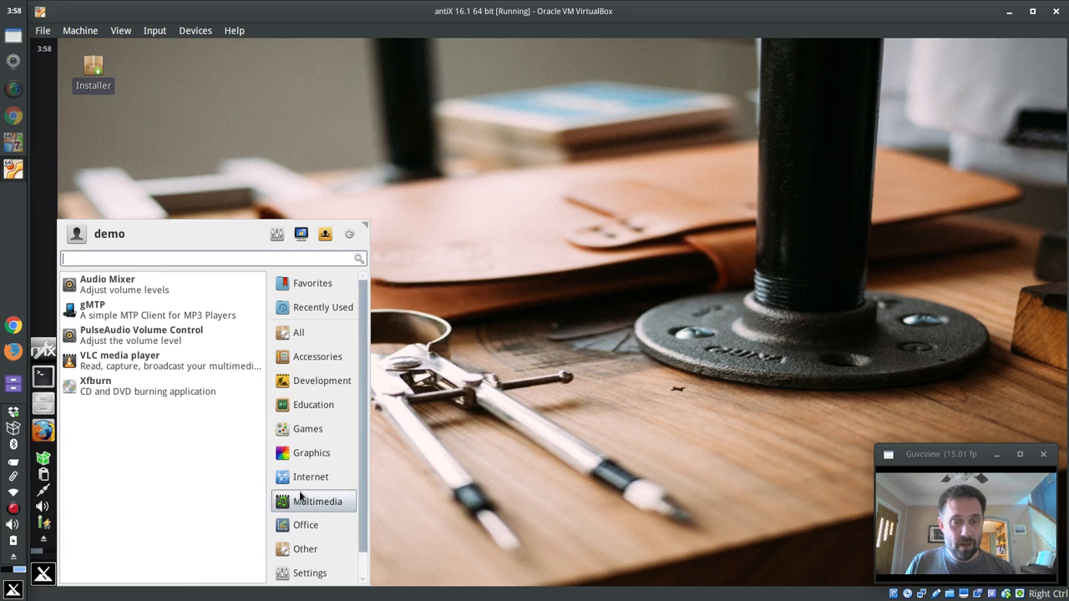
click(310, 453)
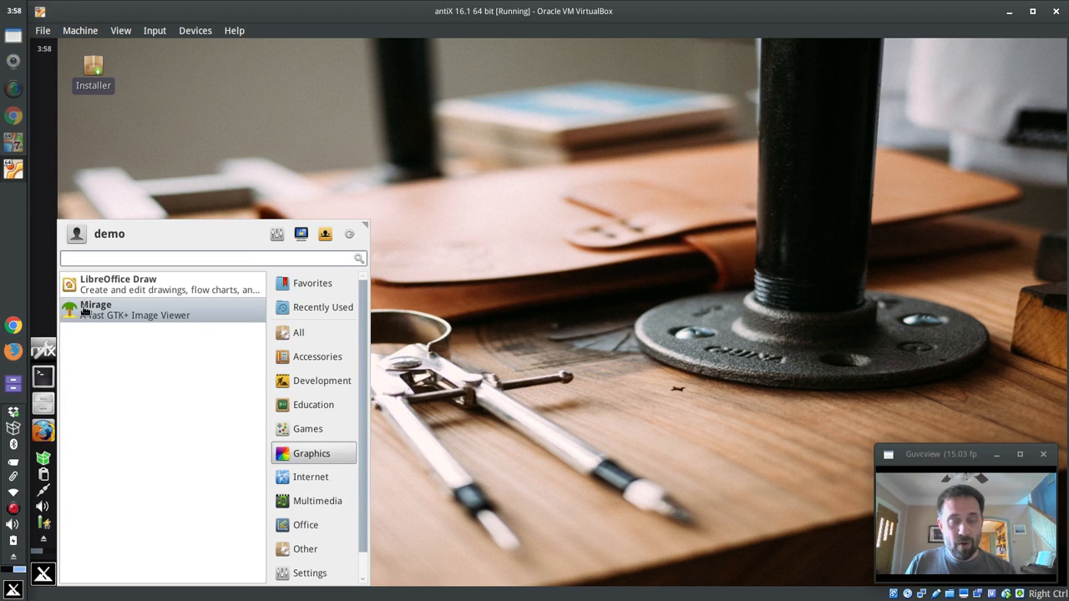
click(311, 477)
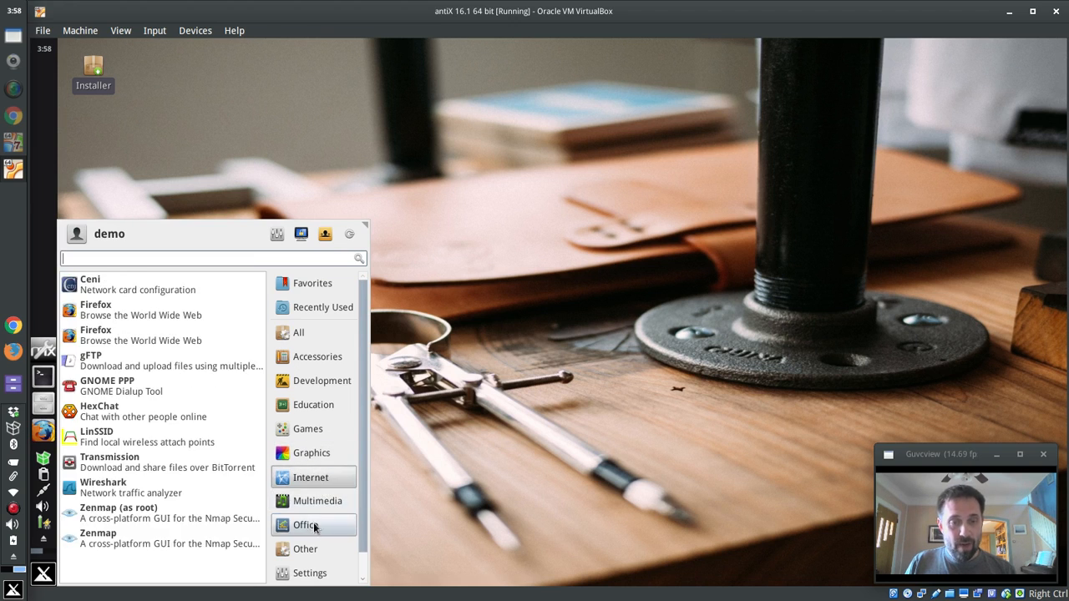
click(306, 525)
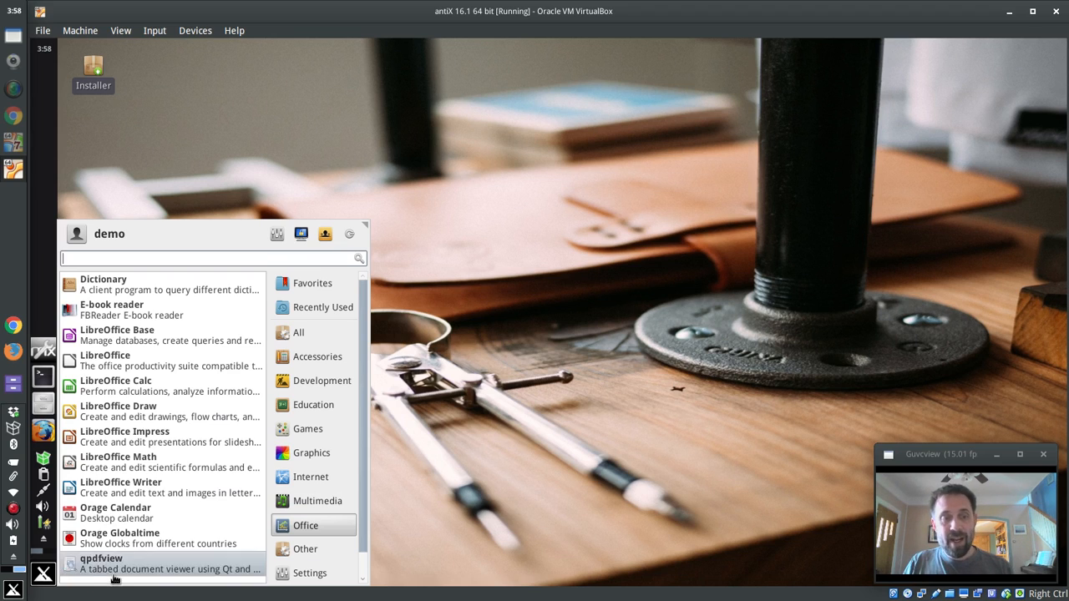
mouse_move(611, 309)
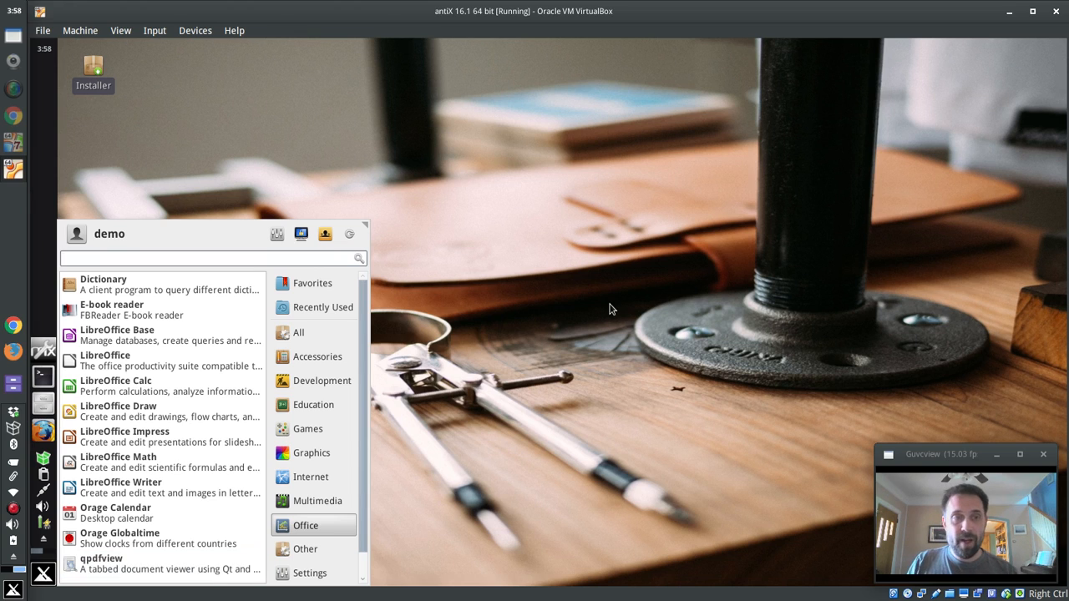
click(610, 309)
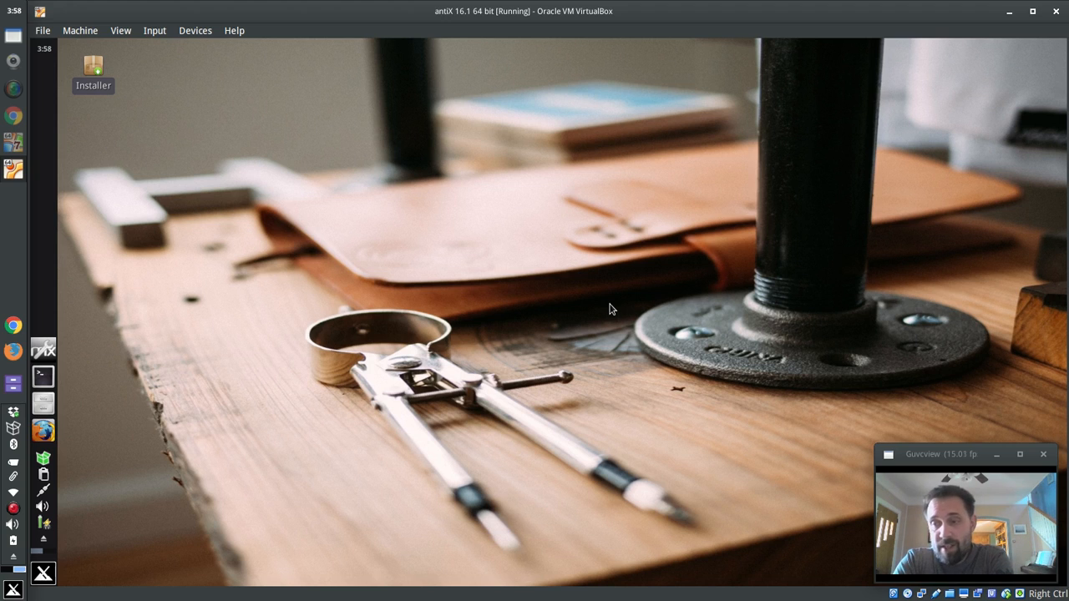
mouse_move(440, 350)
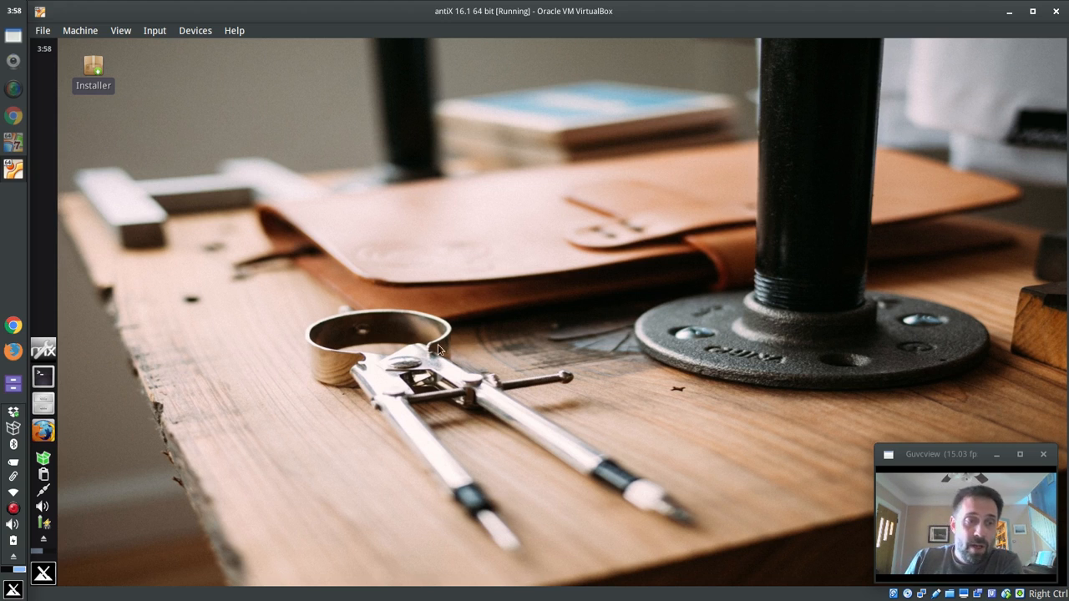
mouse_move(330, 418)
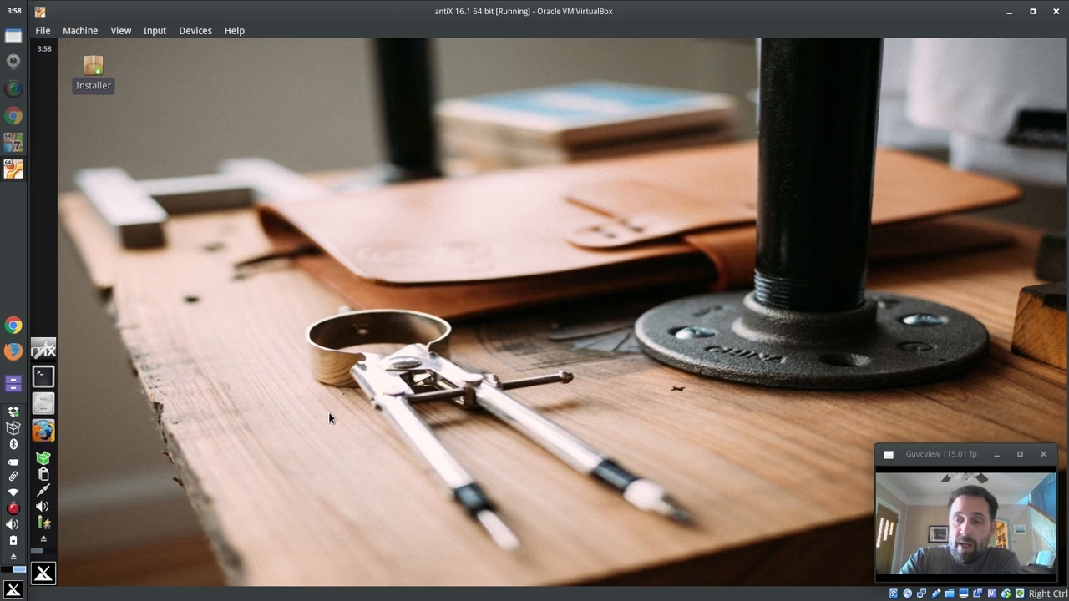